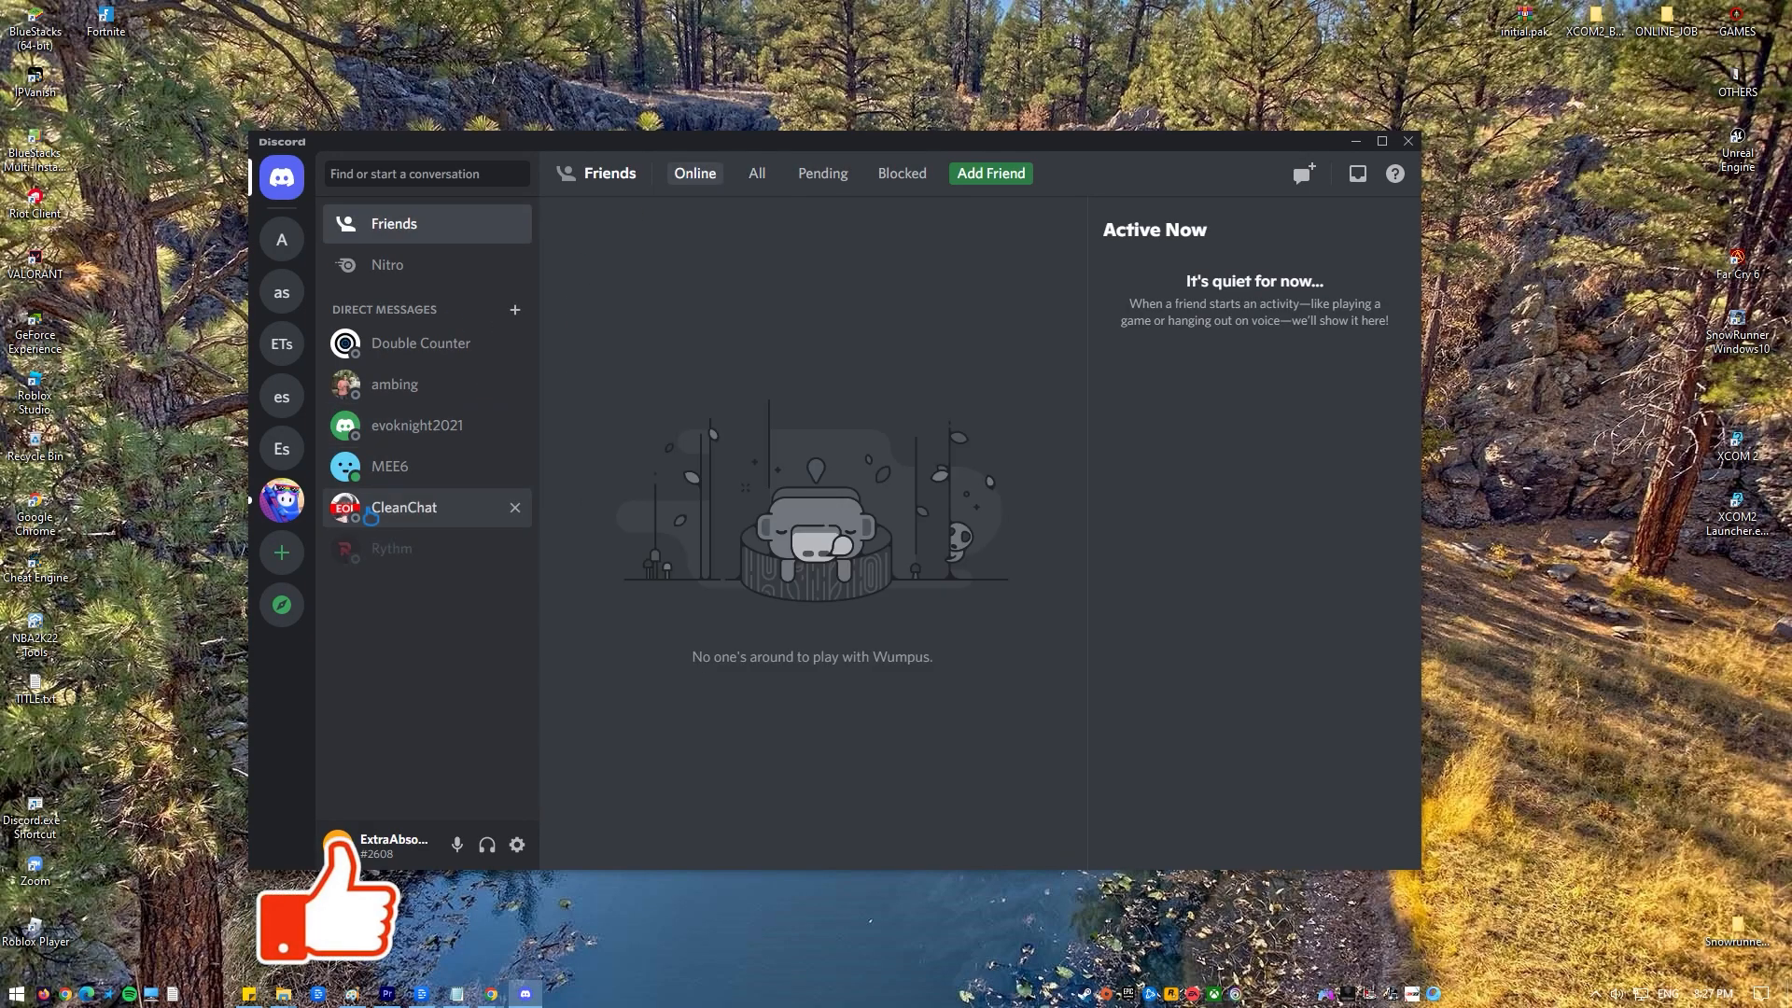
# Begin following Fall Guys news-and-updates to the own server's general channel, then cancel without following
pyautogui.click(282, 502)
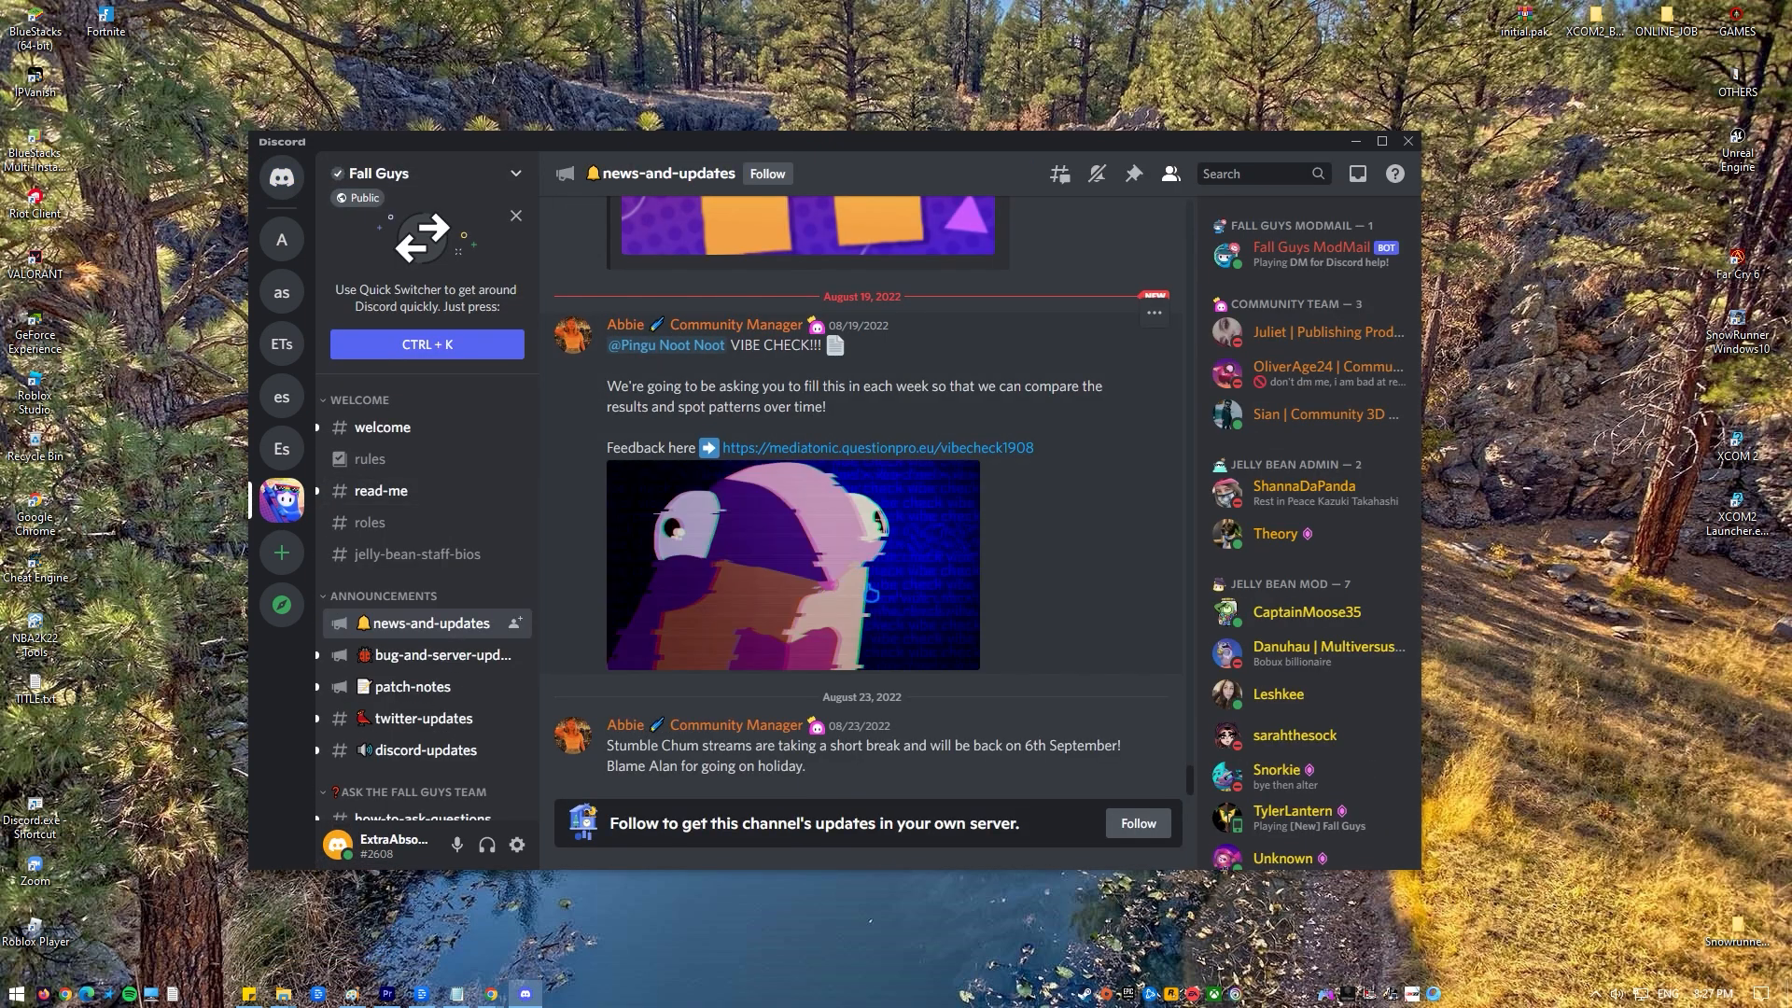
pyautogui.moveTo(1140, 584)
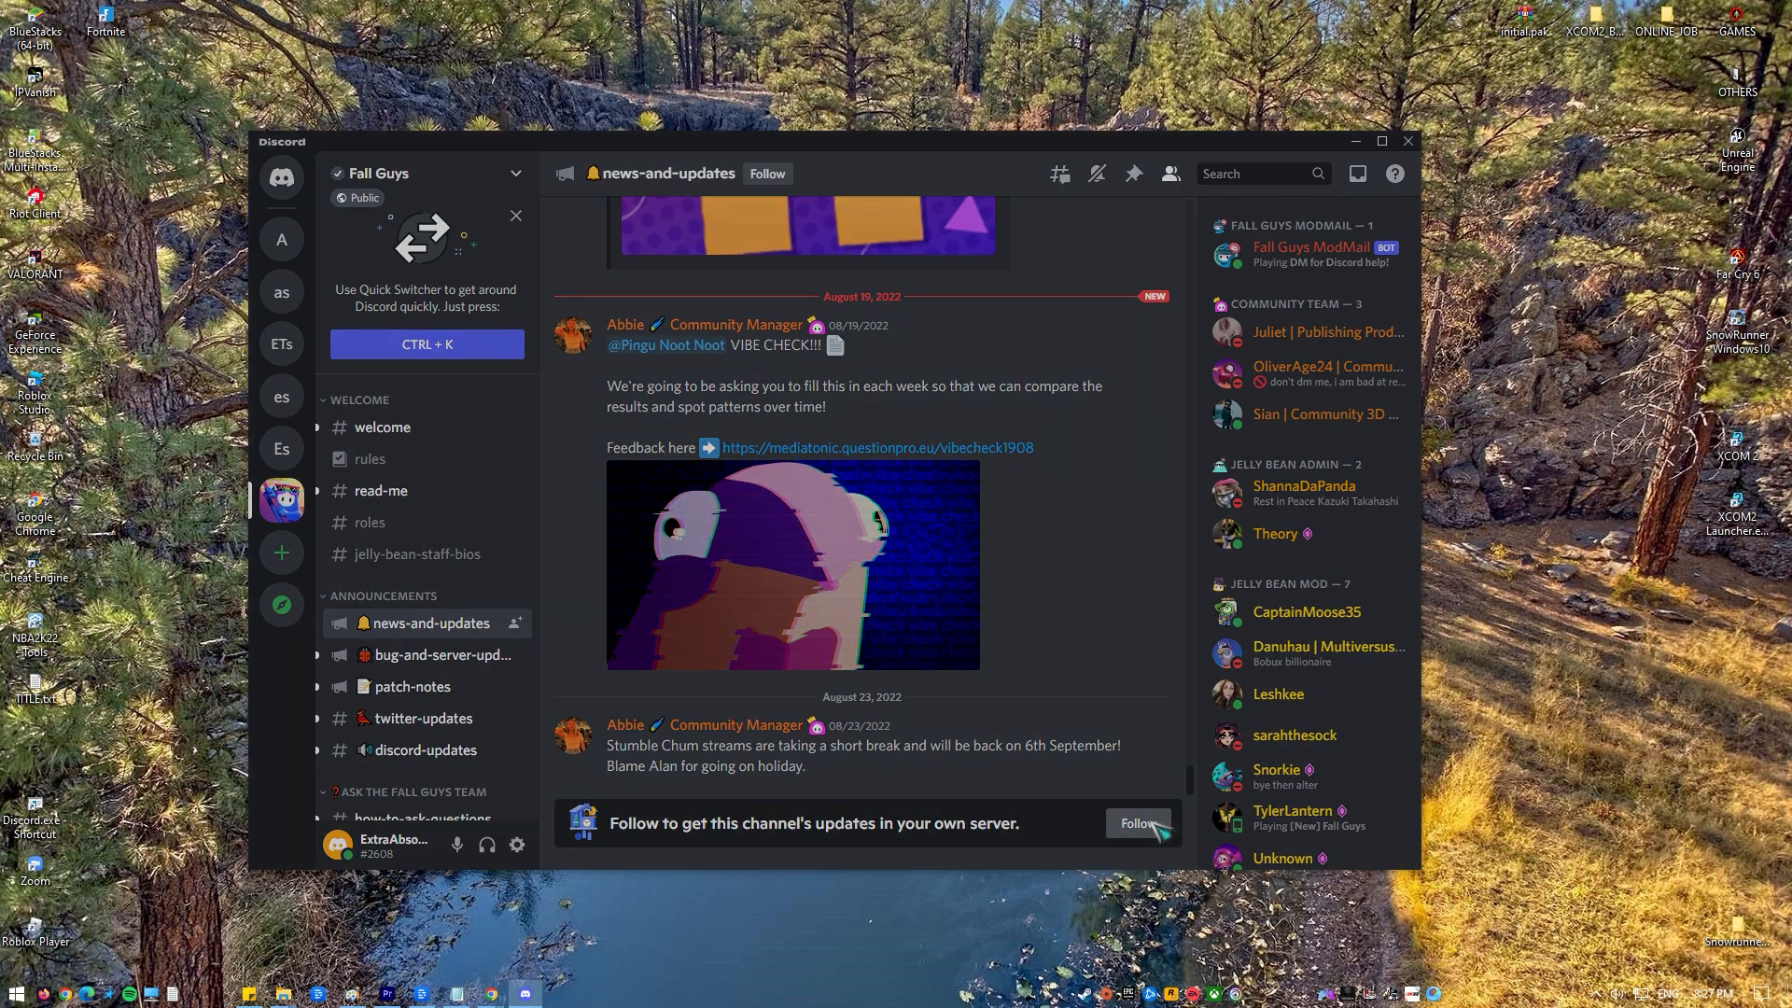
pyautogui.click(1137, 823)
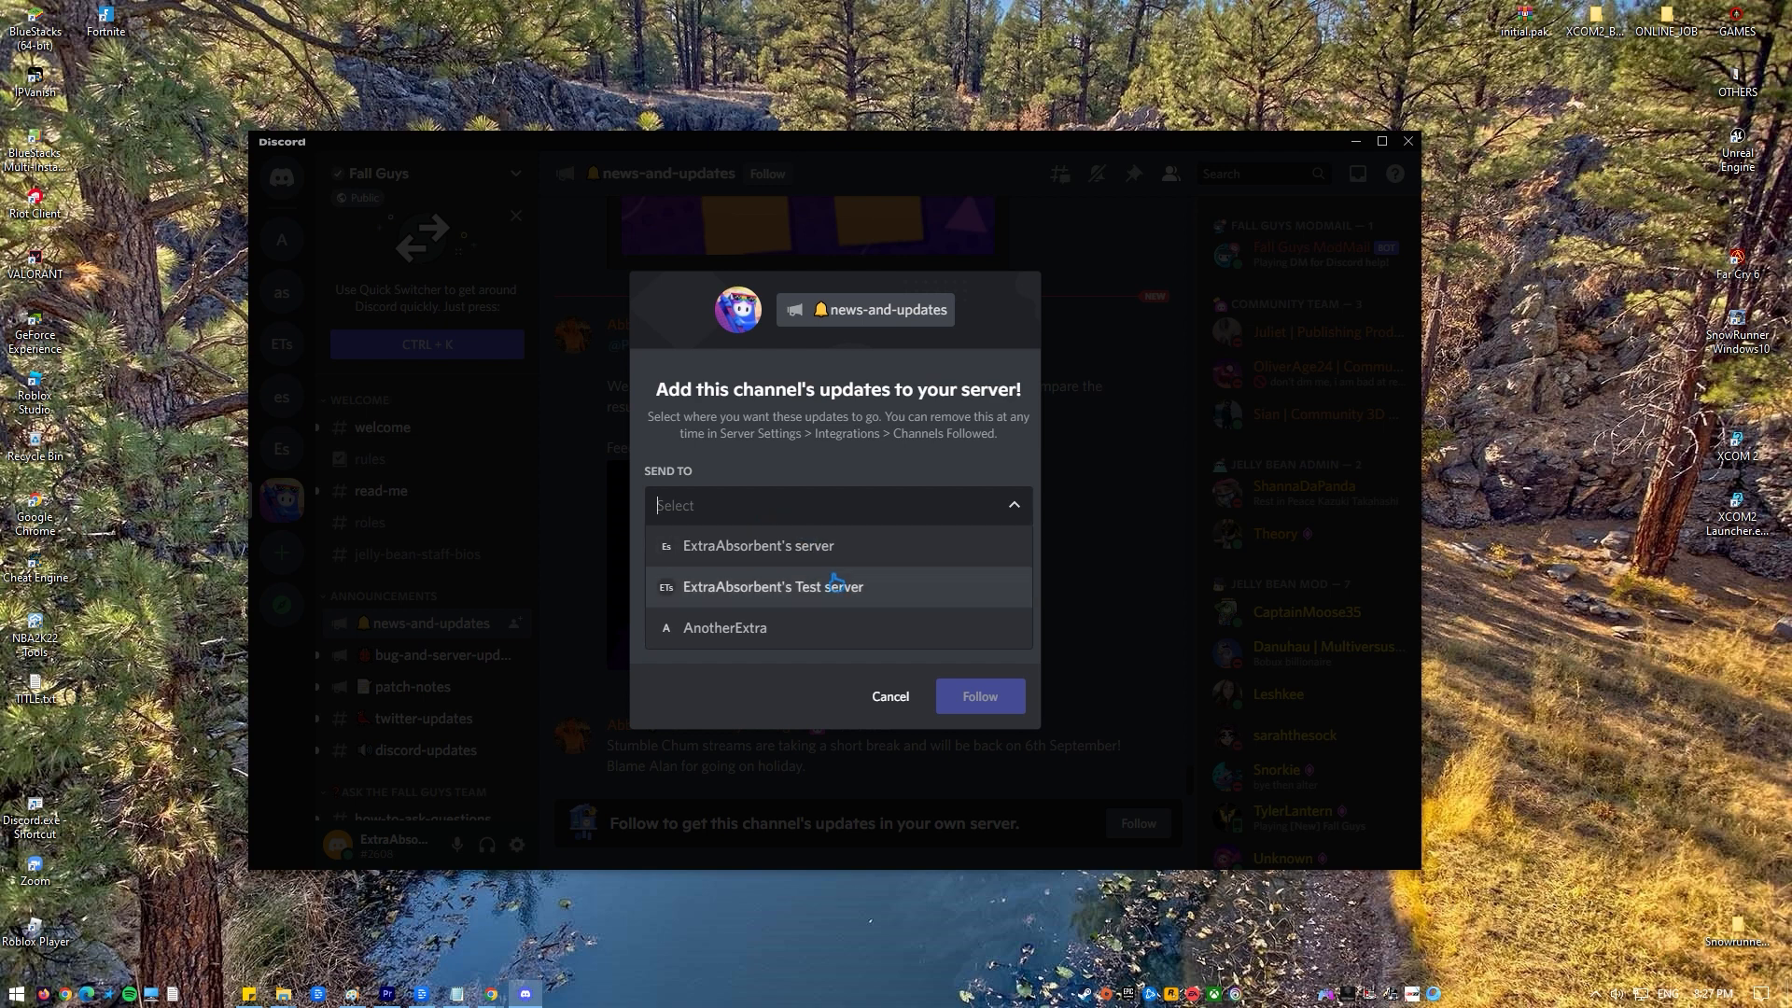
pyautogui.moveTo(868, 562)
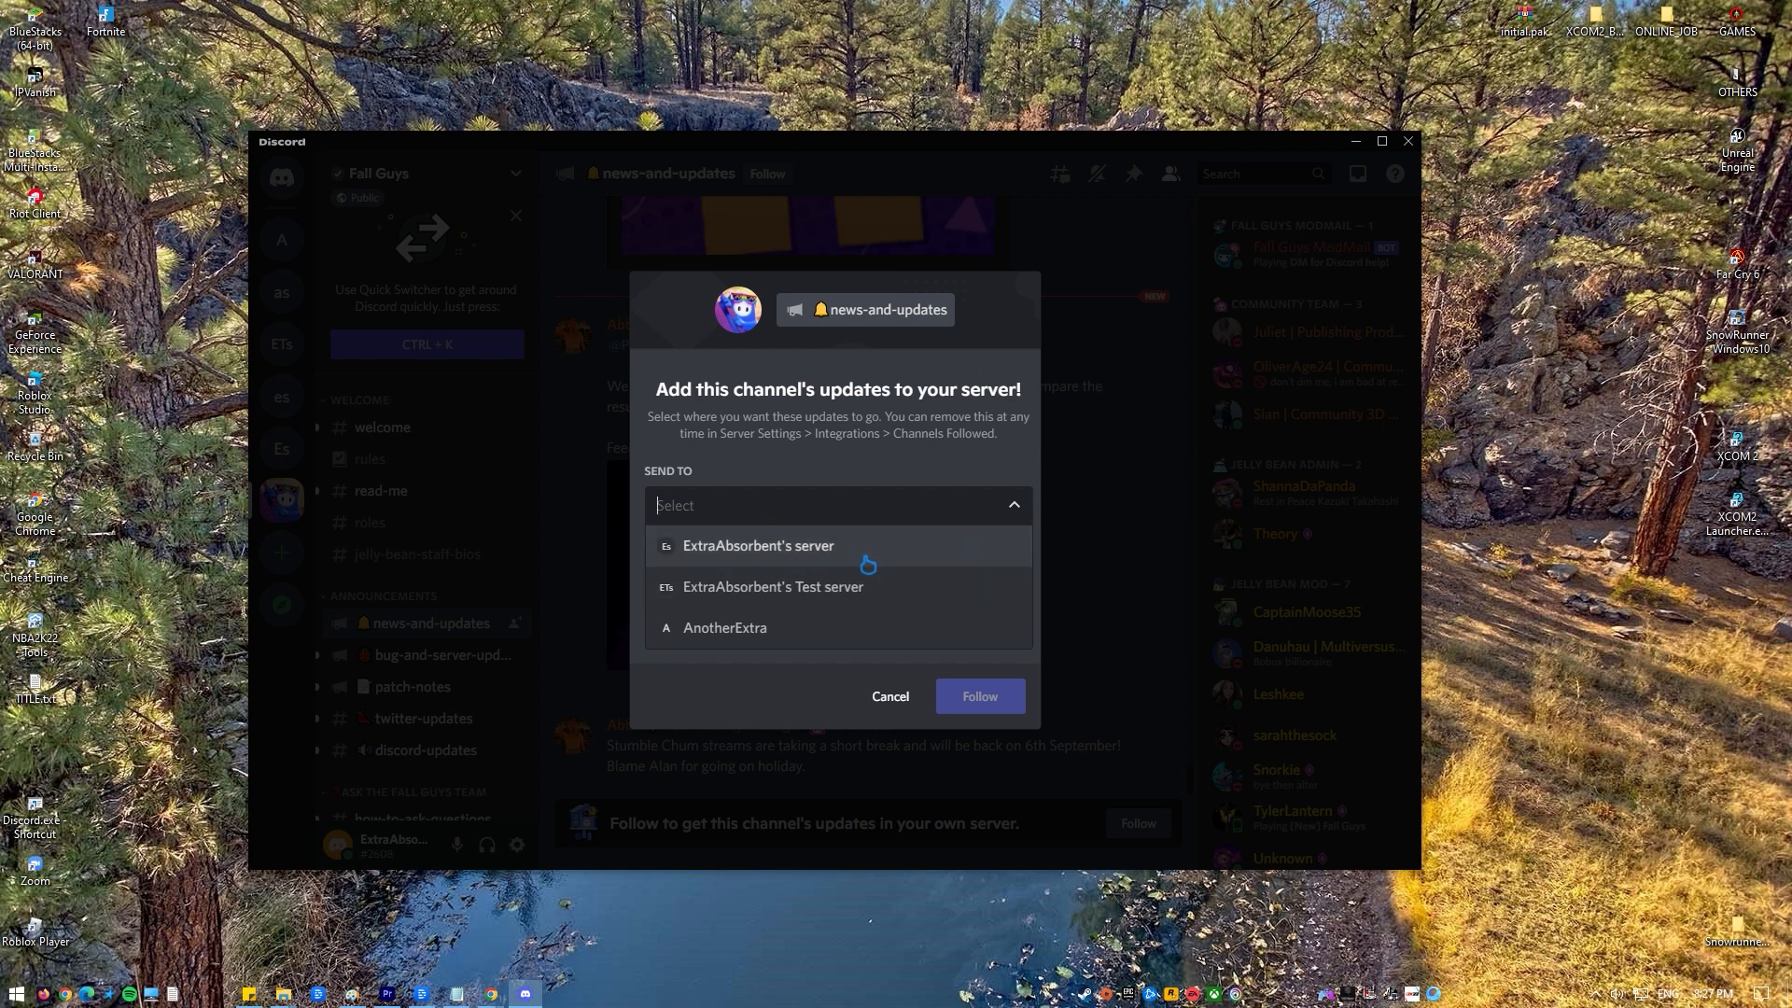
pyautogui.moveTo(851, 567)
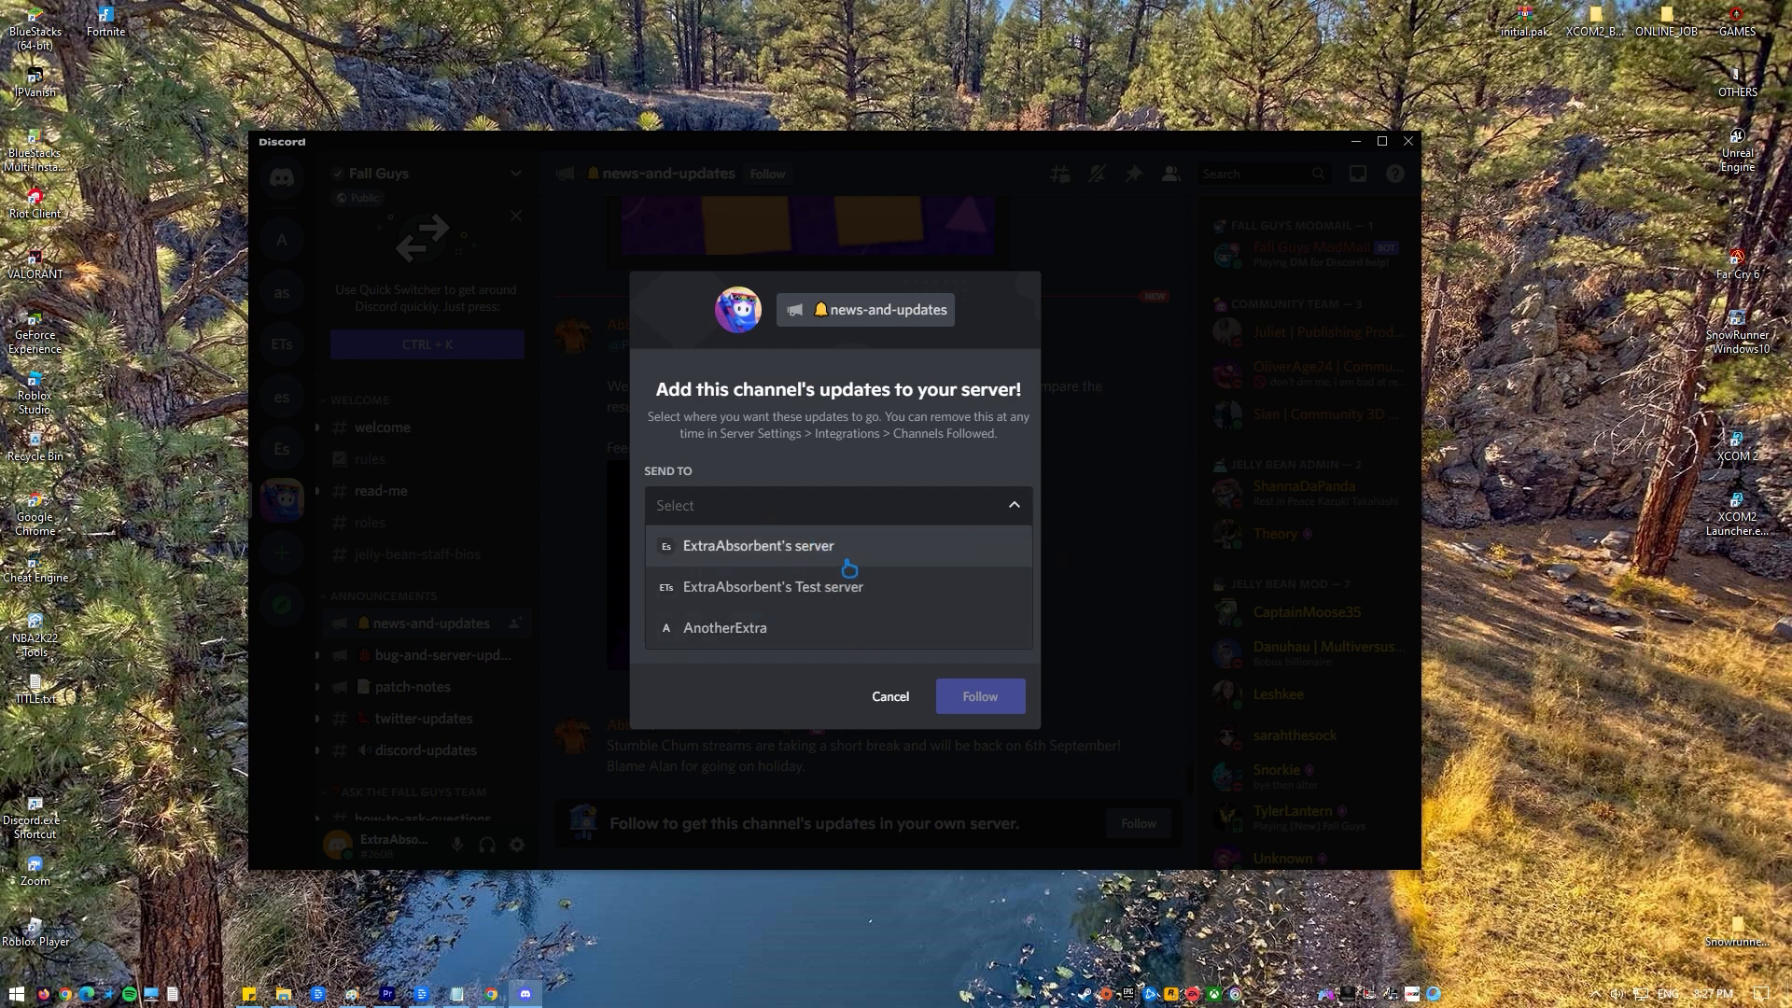
pyautogui.click(757, 545)
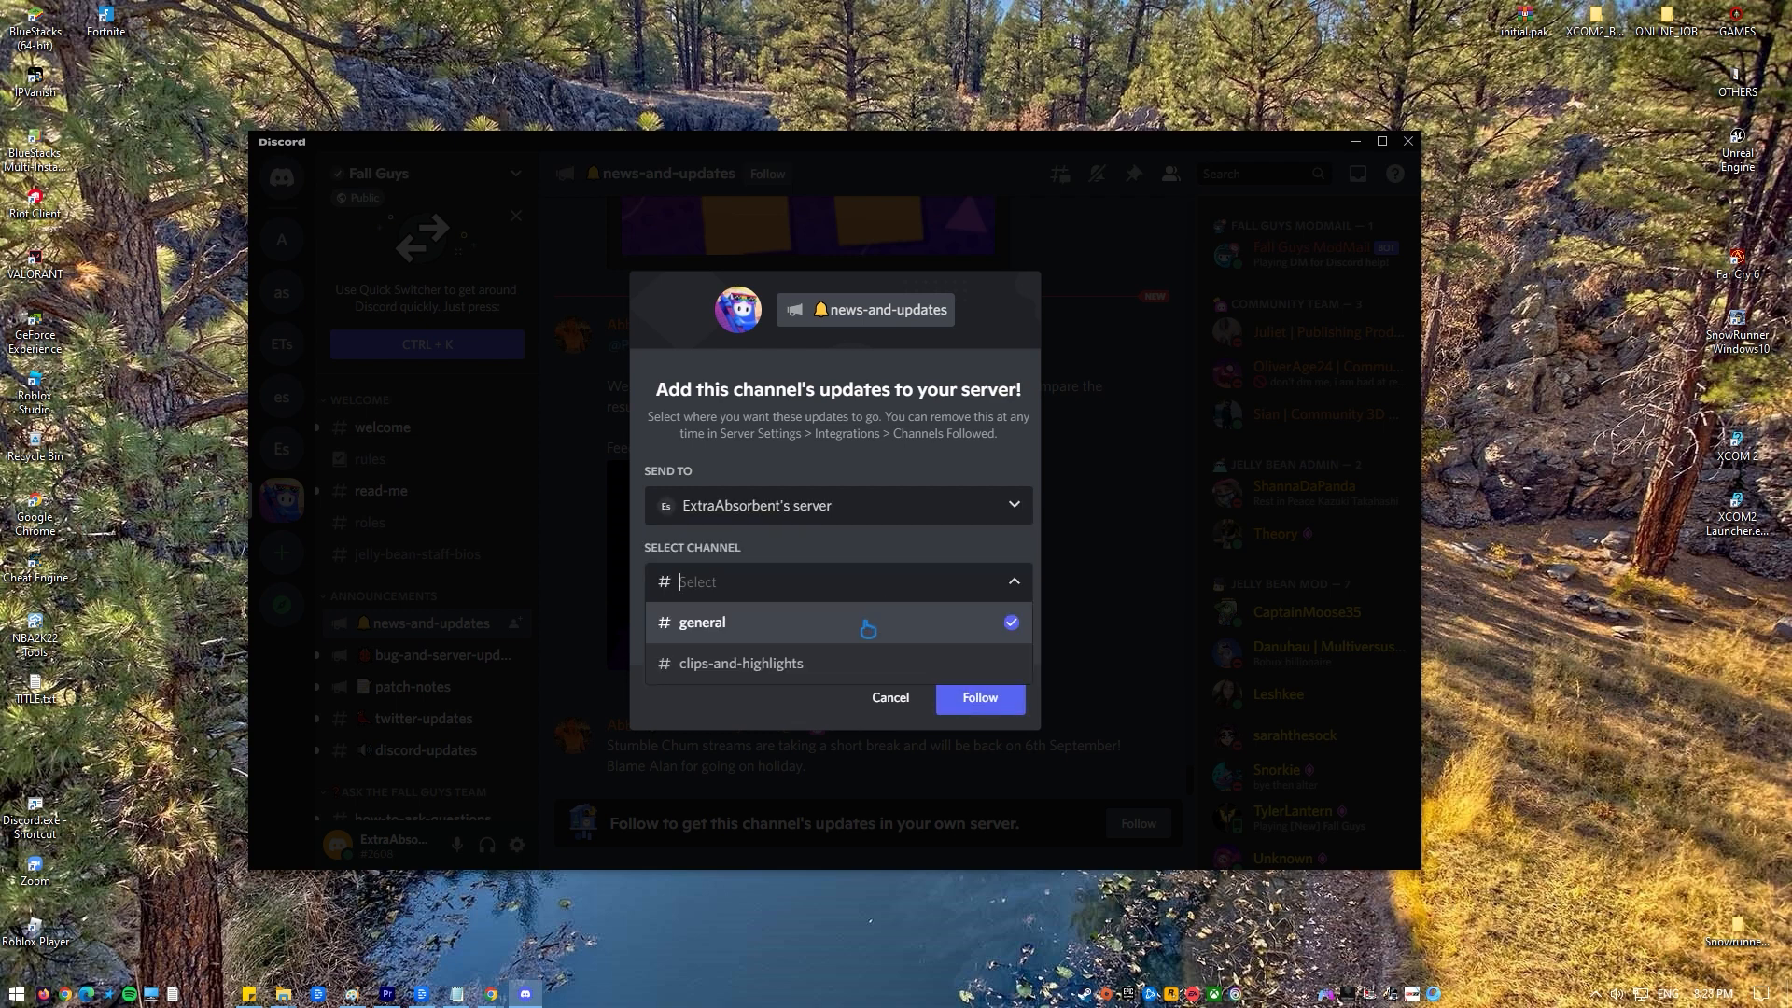
pyautogui.click(702, 621)
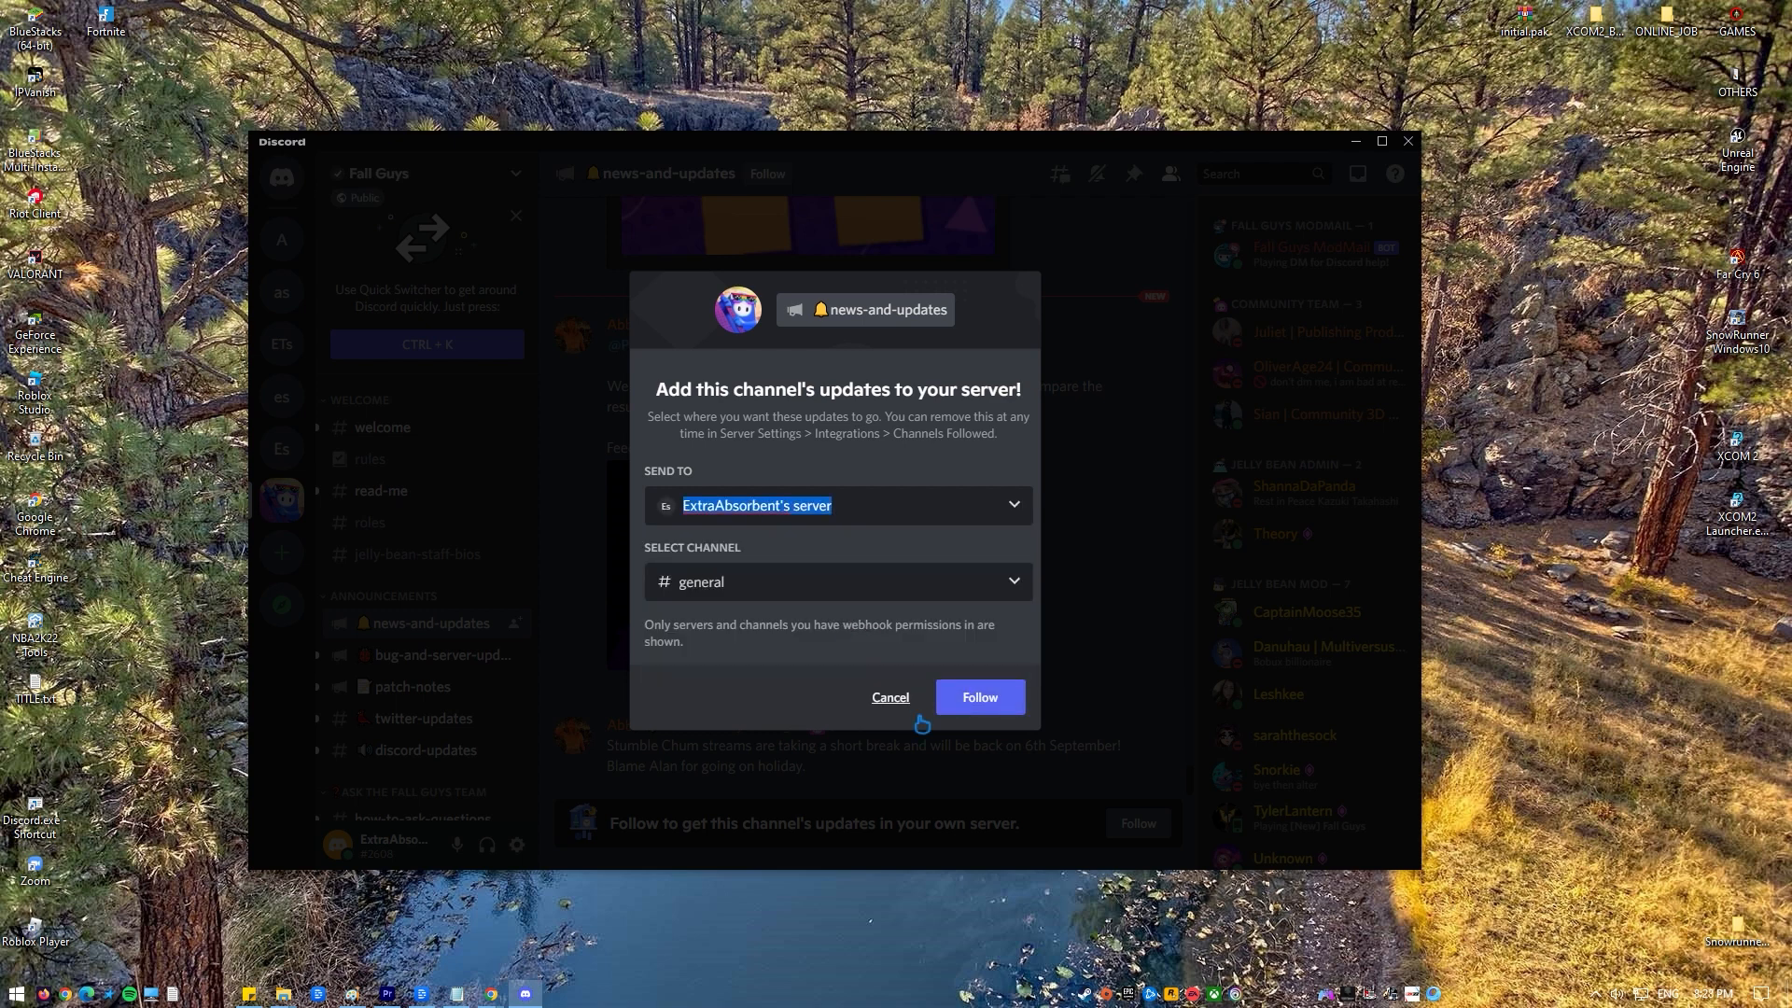
pyautogui.click(889, 696)
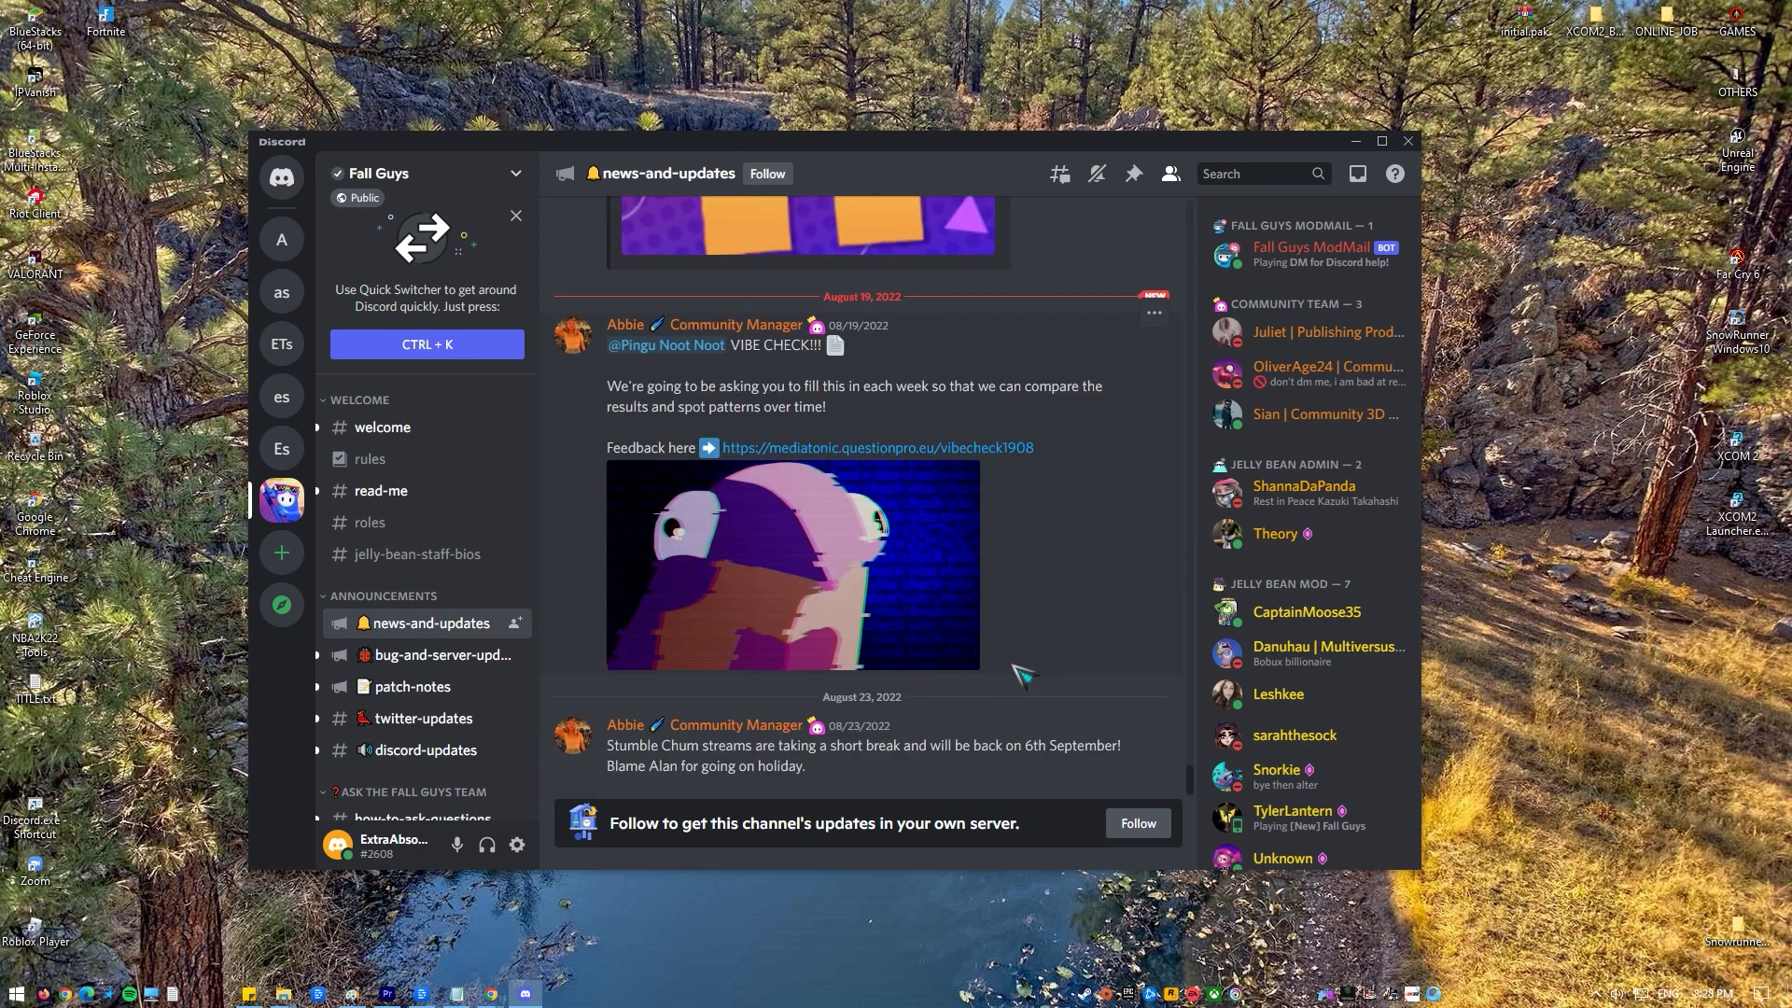
# Read back through the news-and-updates posts, then switch to the bug-and-server-updates channel
pyautogui.scroll(3)
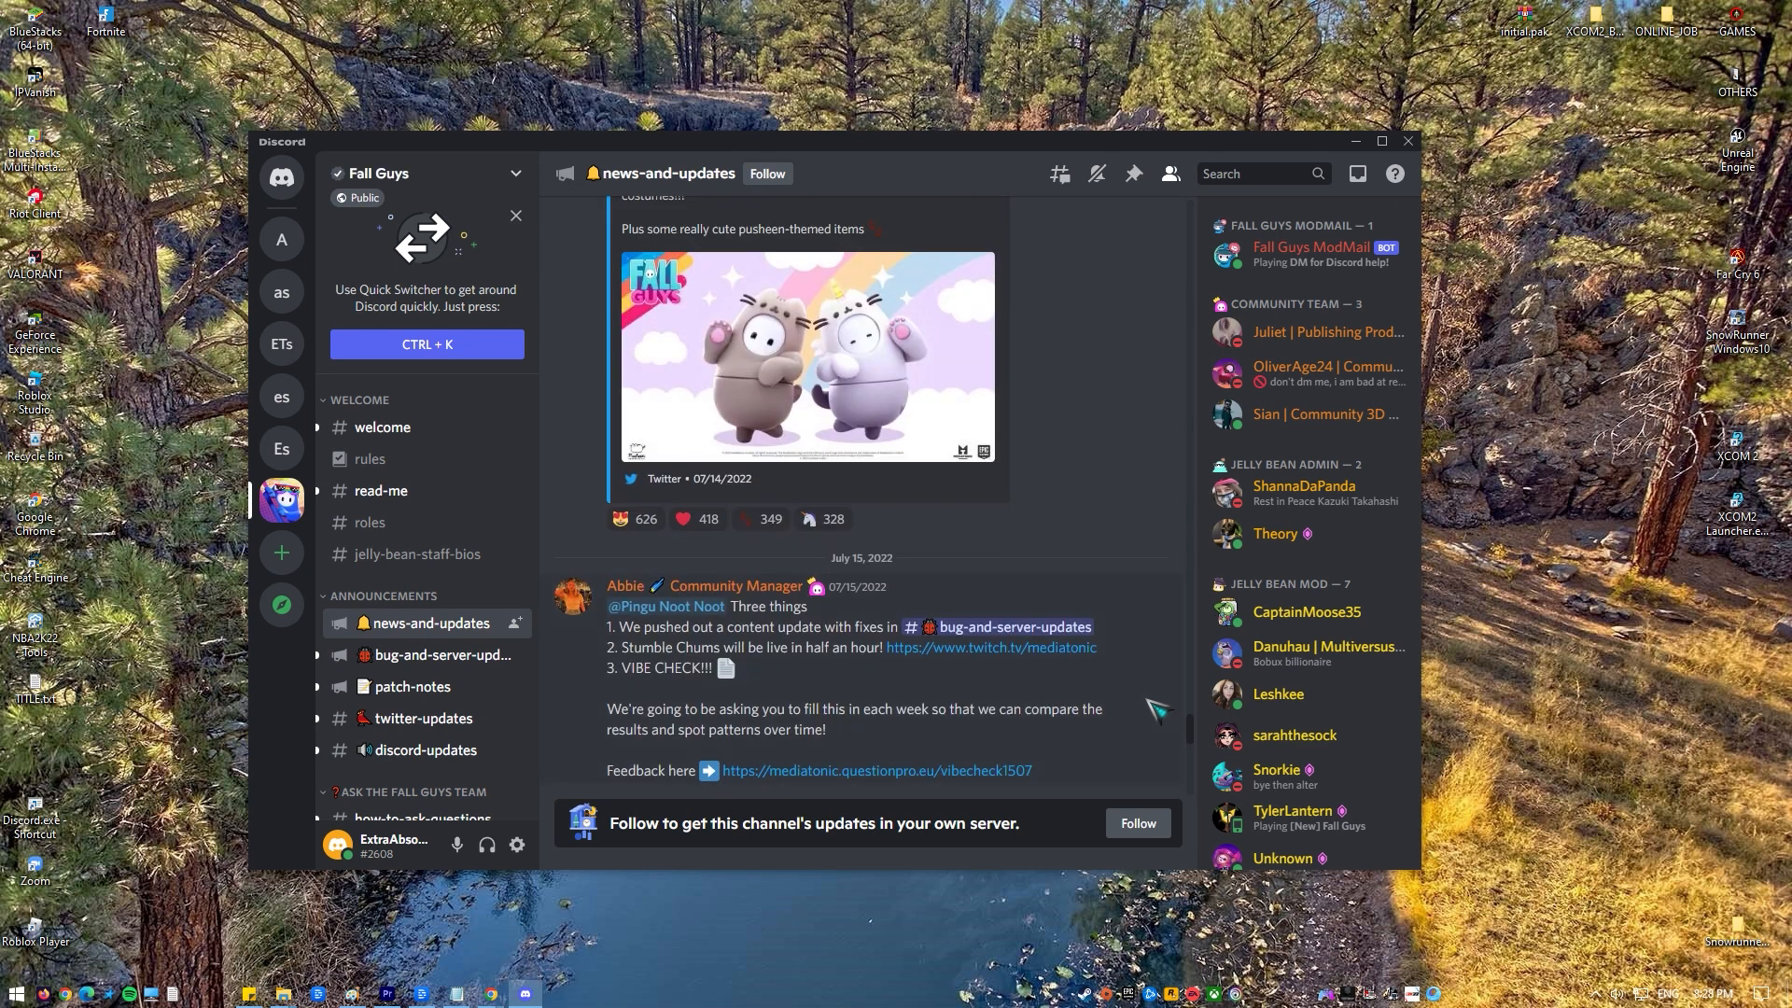
pyautogui.scroll(3)
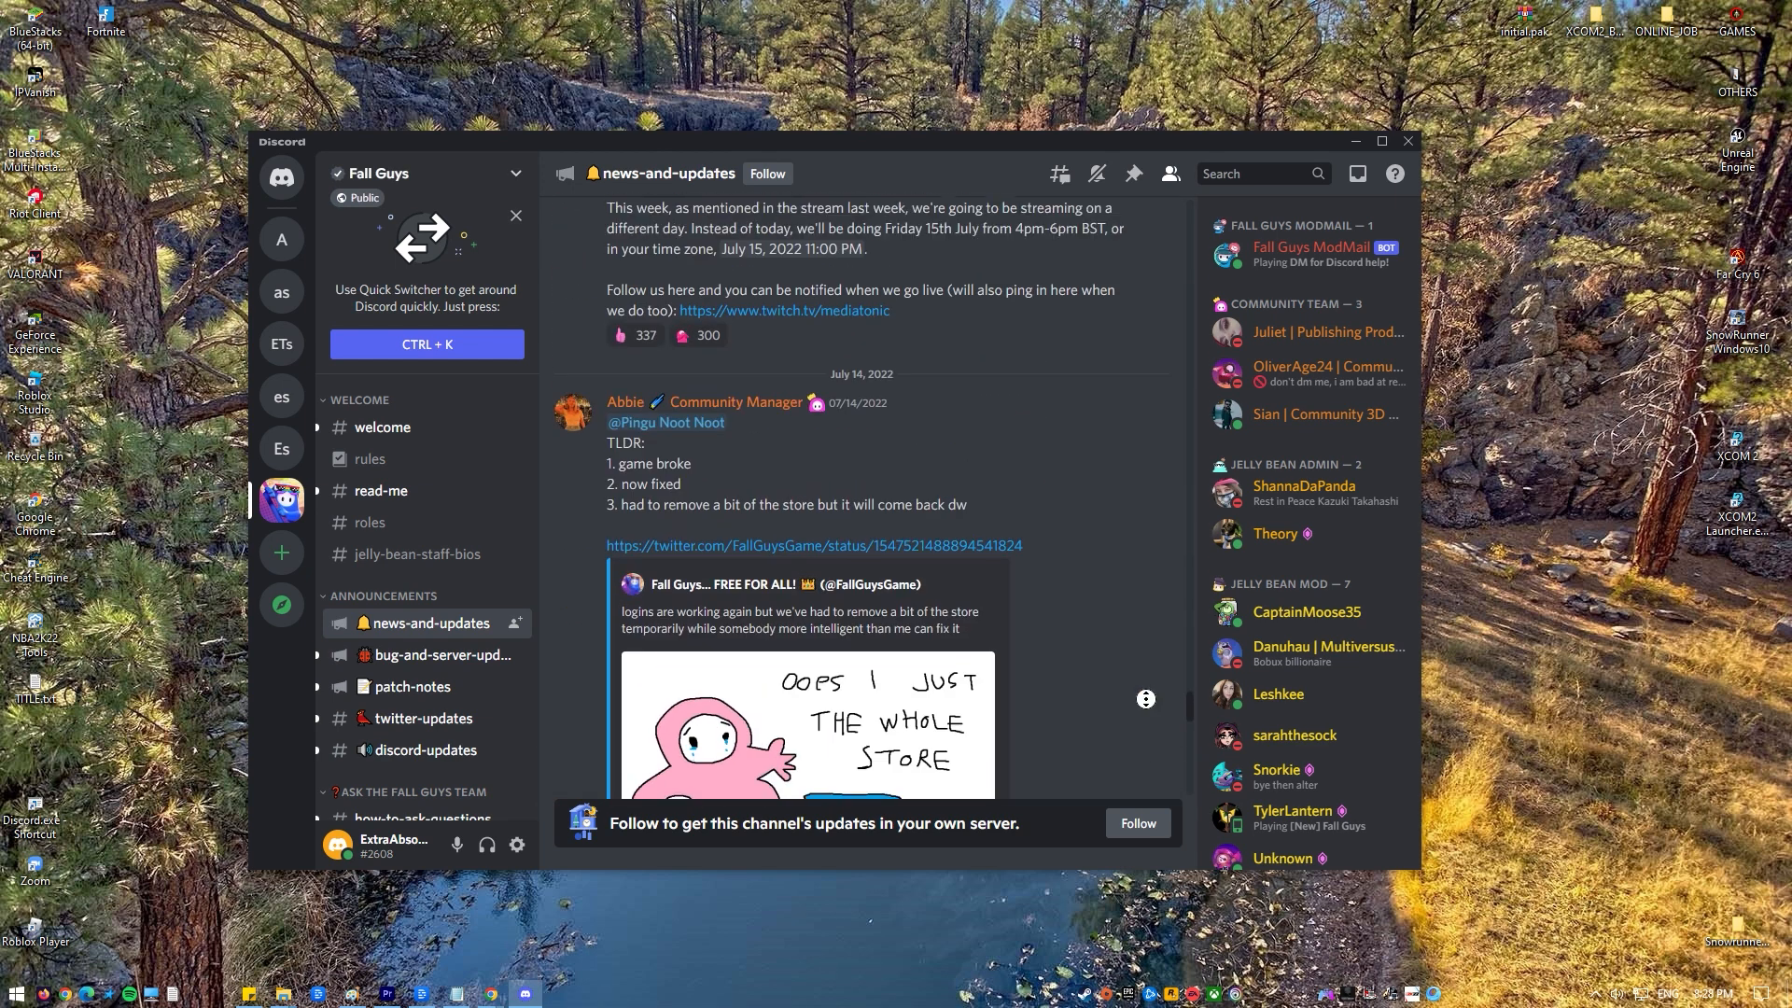
pyautogui.scroll(-3)
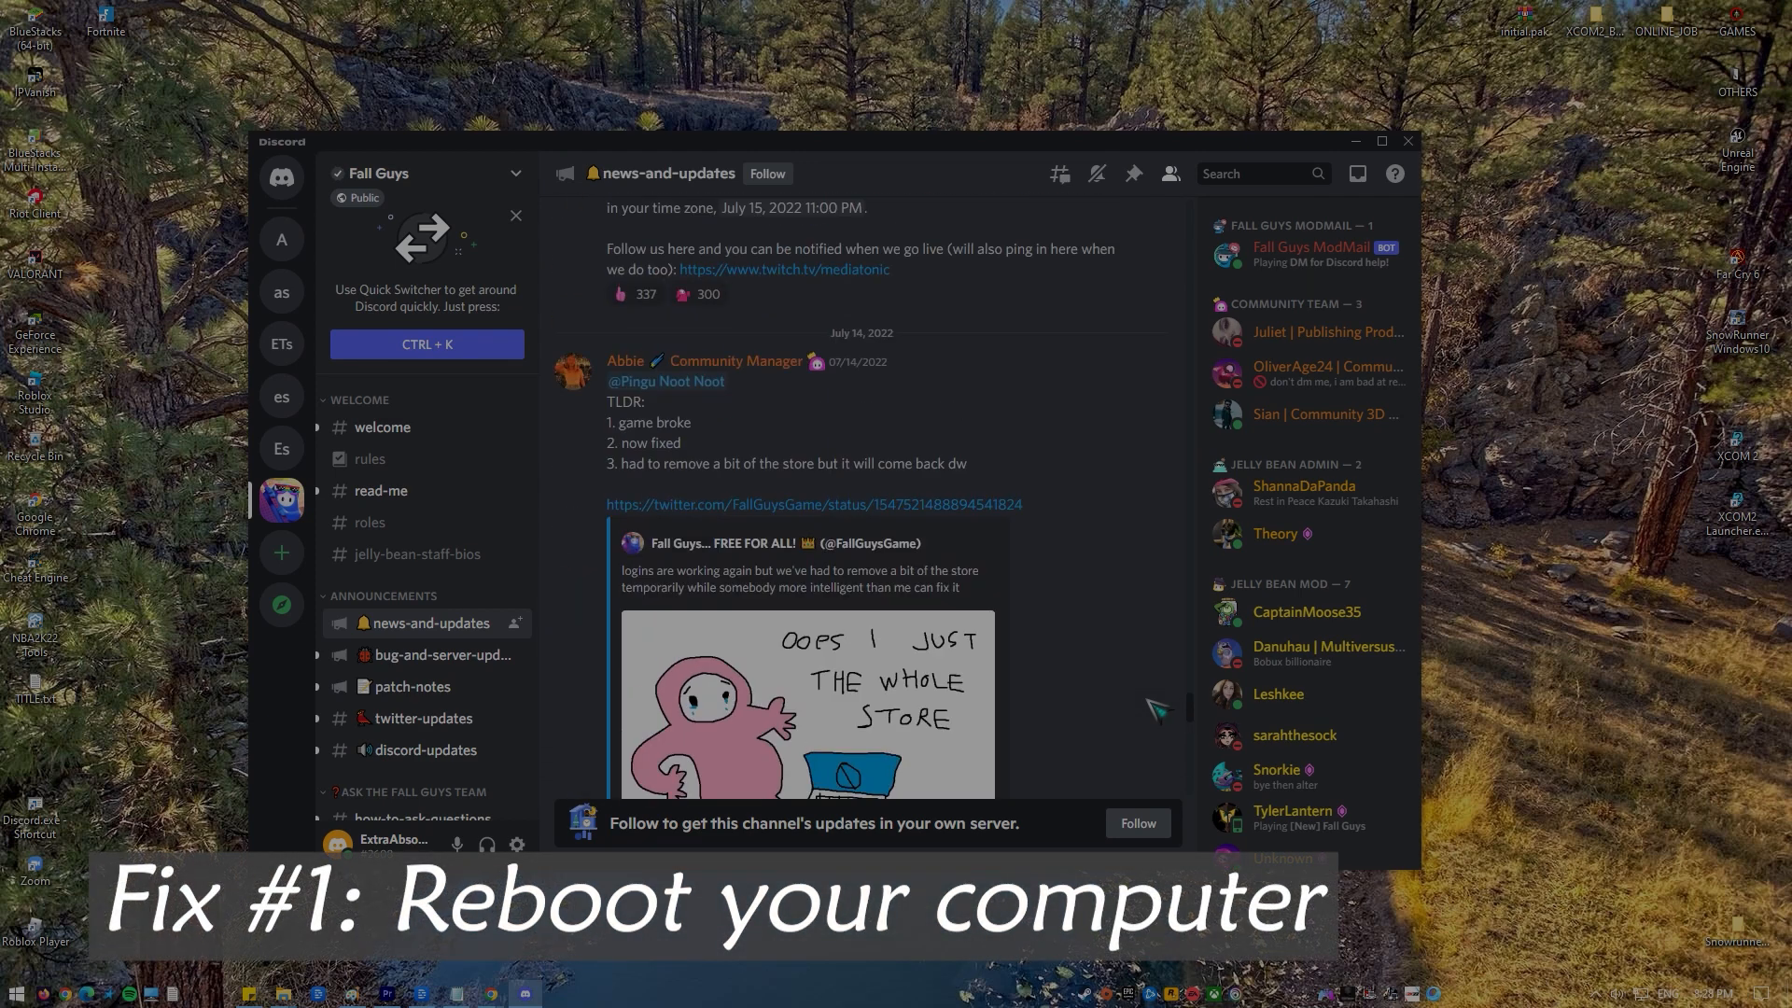
pyautogui.scroll(3)
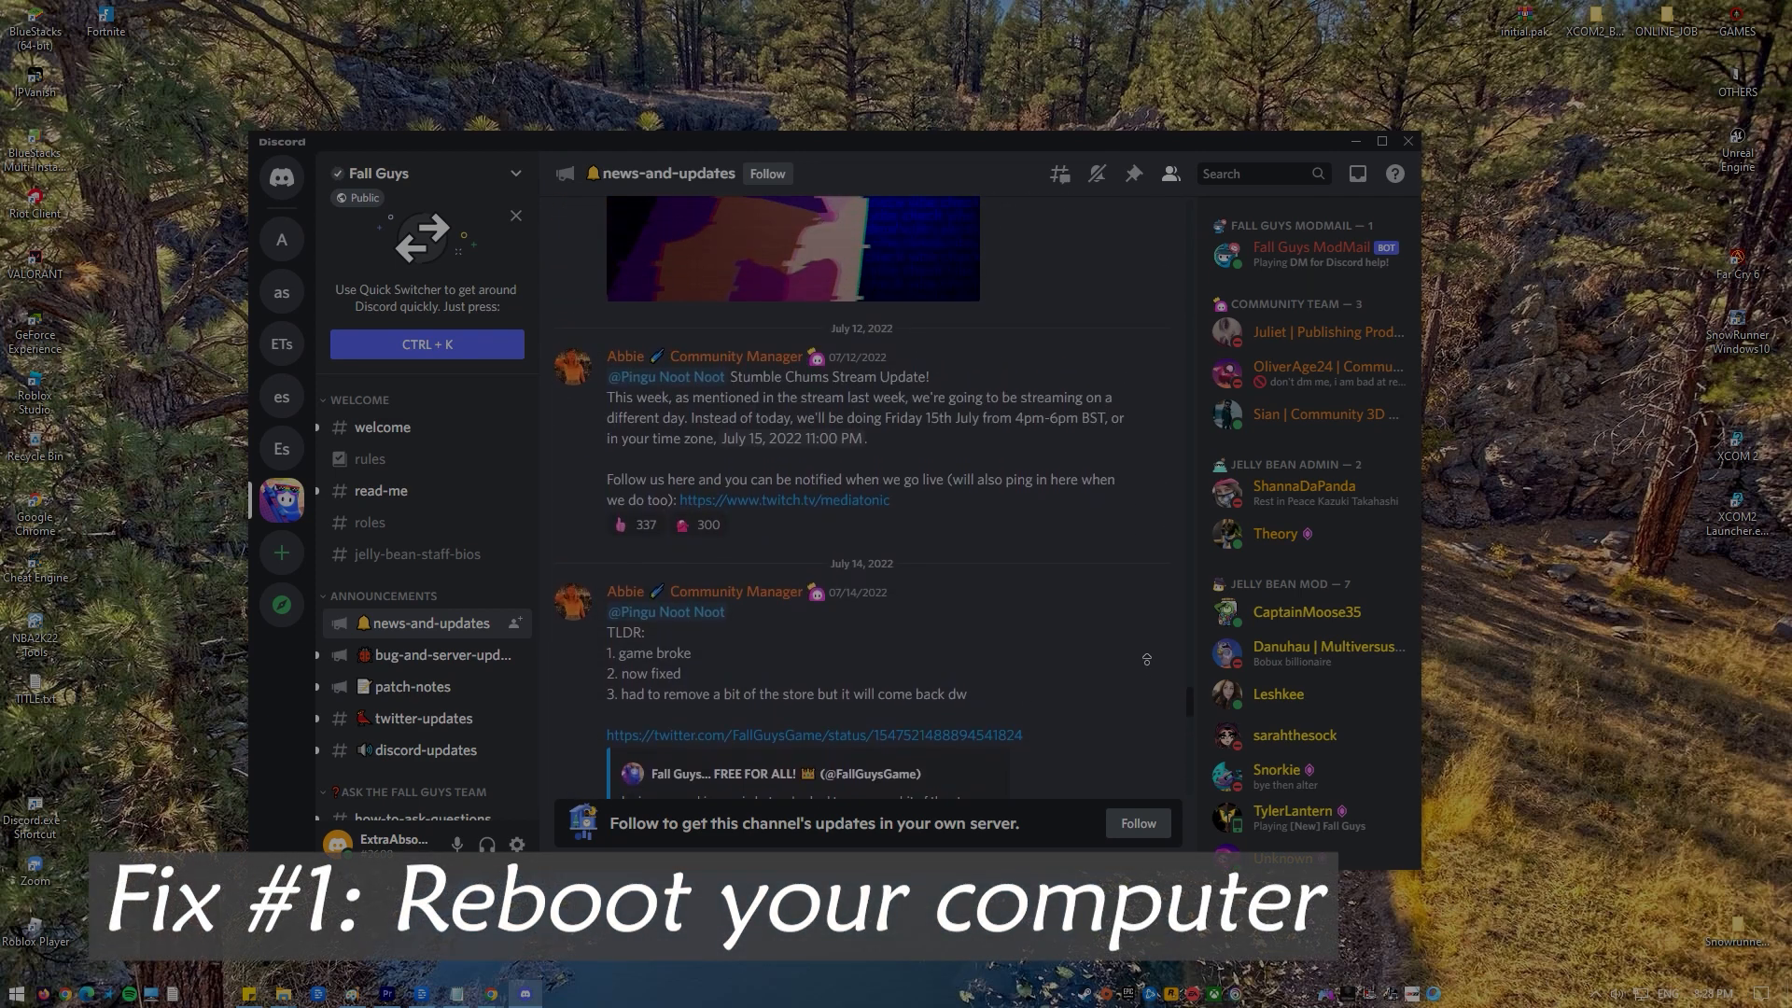
pyautogui.scroll(3)
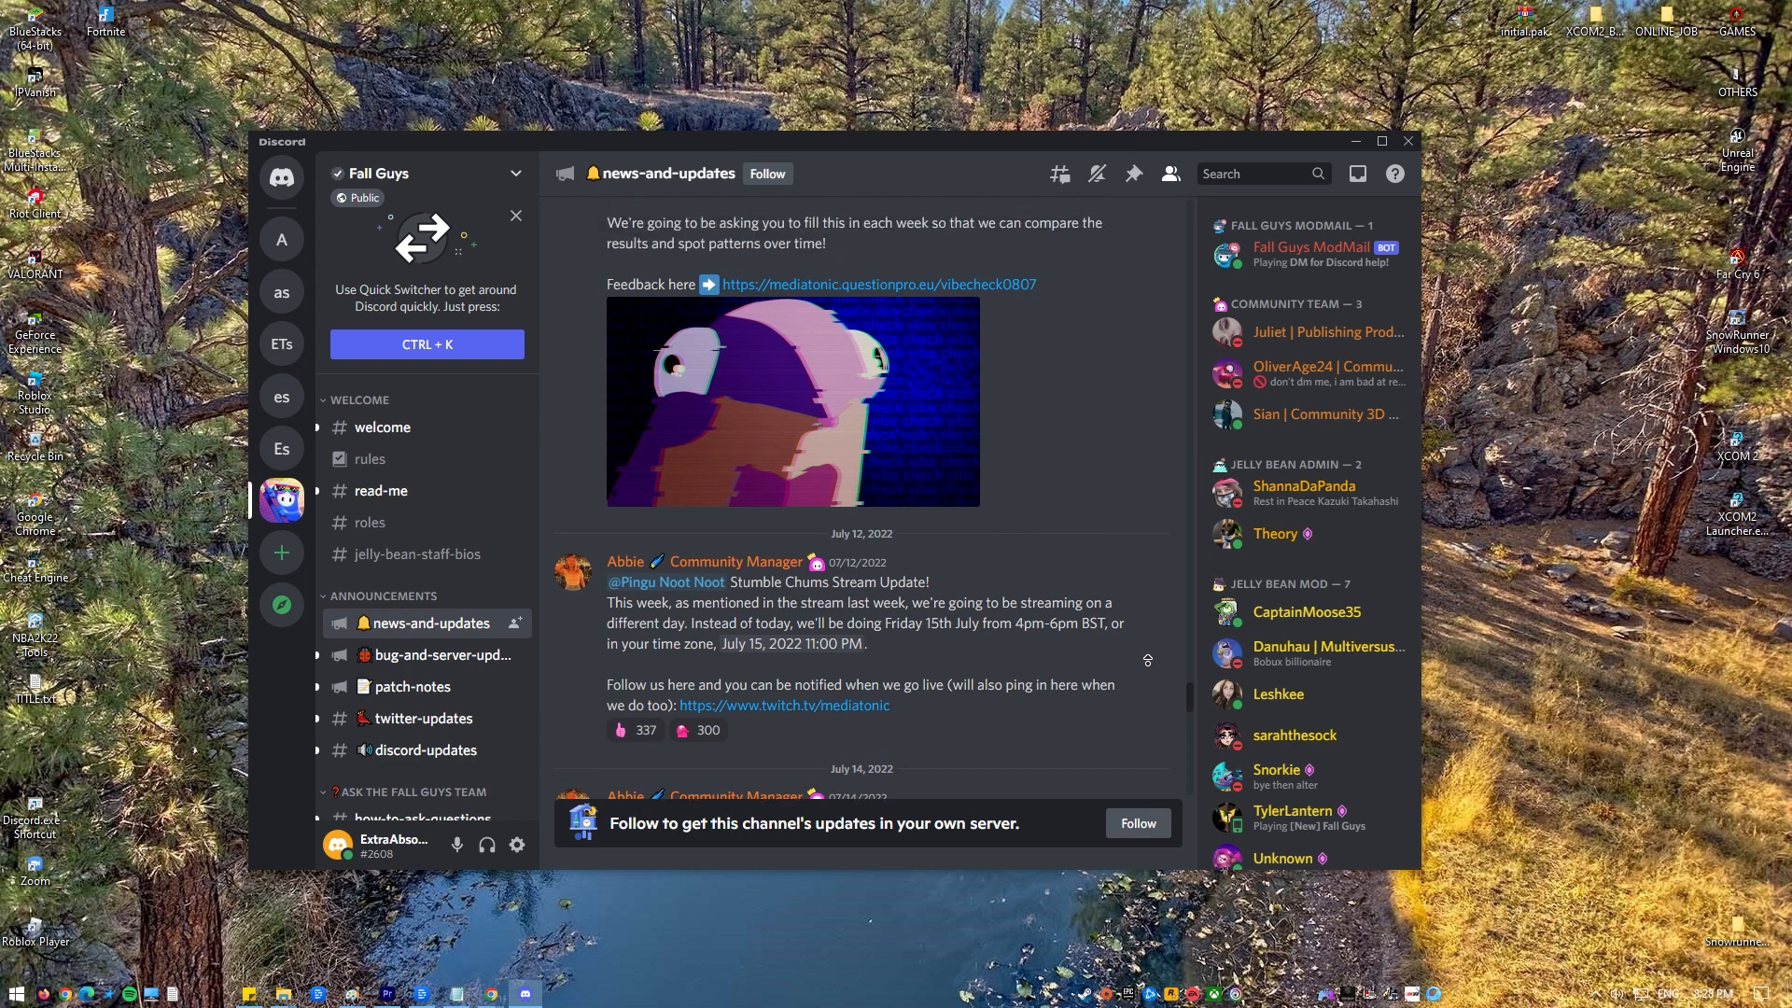
pyautogui.scroll(3)
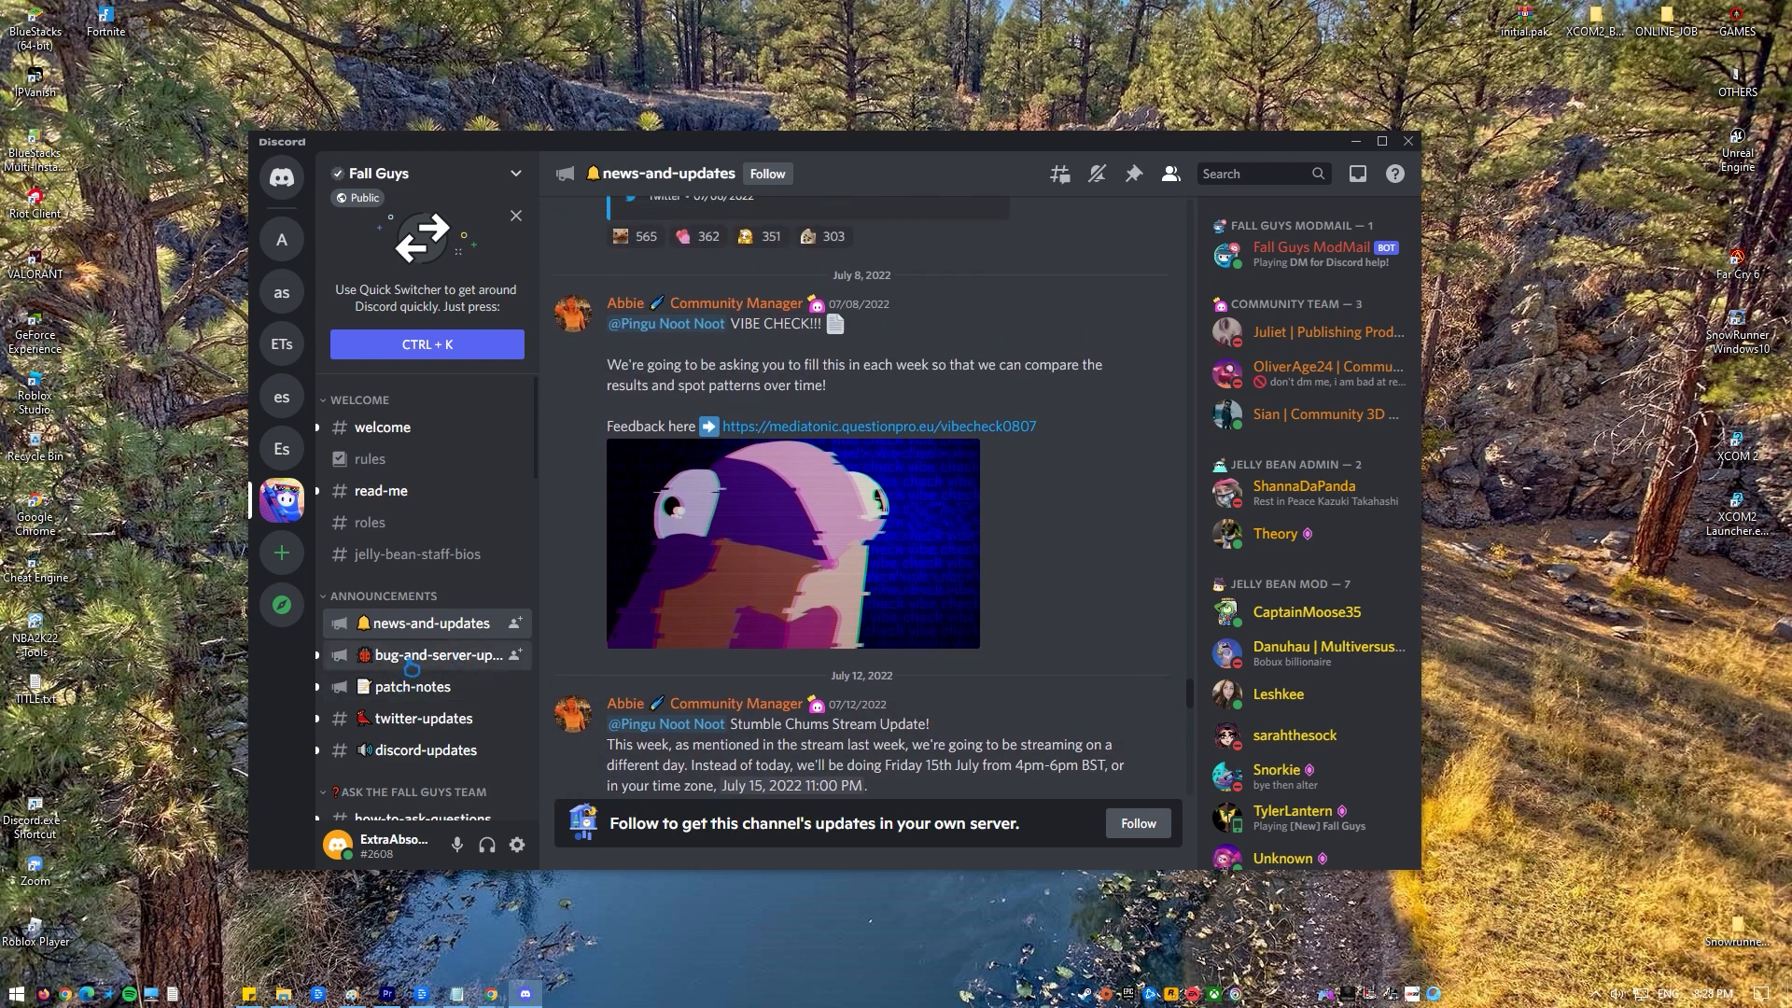
pyautogui.click(437, 653)
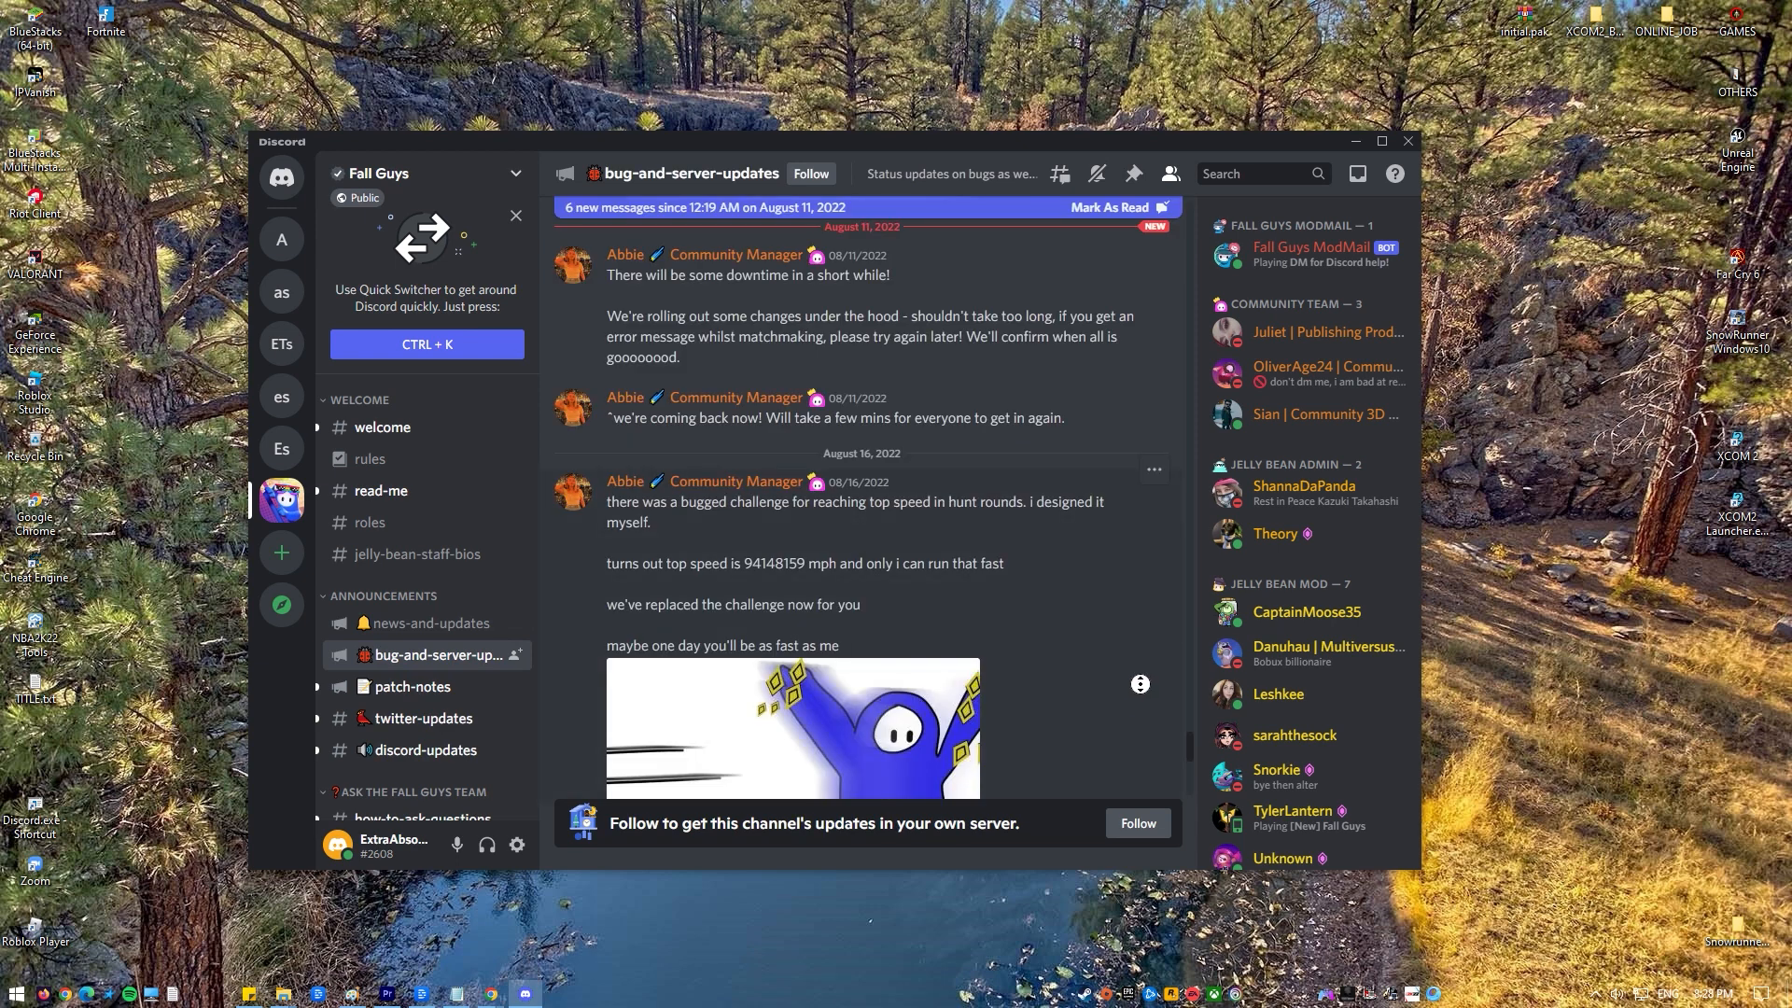
pyautogui.scroll(3)
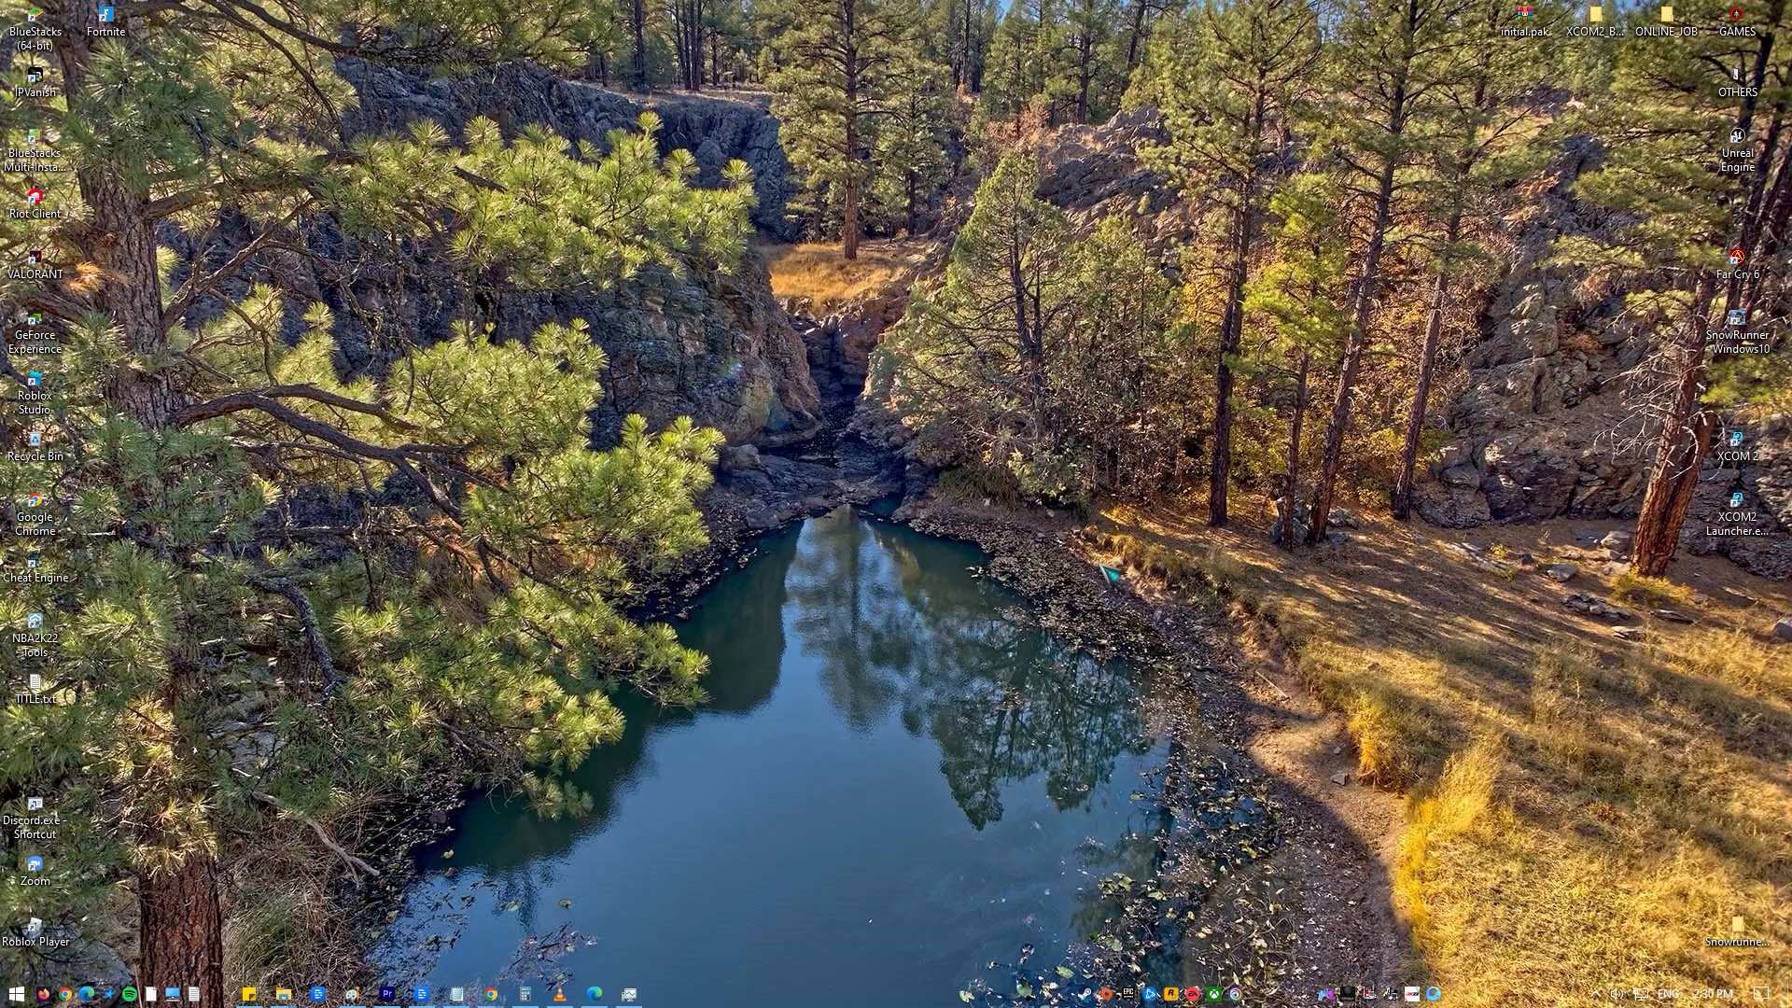
pyautogui.moveTo(1103, 559)
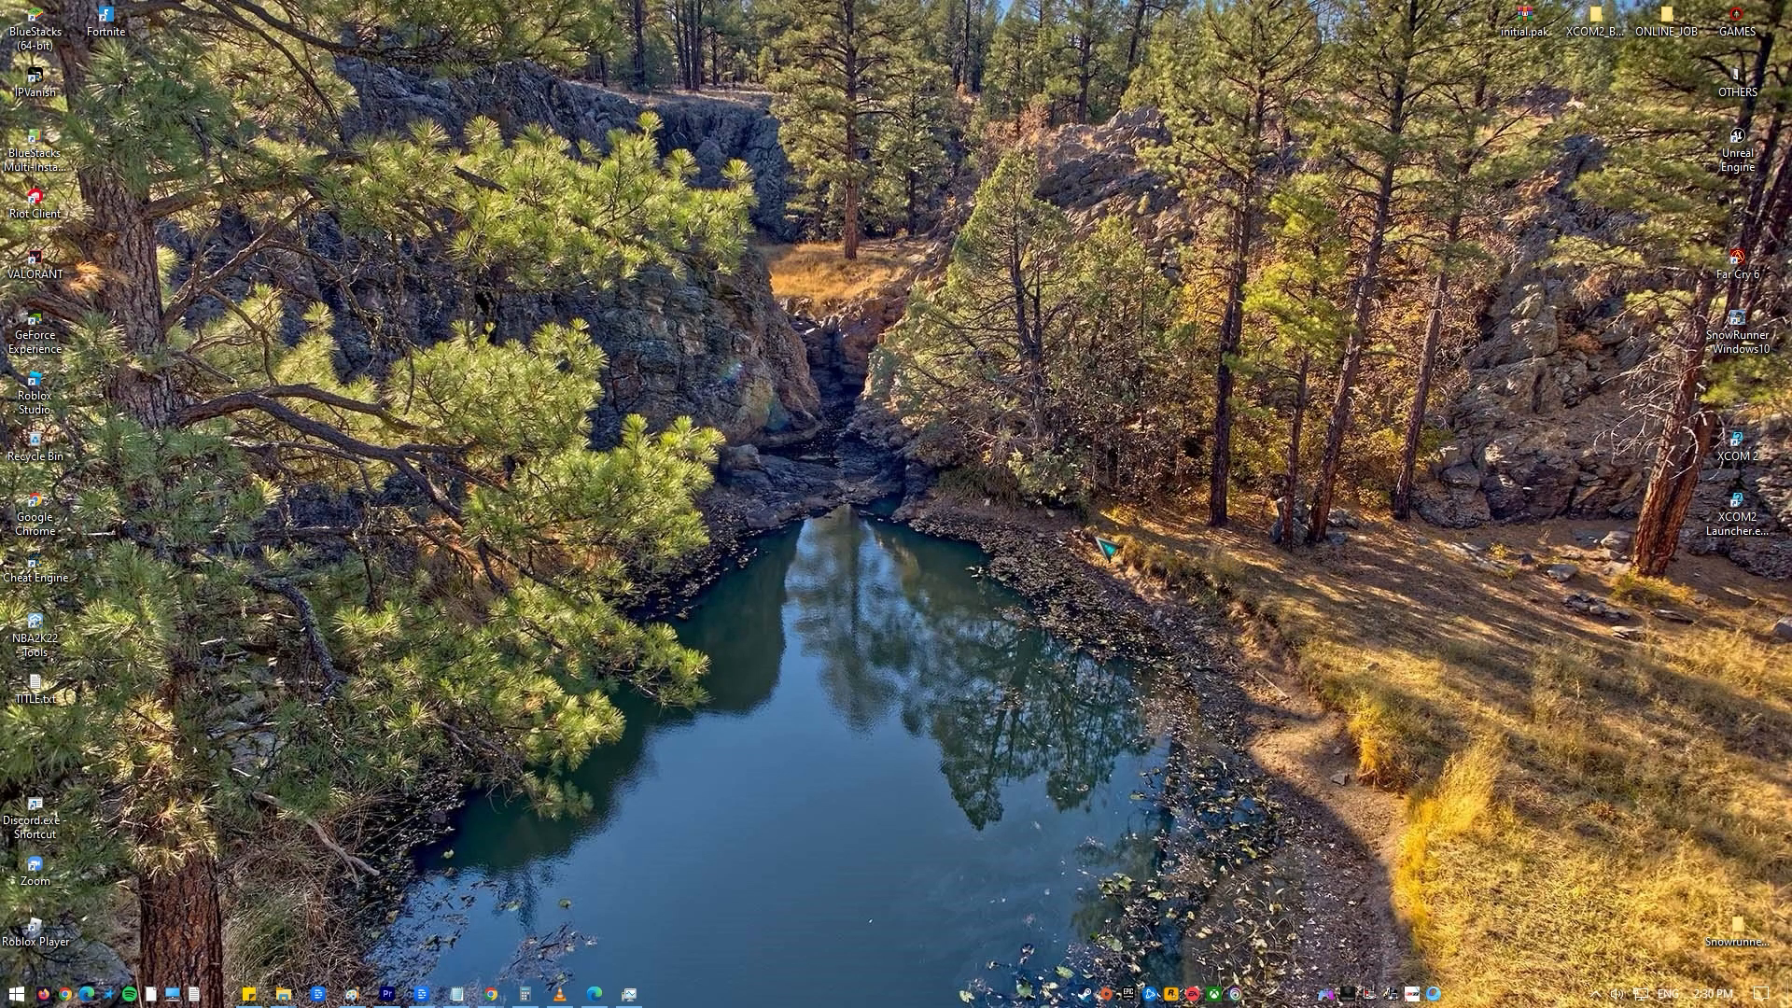
pyautogui.moveTo(194, 885)
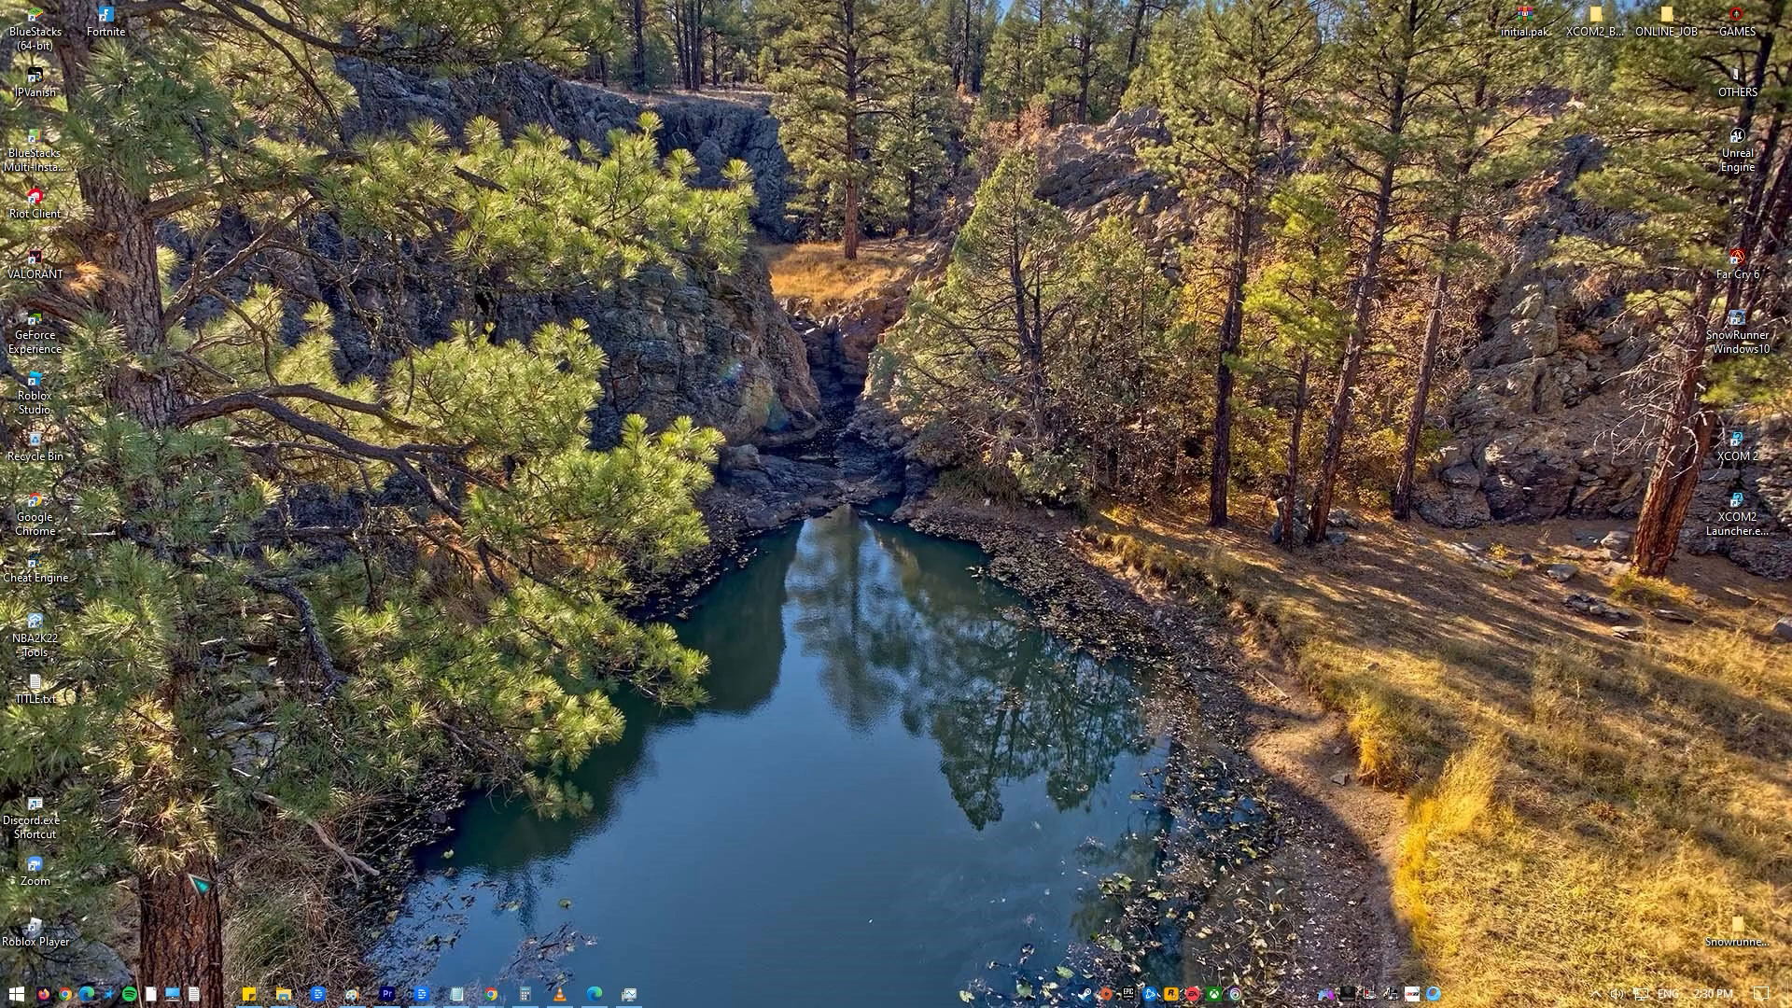
pyautogui.click(16, 993)
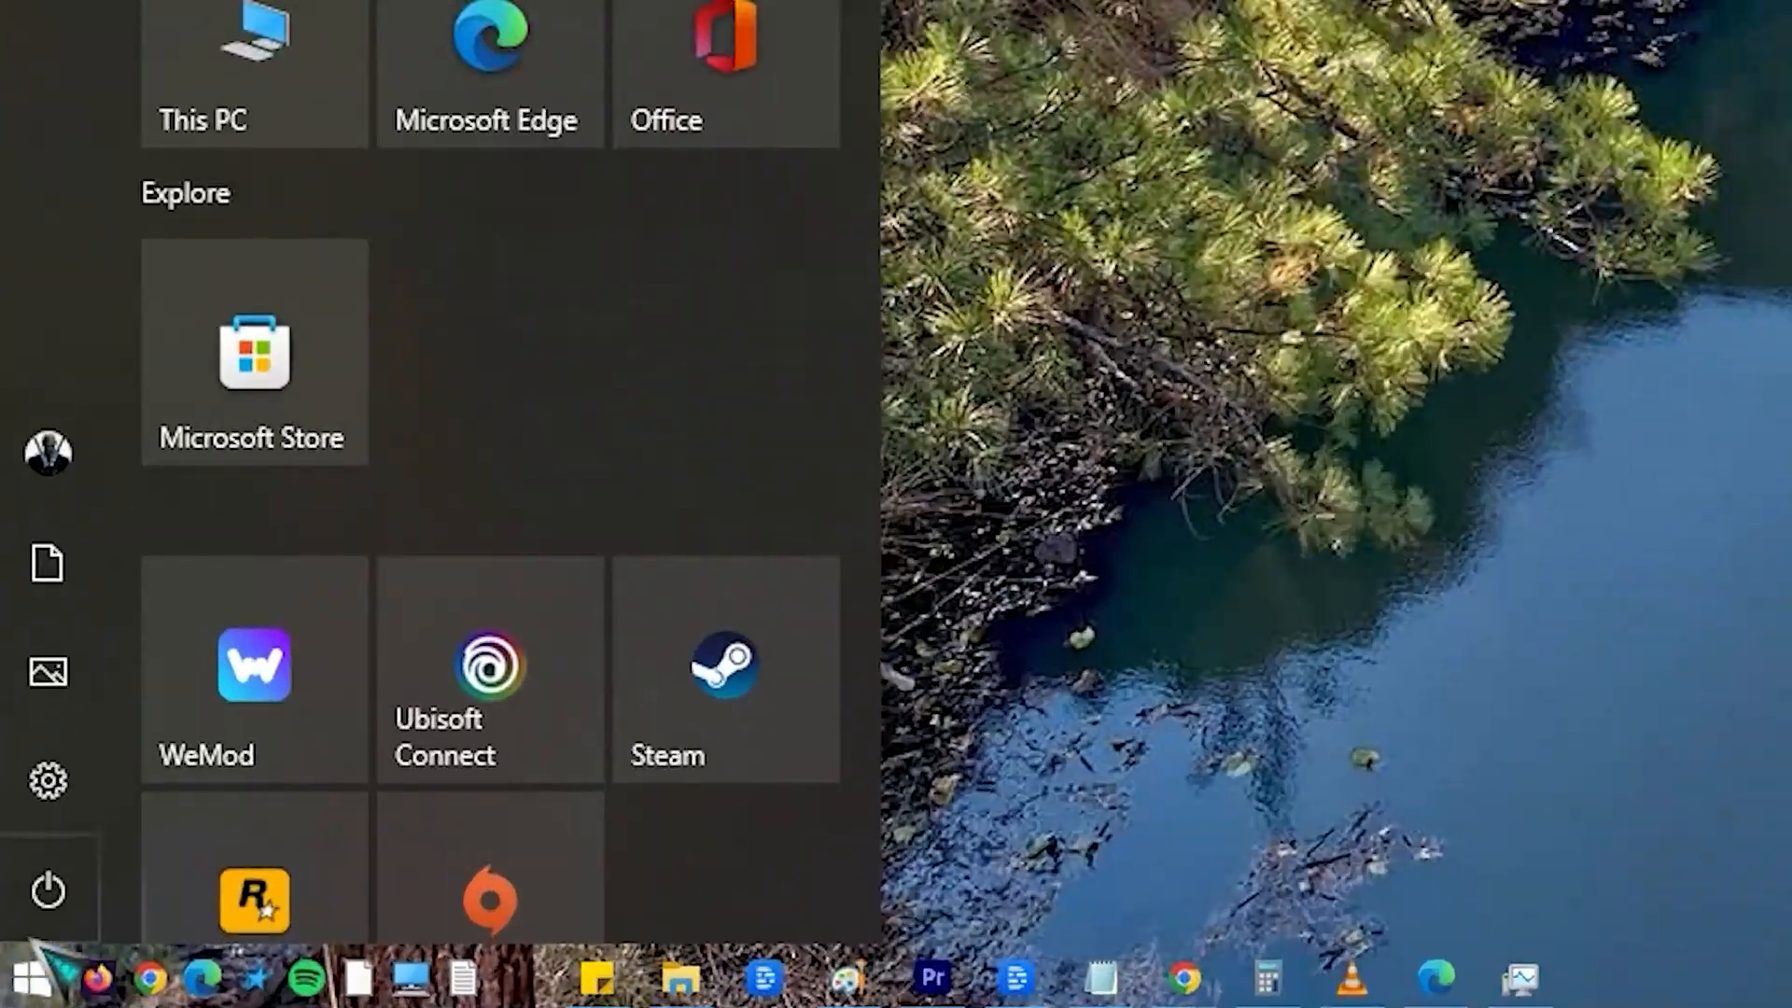
pyautogui.click(48, 893)
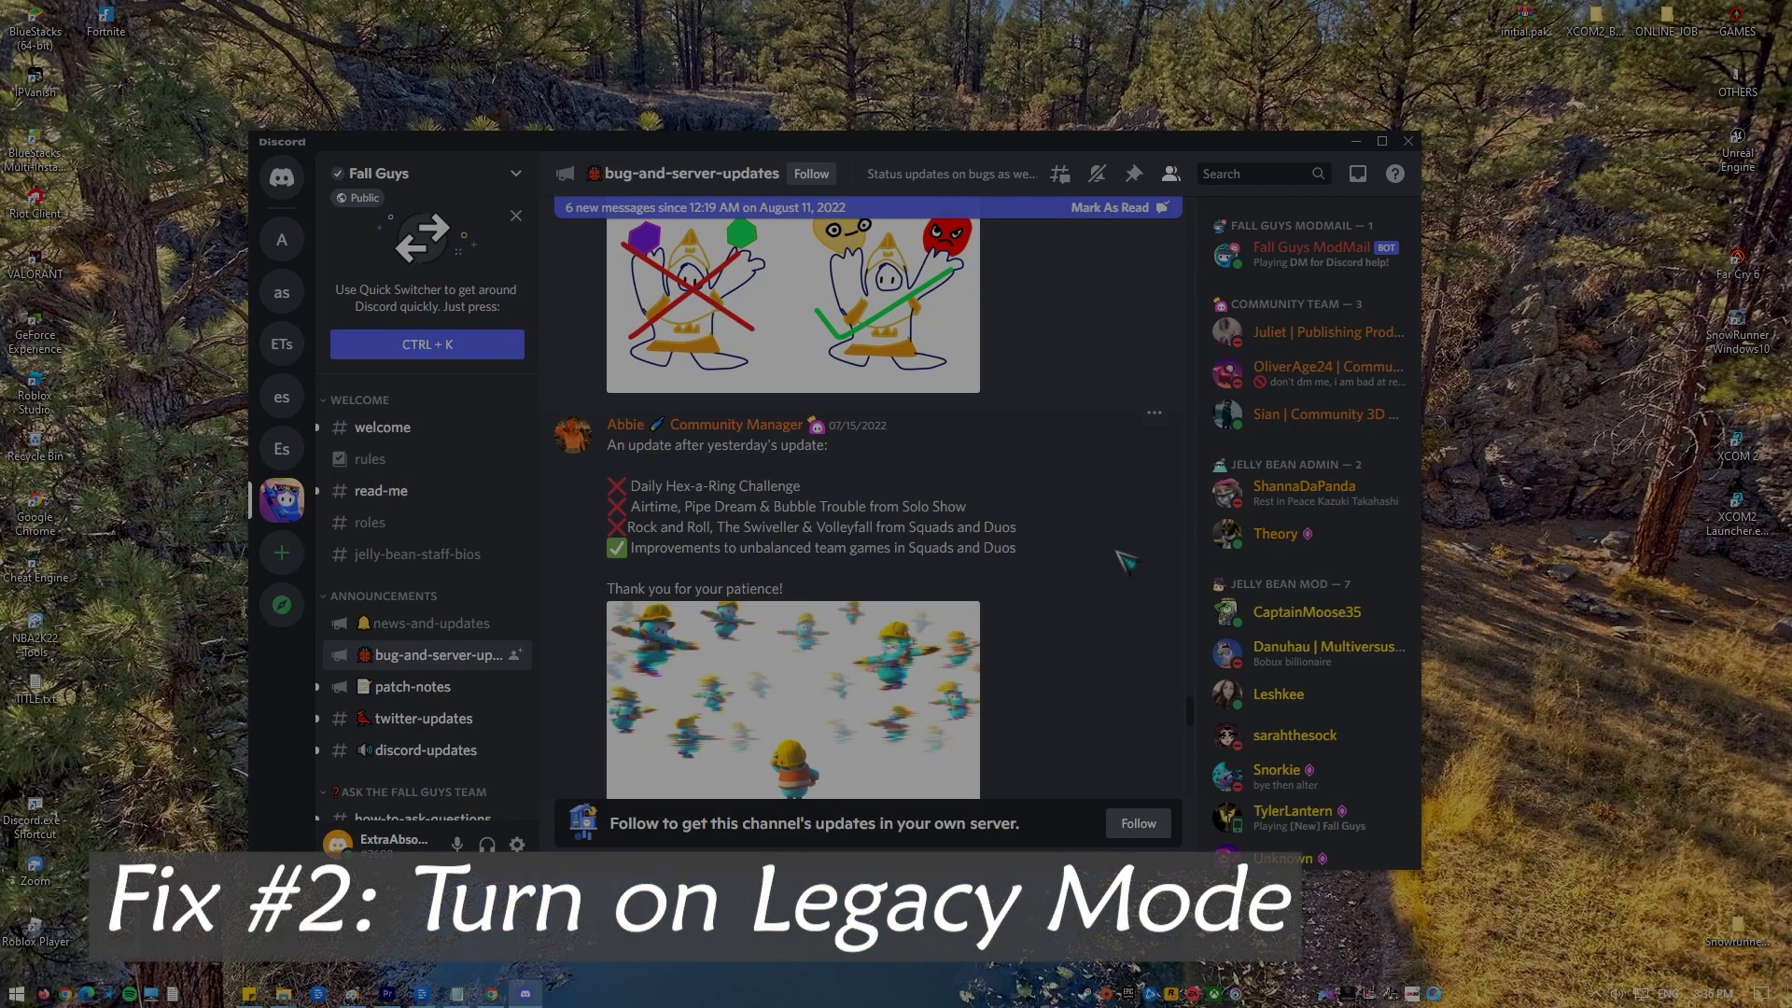
pyautogui.scroll(3)
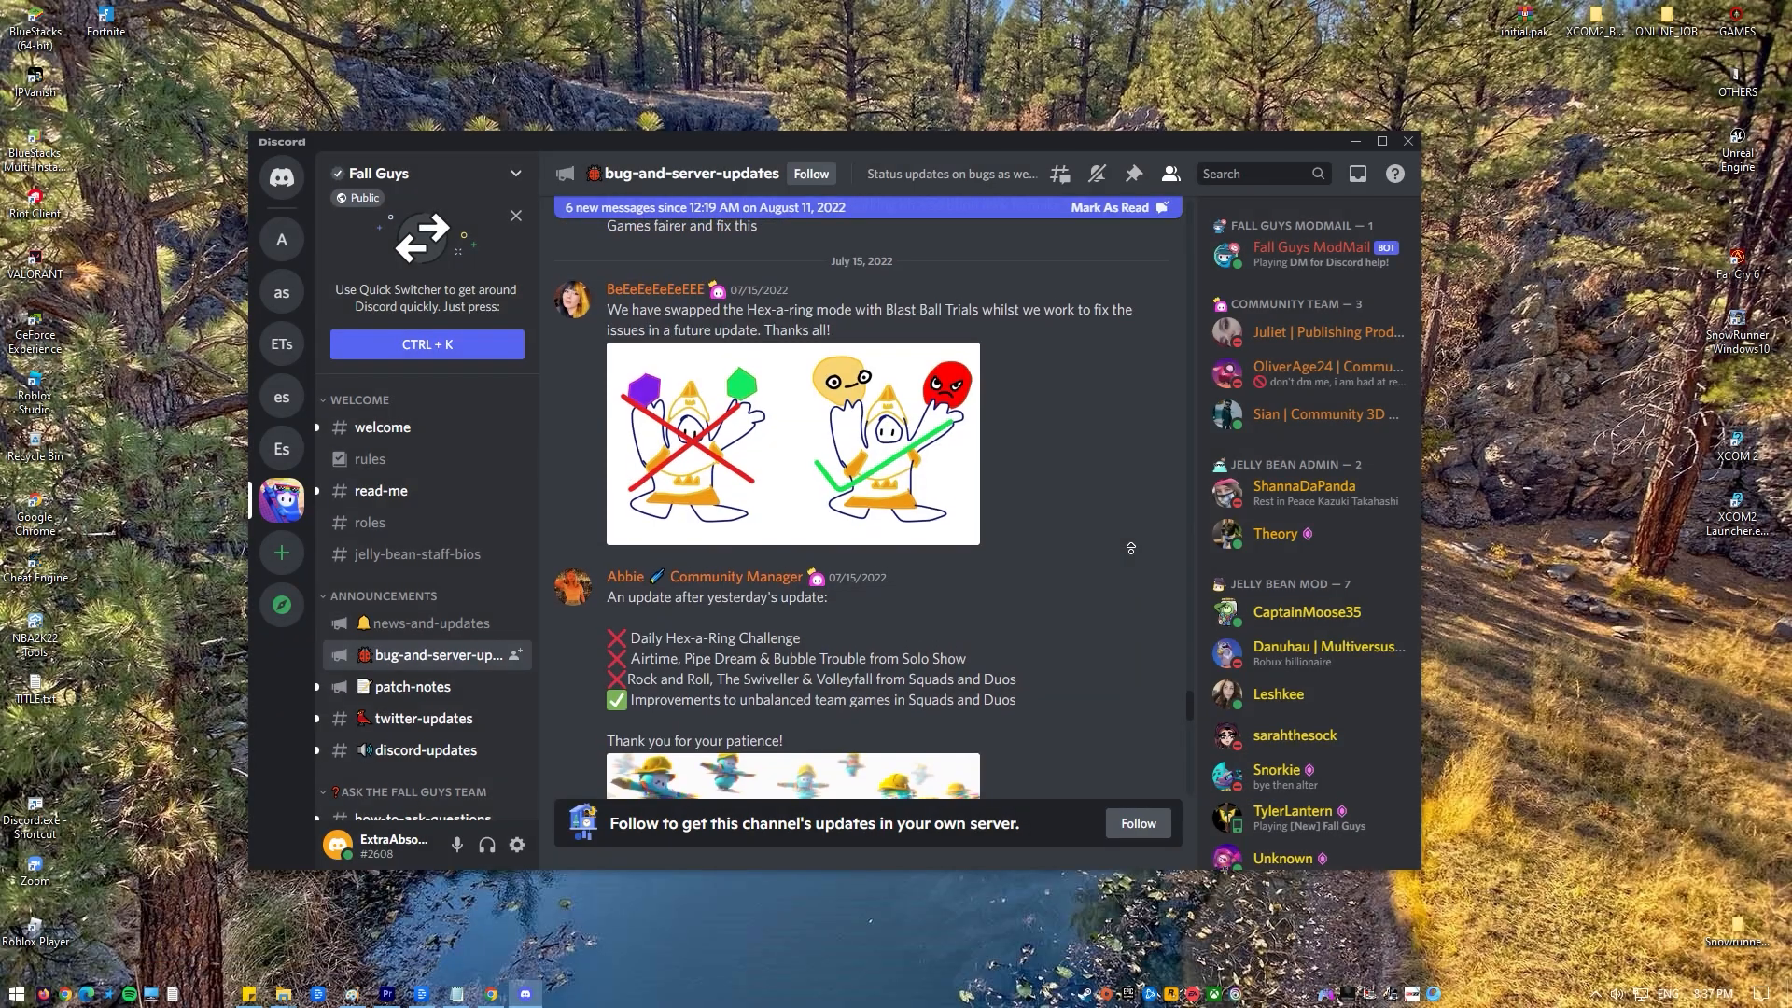
pyautogui.scroll(3)
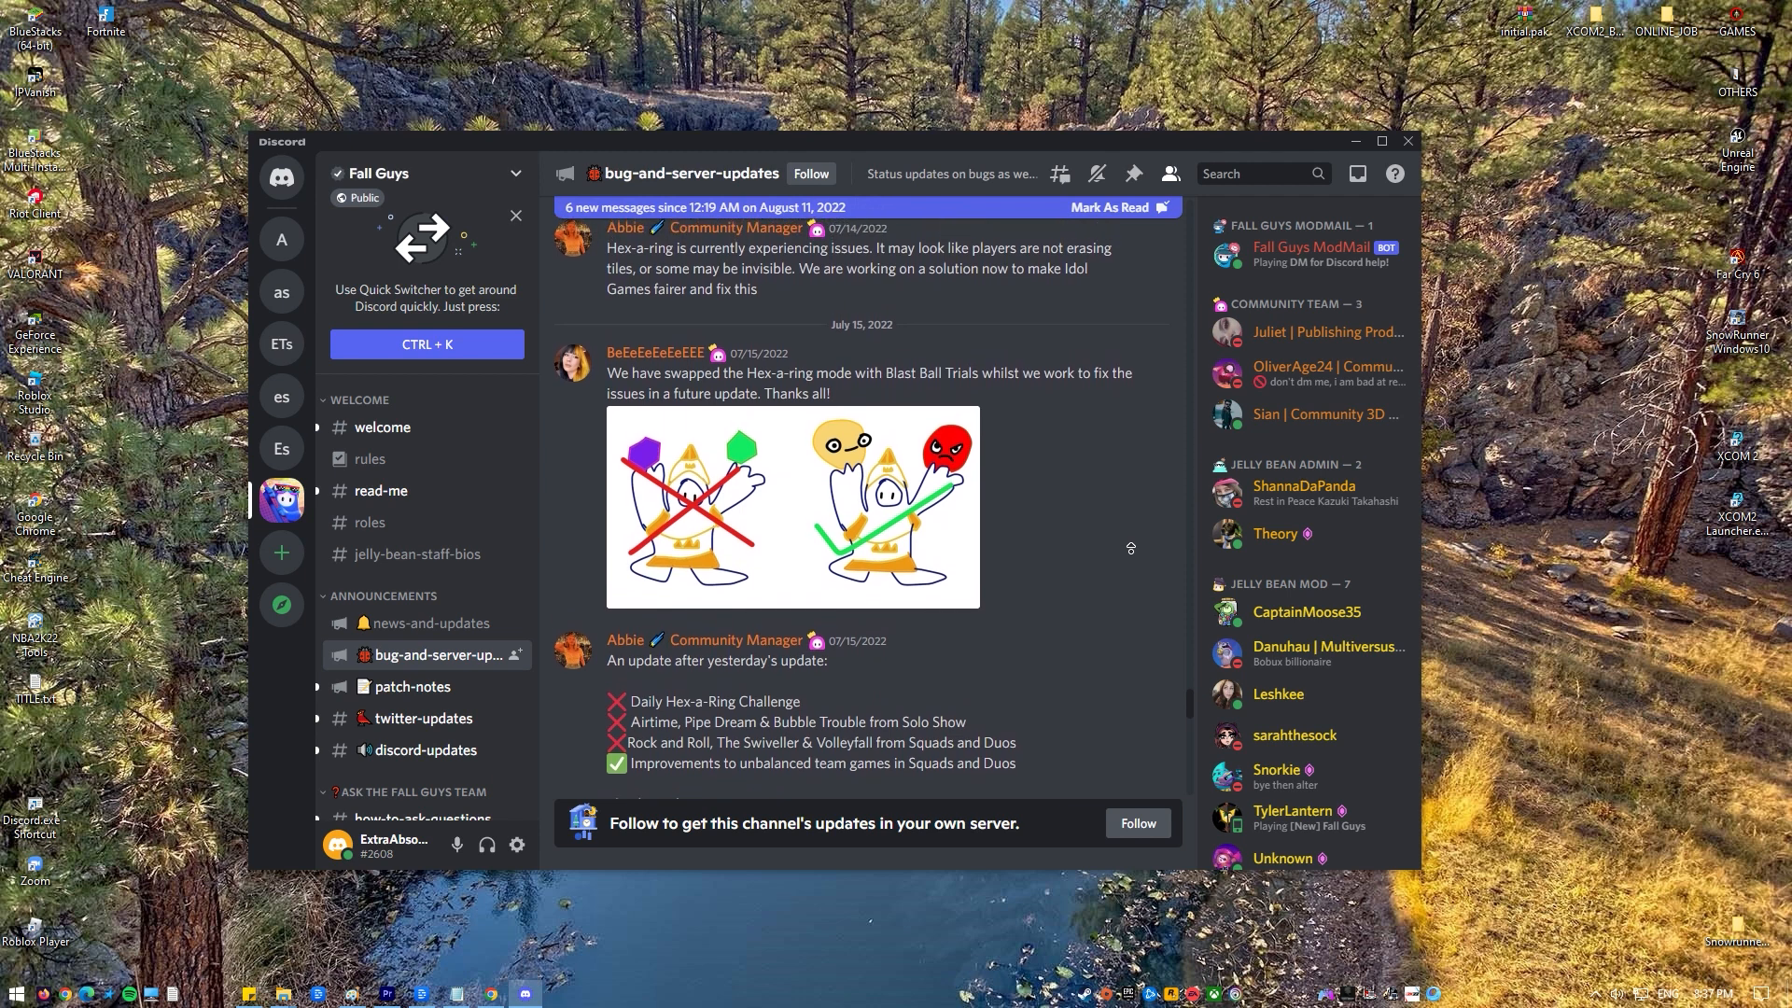
pyautogui.scroll(3)
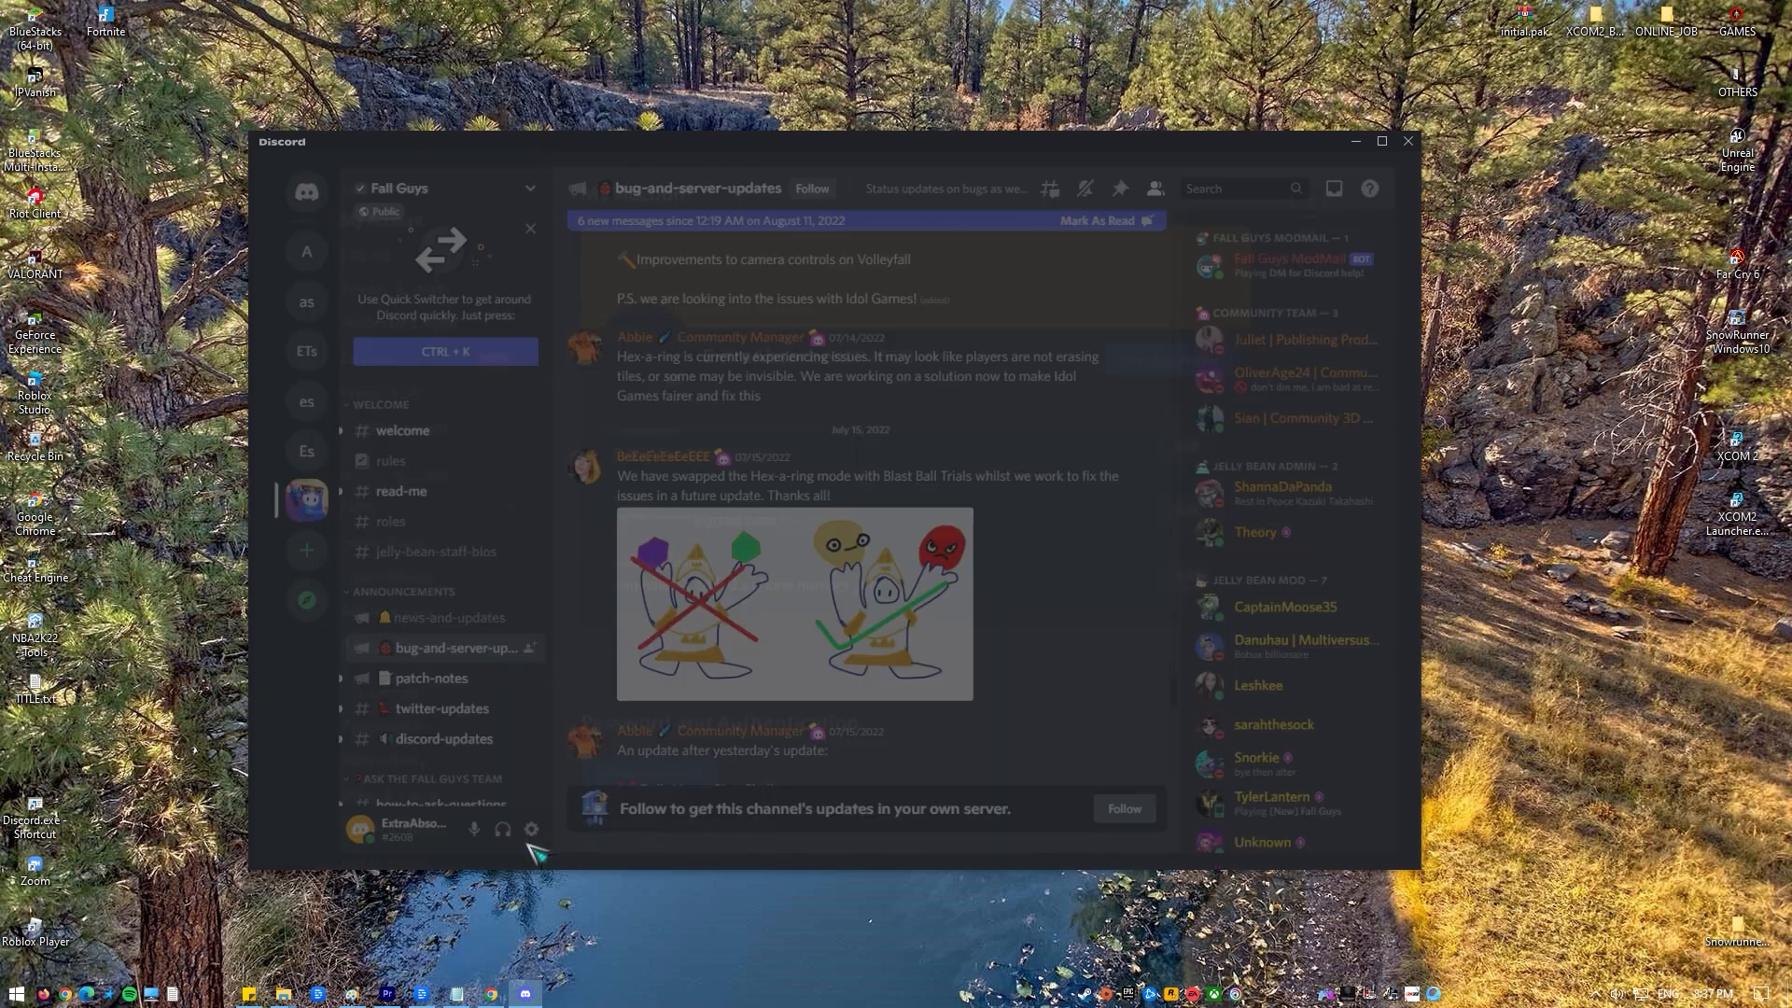
# Reach the Audio Subsystem choice in User Settings > Voice & Video and expand its options list
pyautogui.click(530, 829)
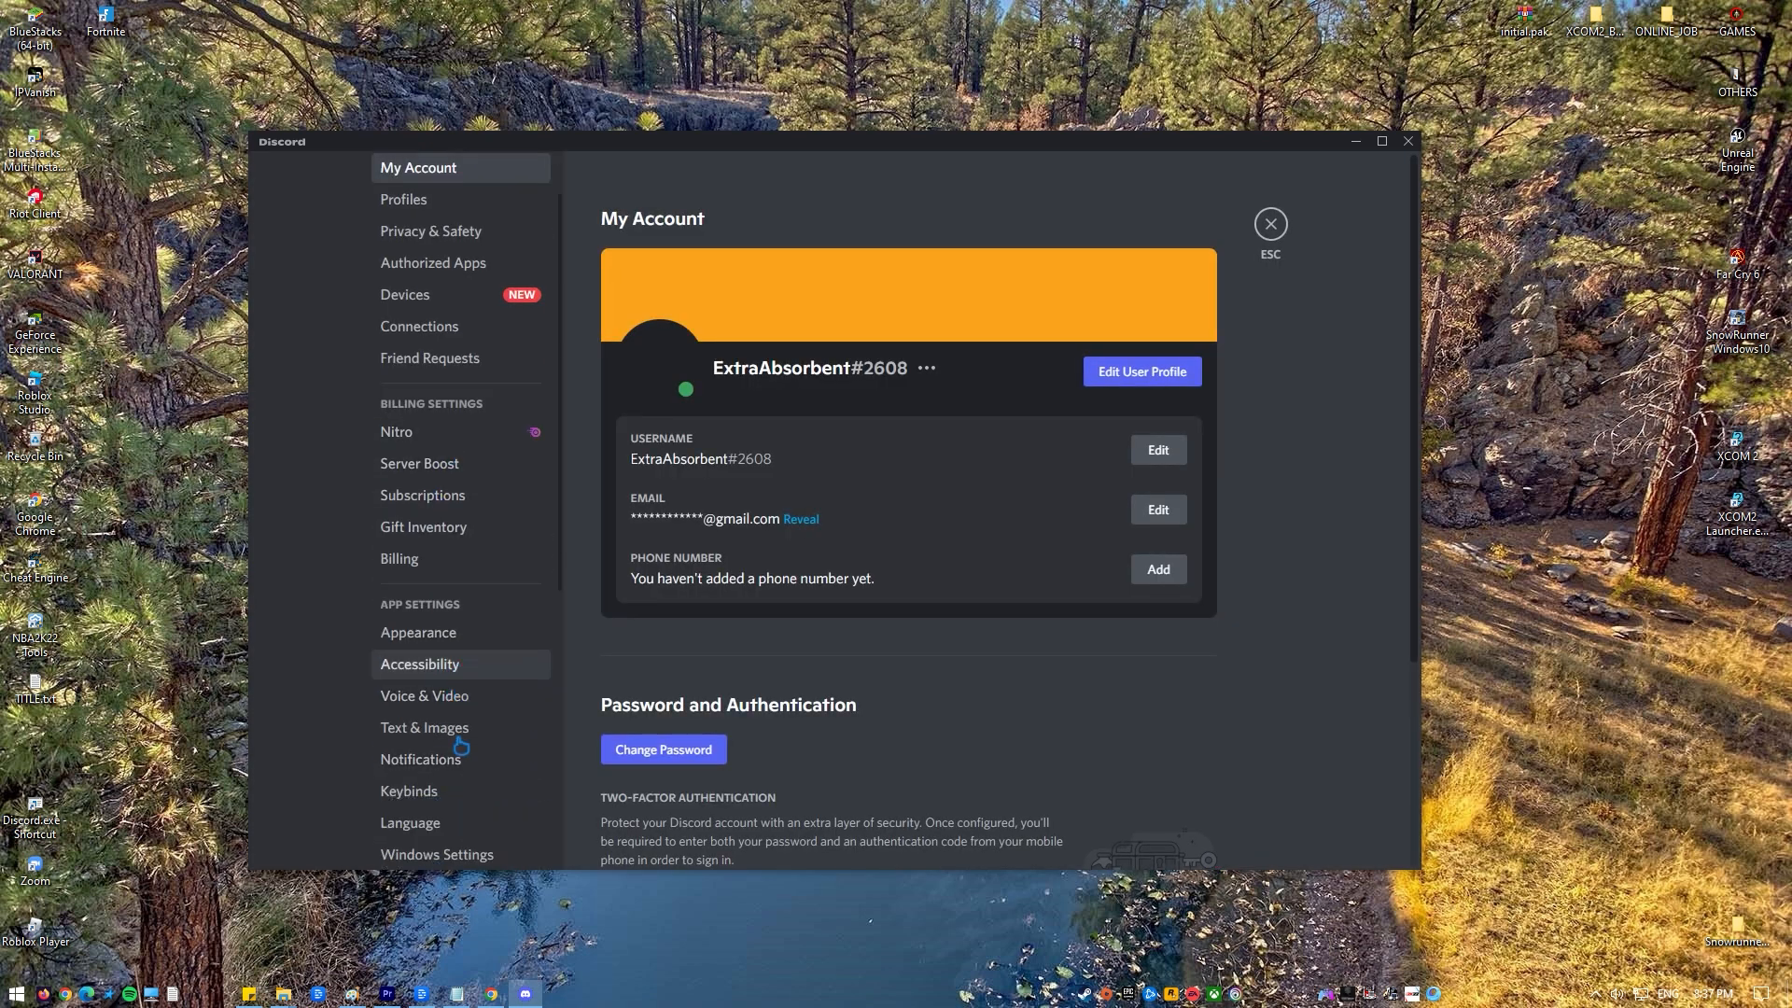
pyautogui.scroll(-3)
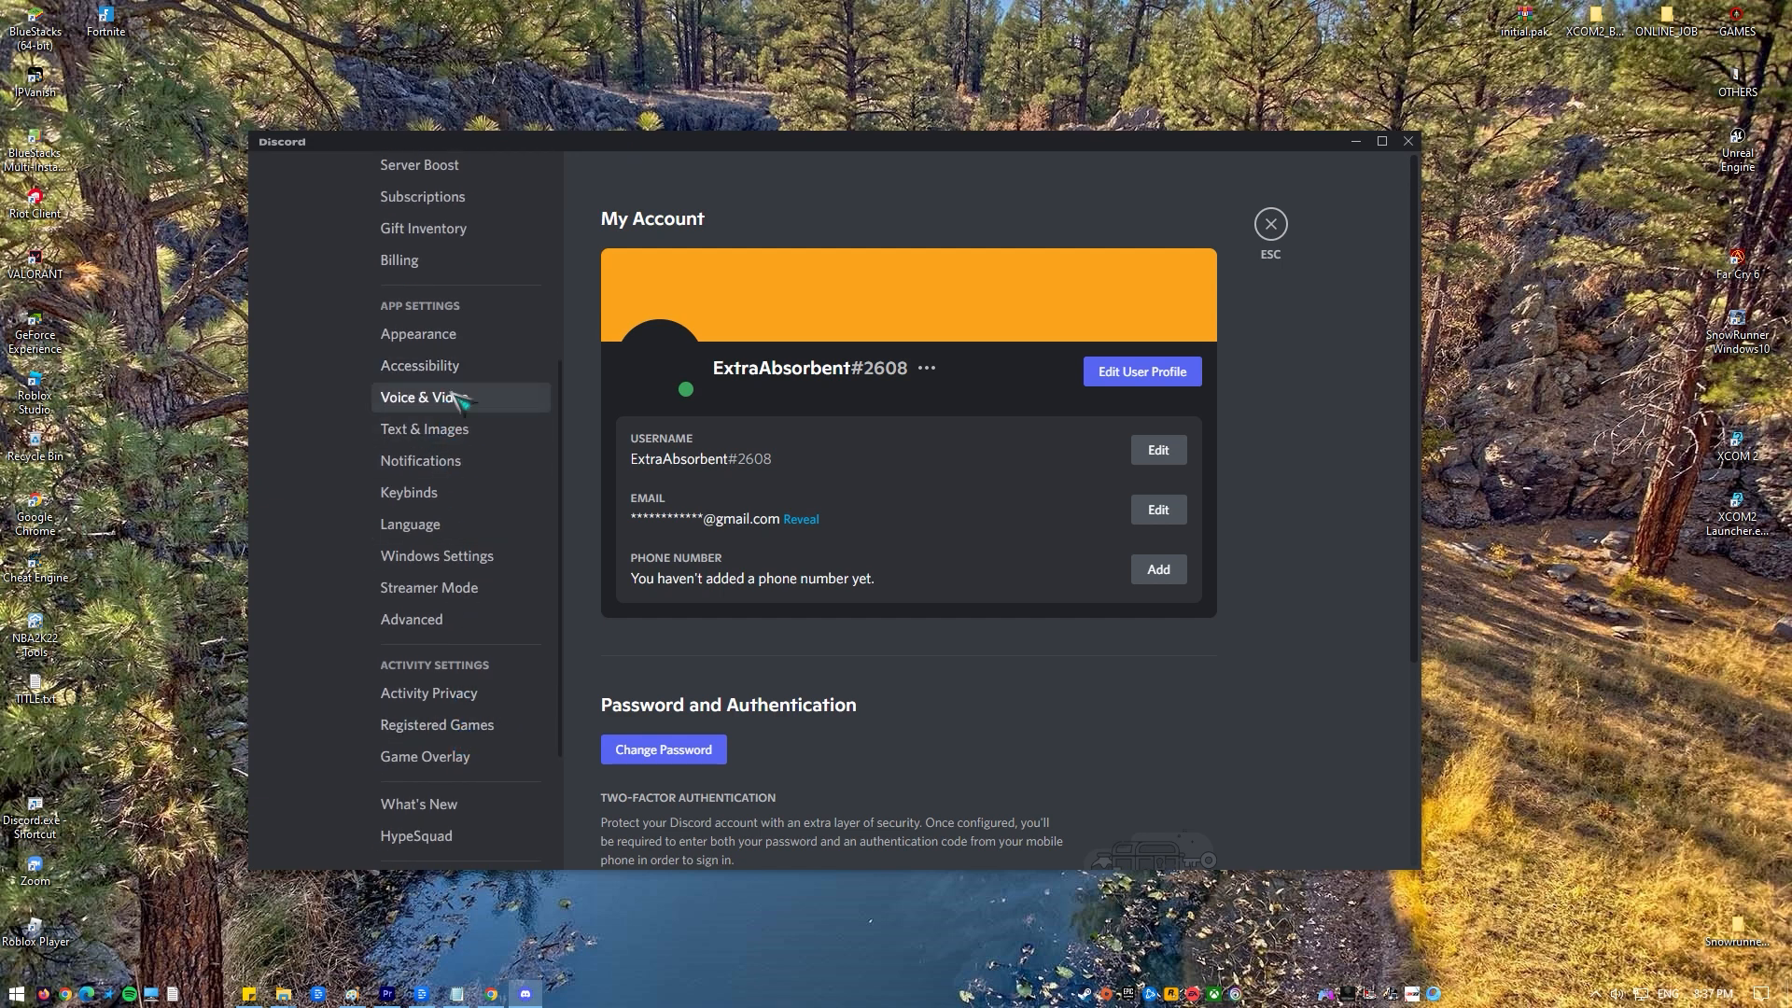
pyautogui.click(423, 395)
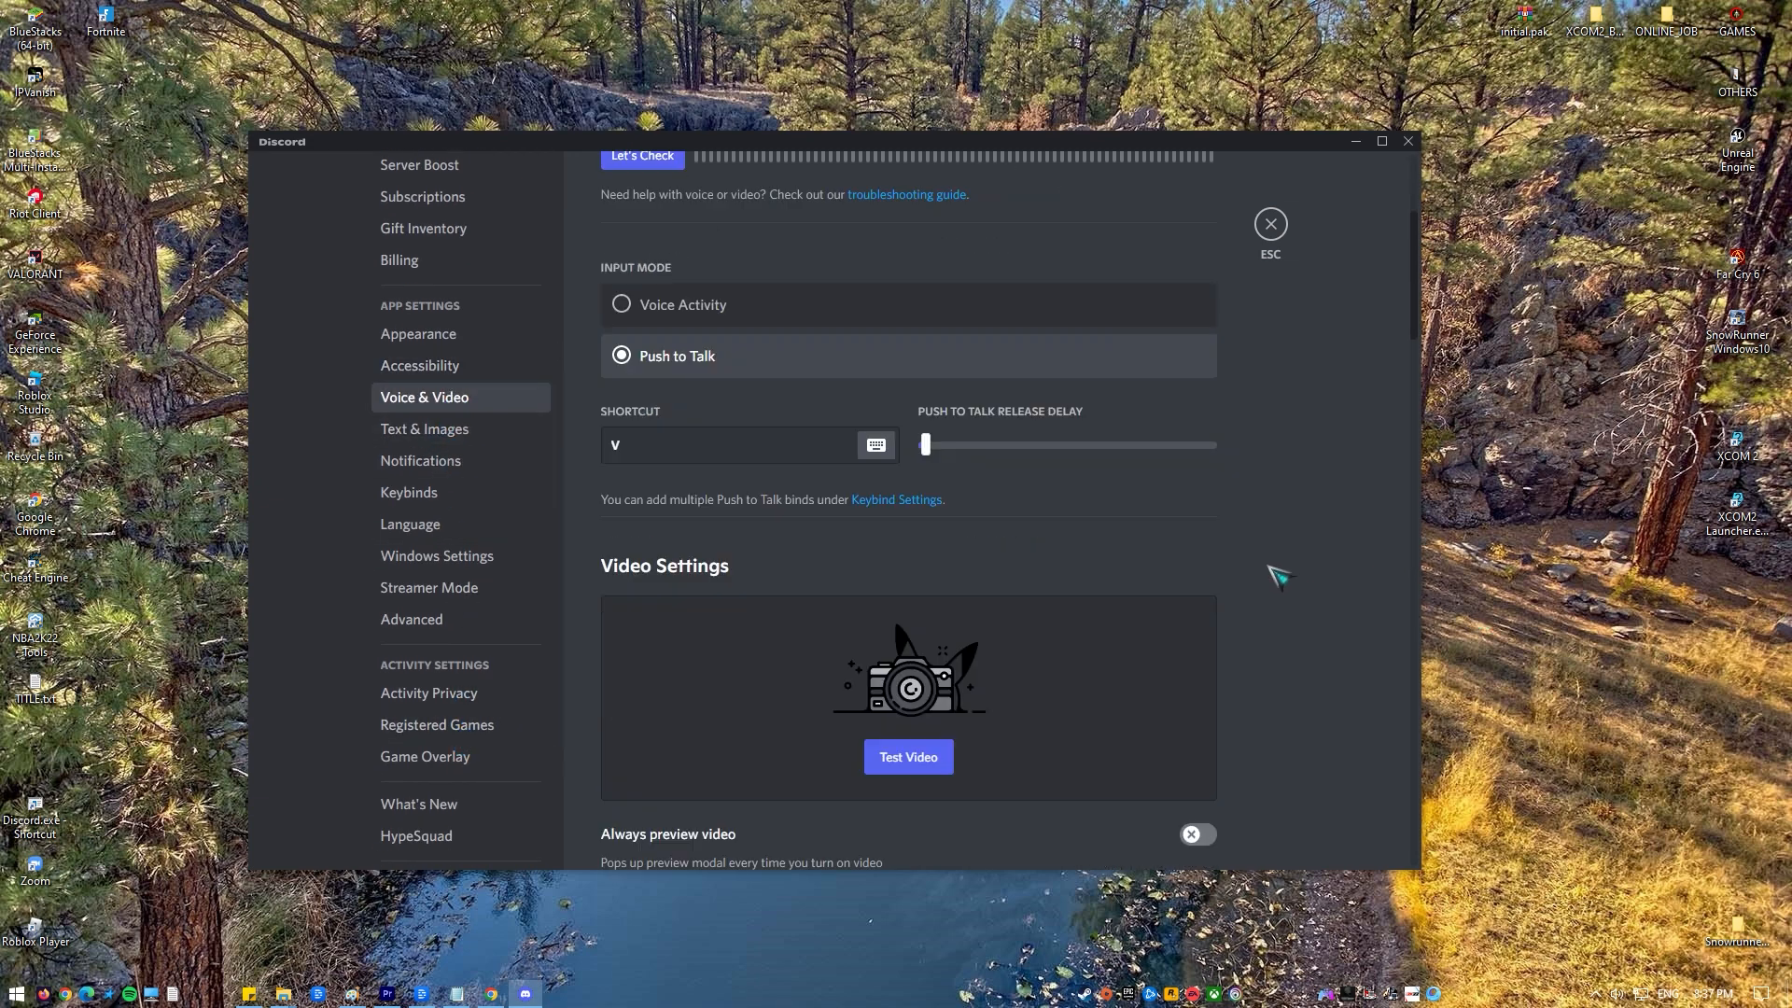
pyautogui.scroll(-3)
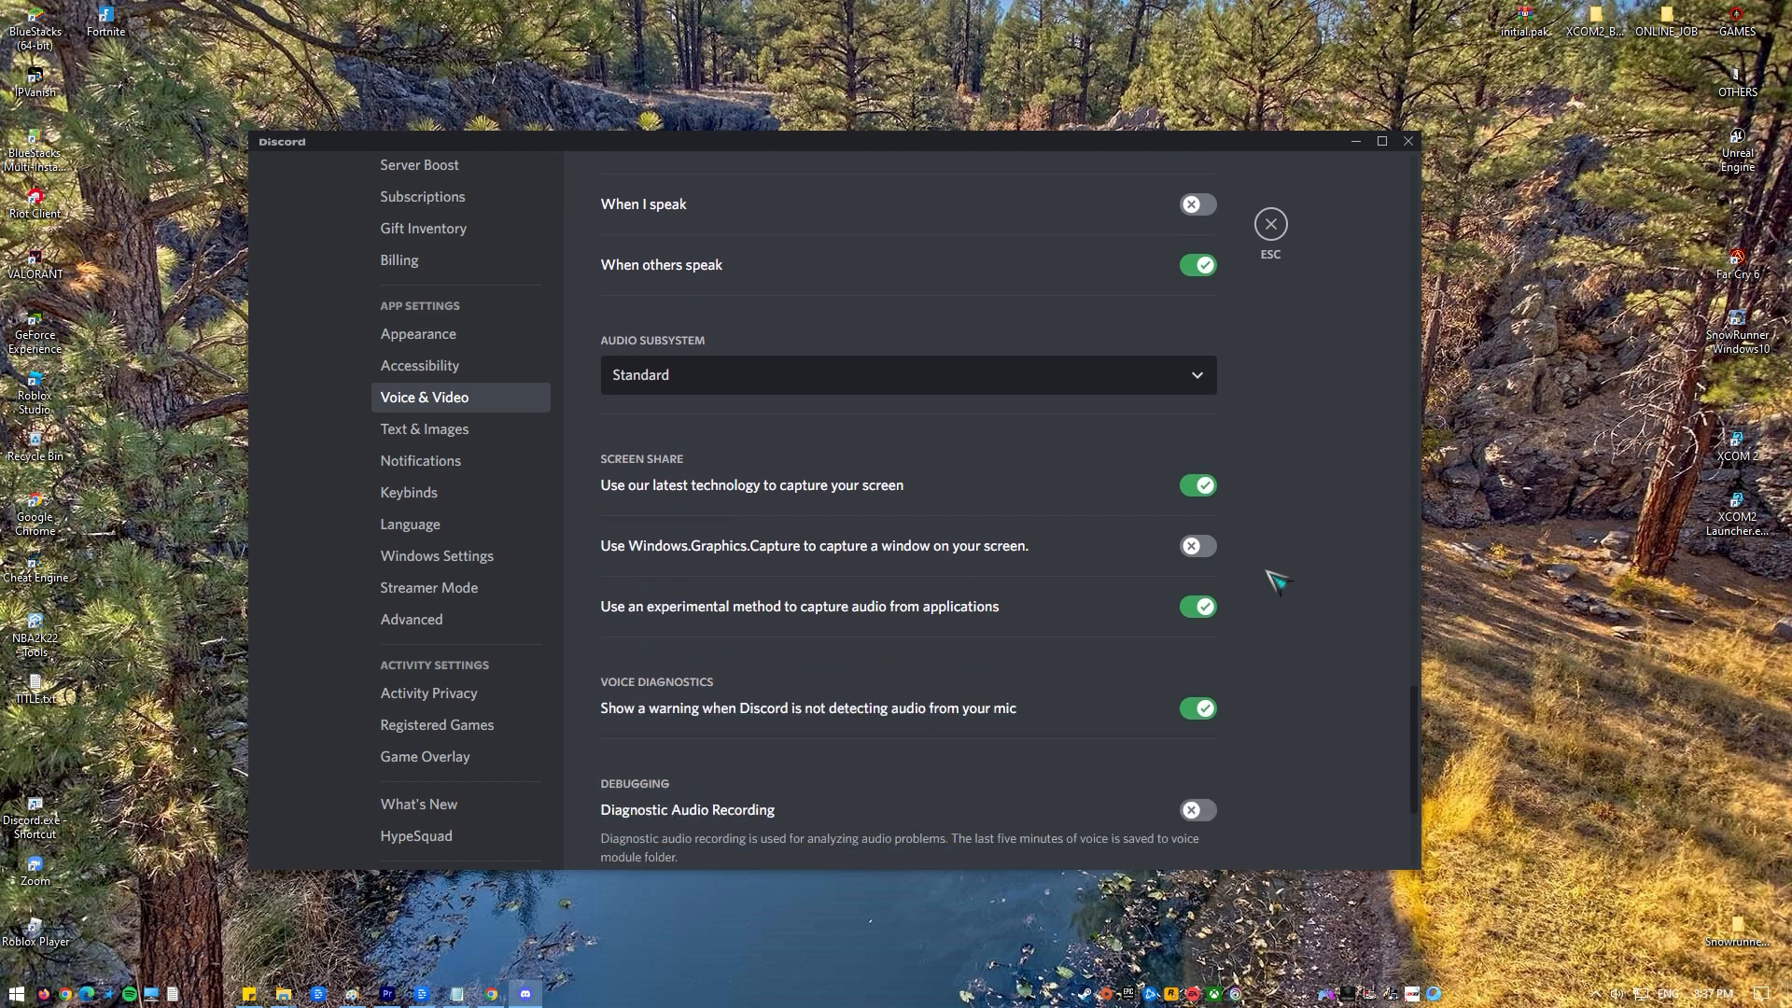
pyautogui.scroll(3)
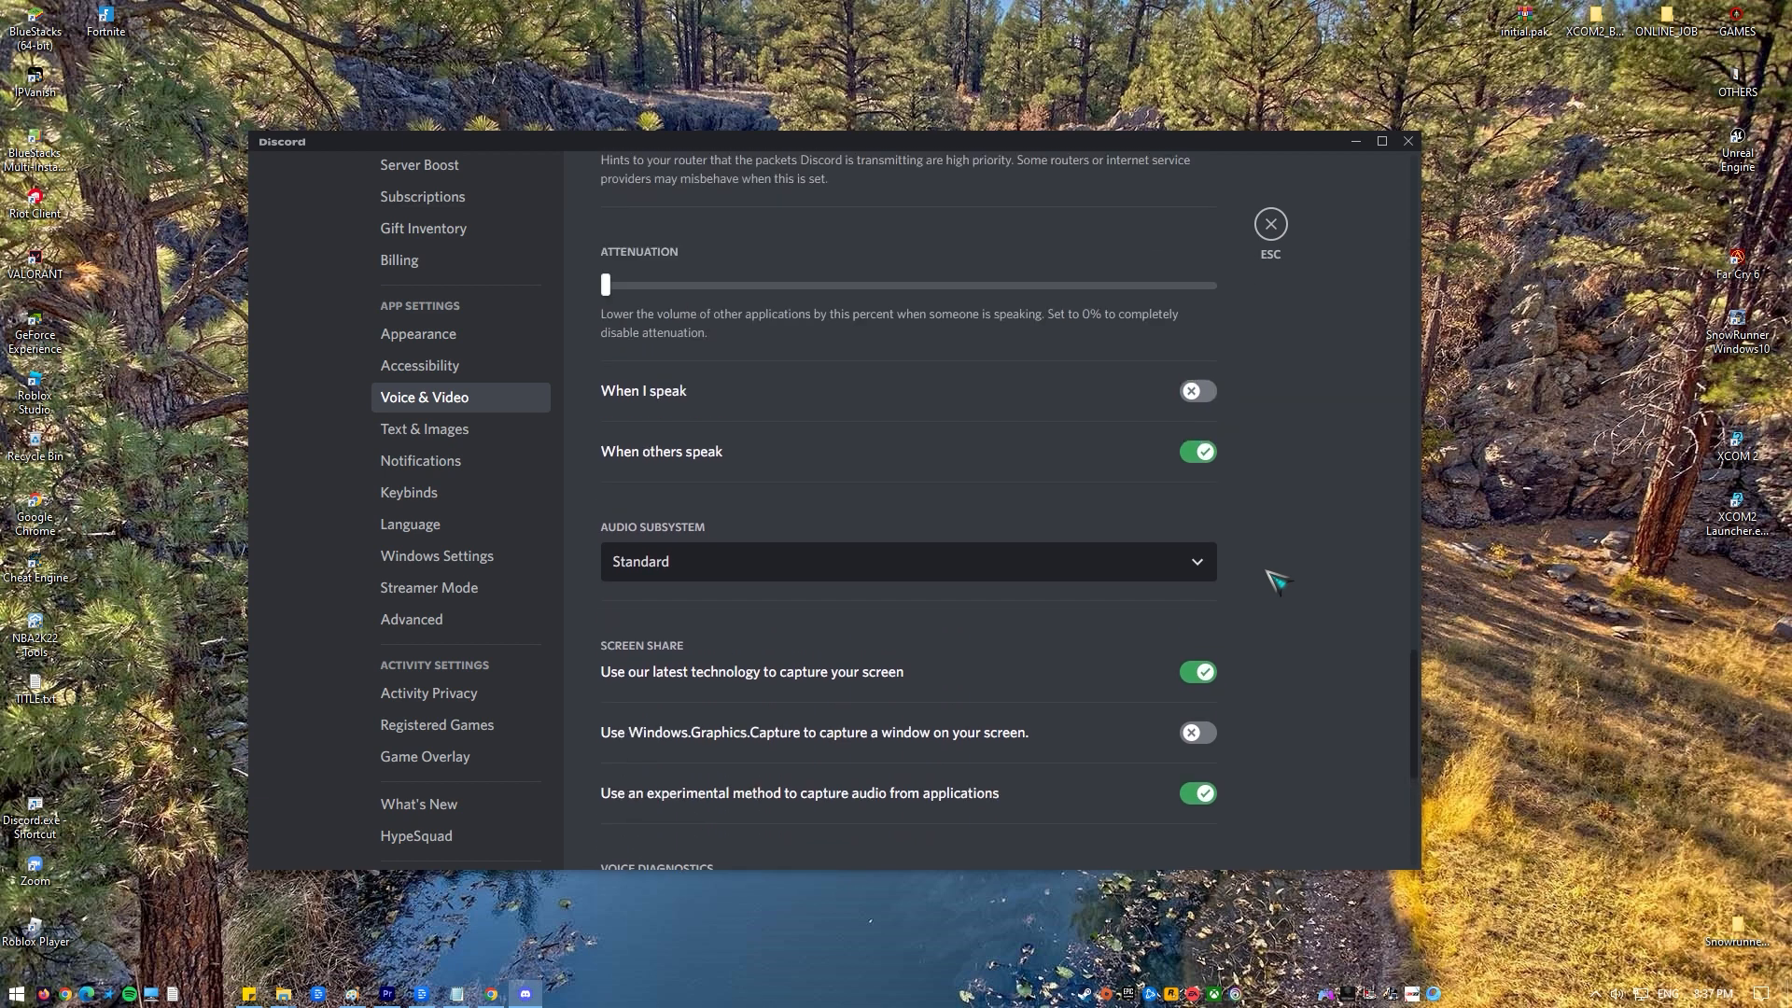
pyautogui.click(907, 562)
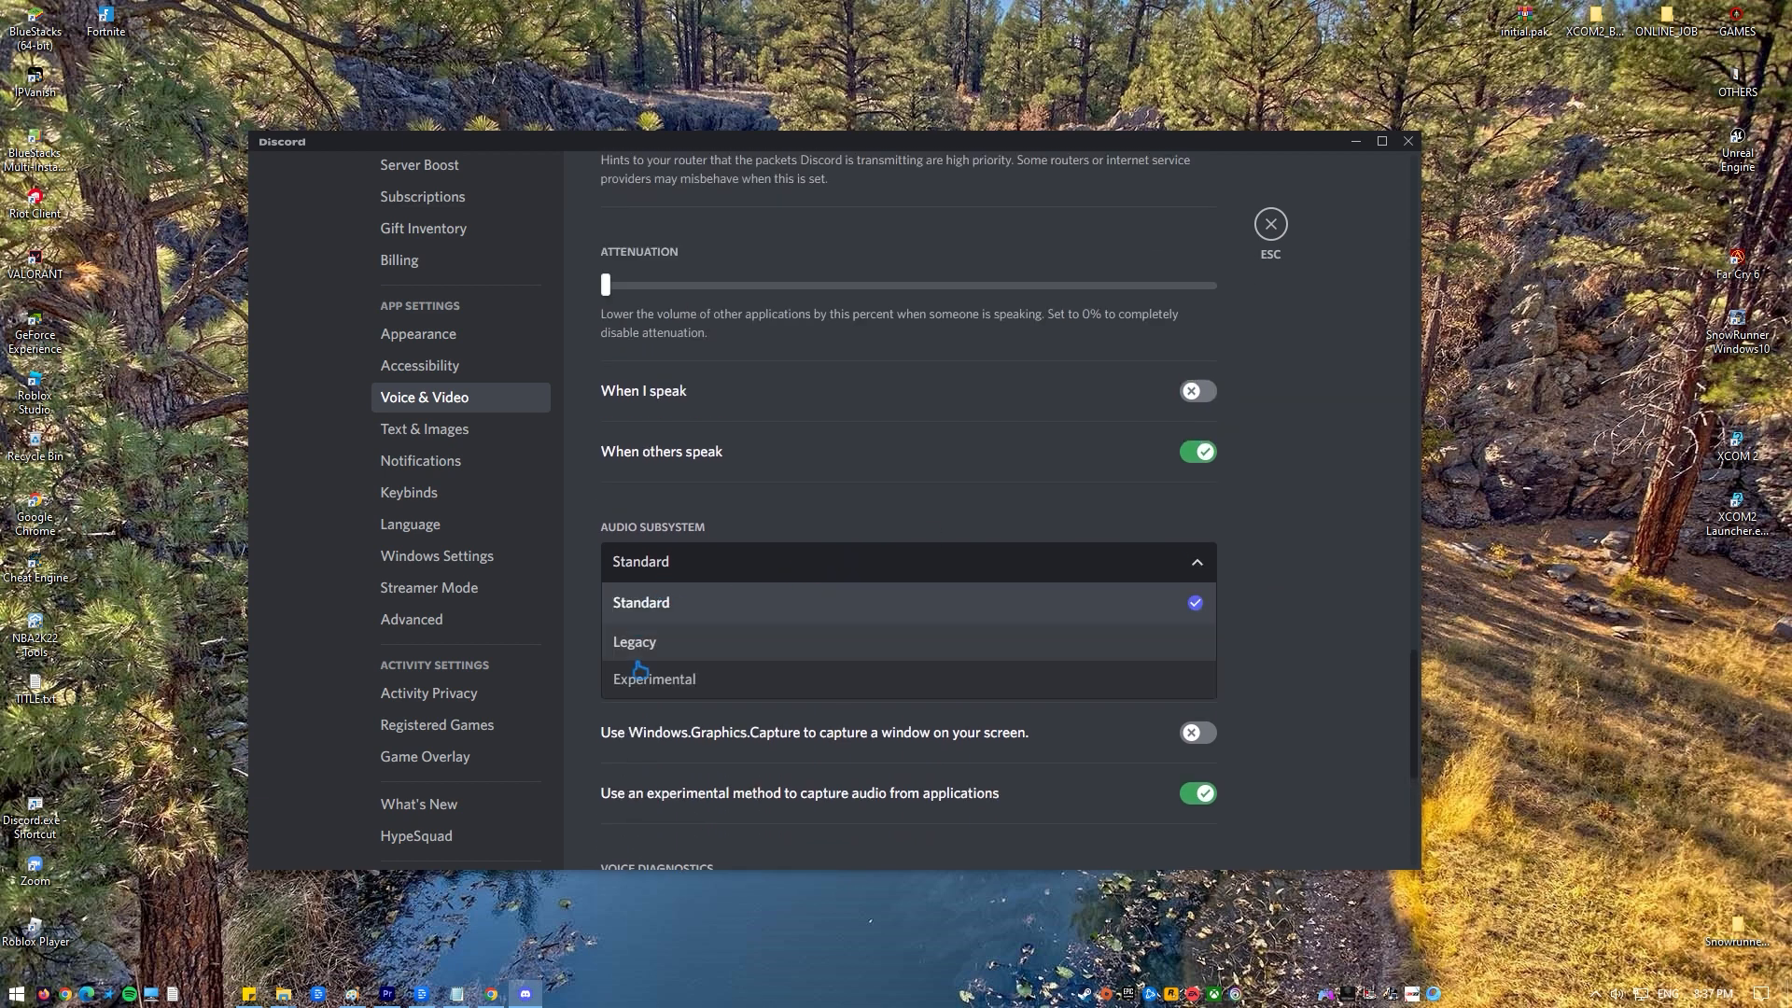
pyautogui.moveTo(679, 651)
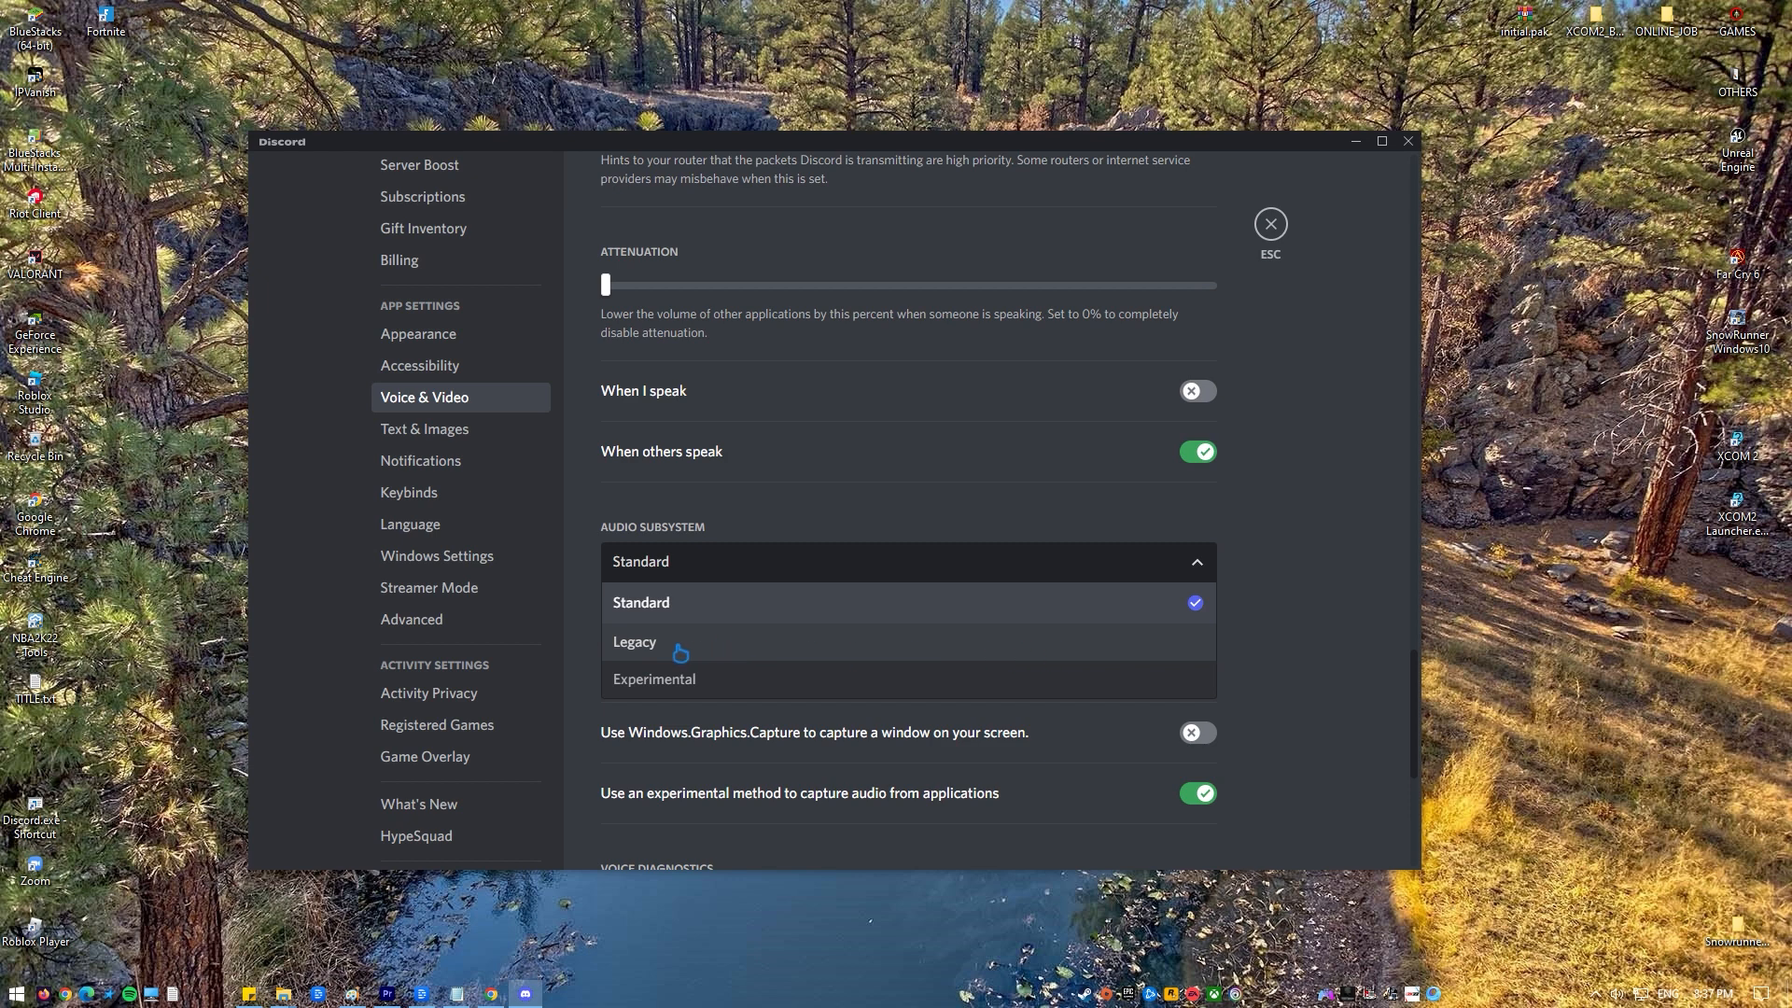
# Switch the audio subsystem to Legacy, confirm the Discord relaunch, and bring up File Explorer
pyautogui.click(634, 640)
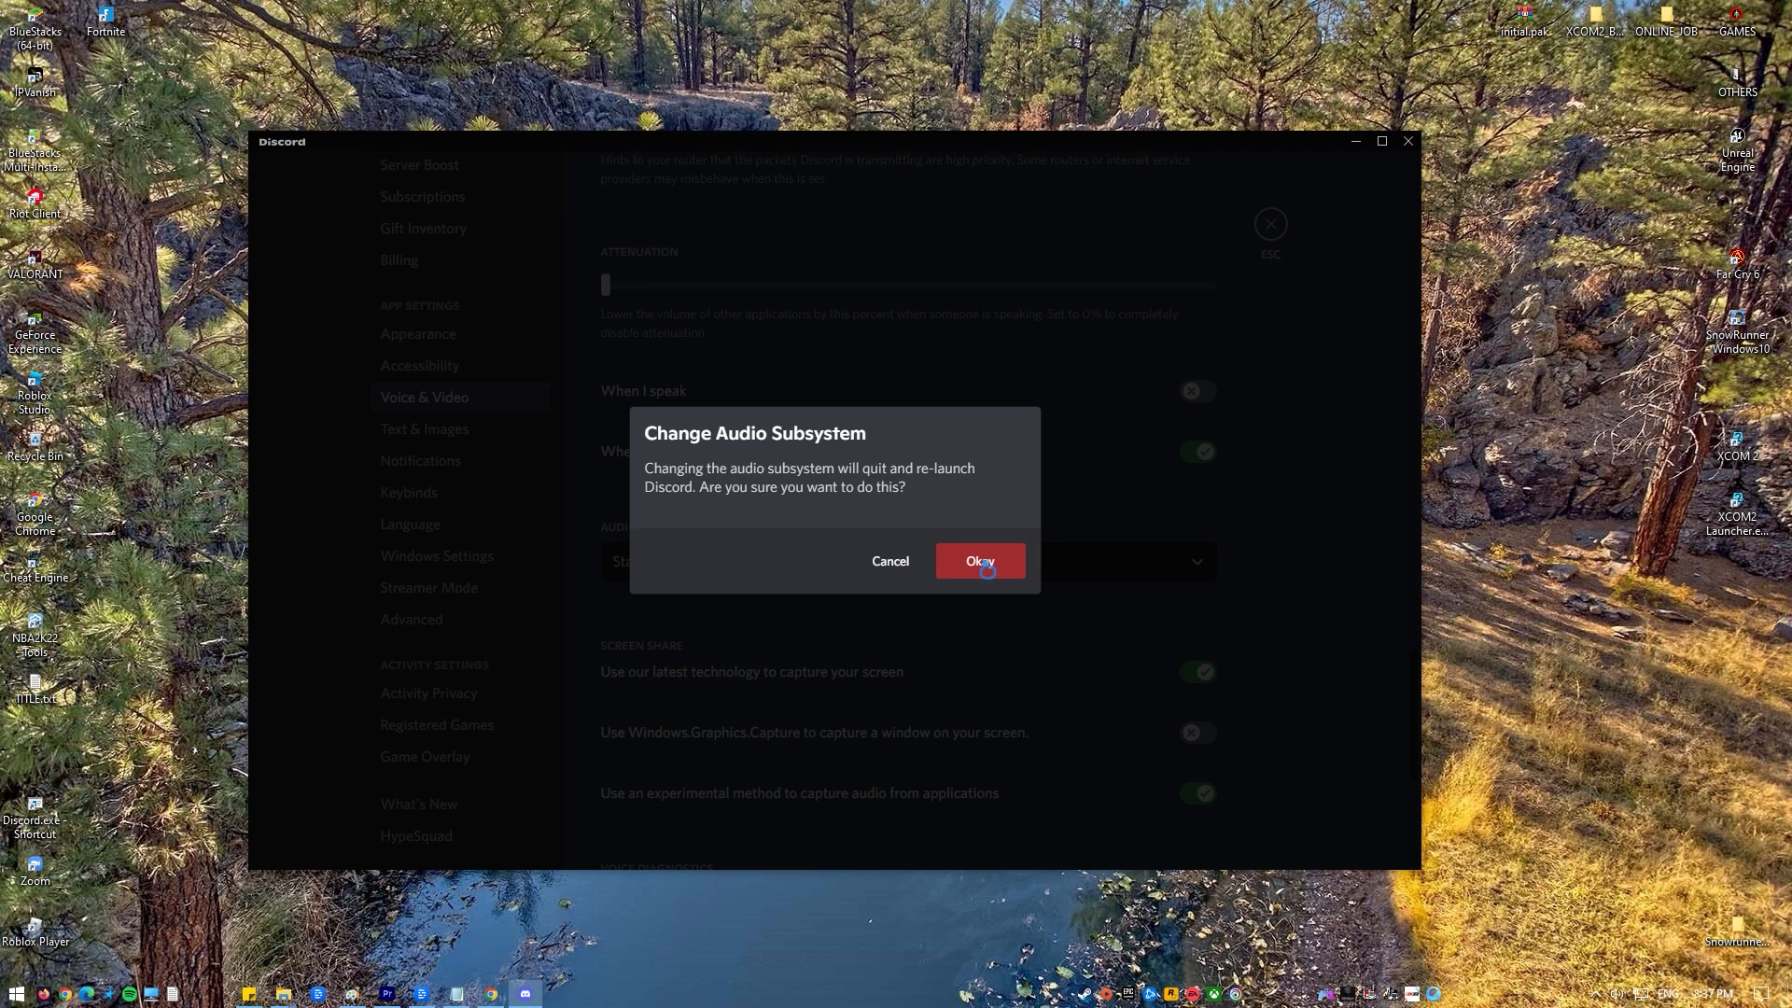
pyautogui.click(976, 562)
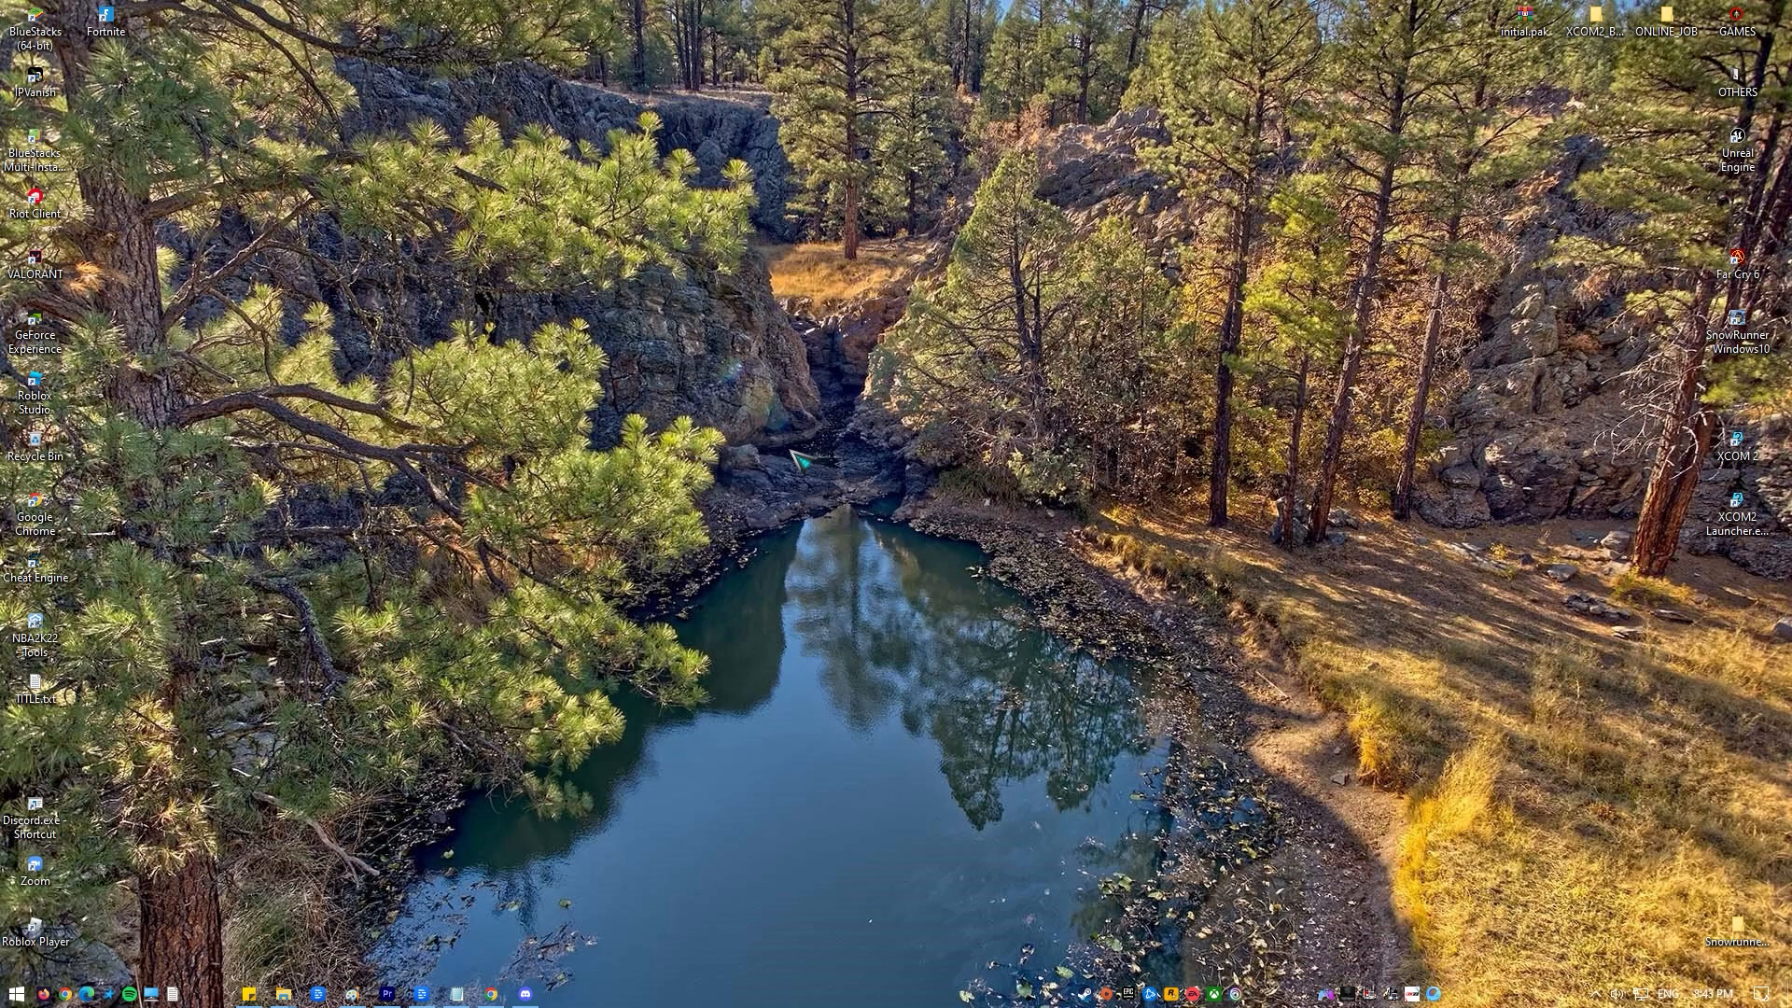
pyautogui.press('Win+e')
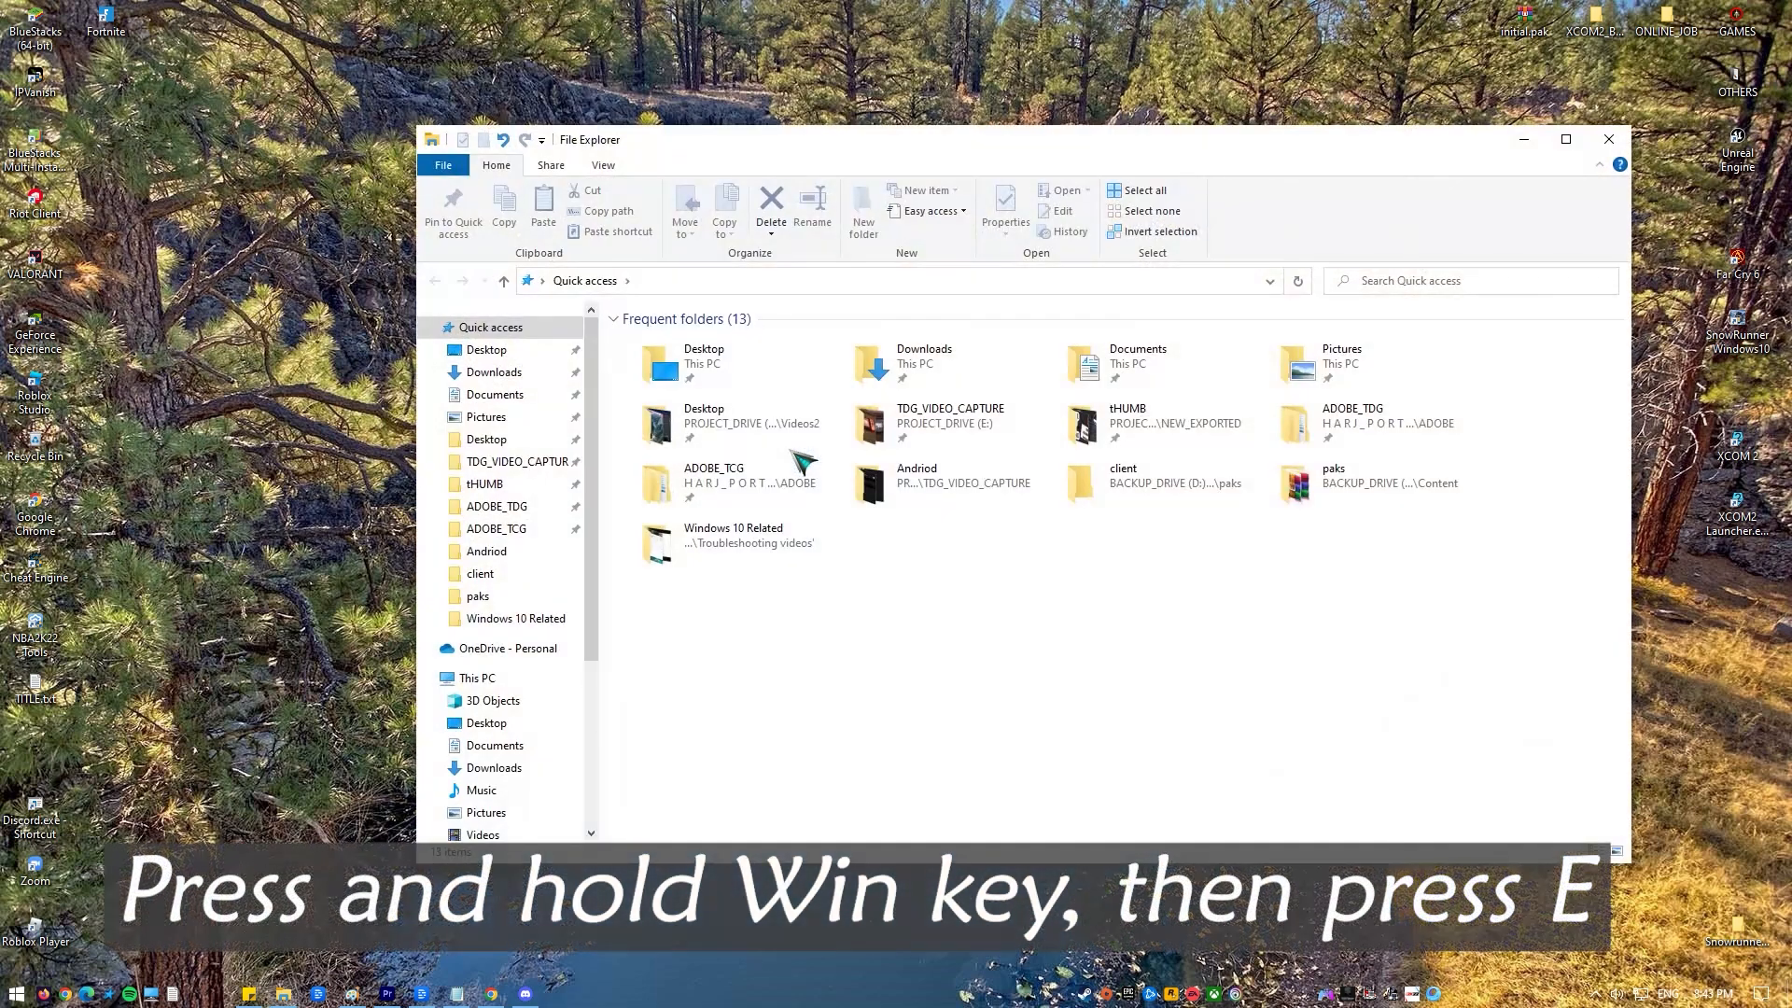
pyautogui.moveTo(931, 337)
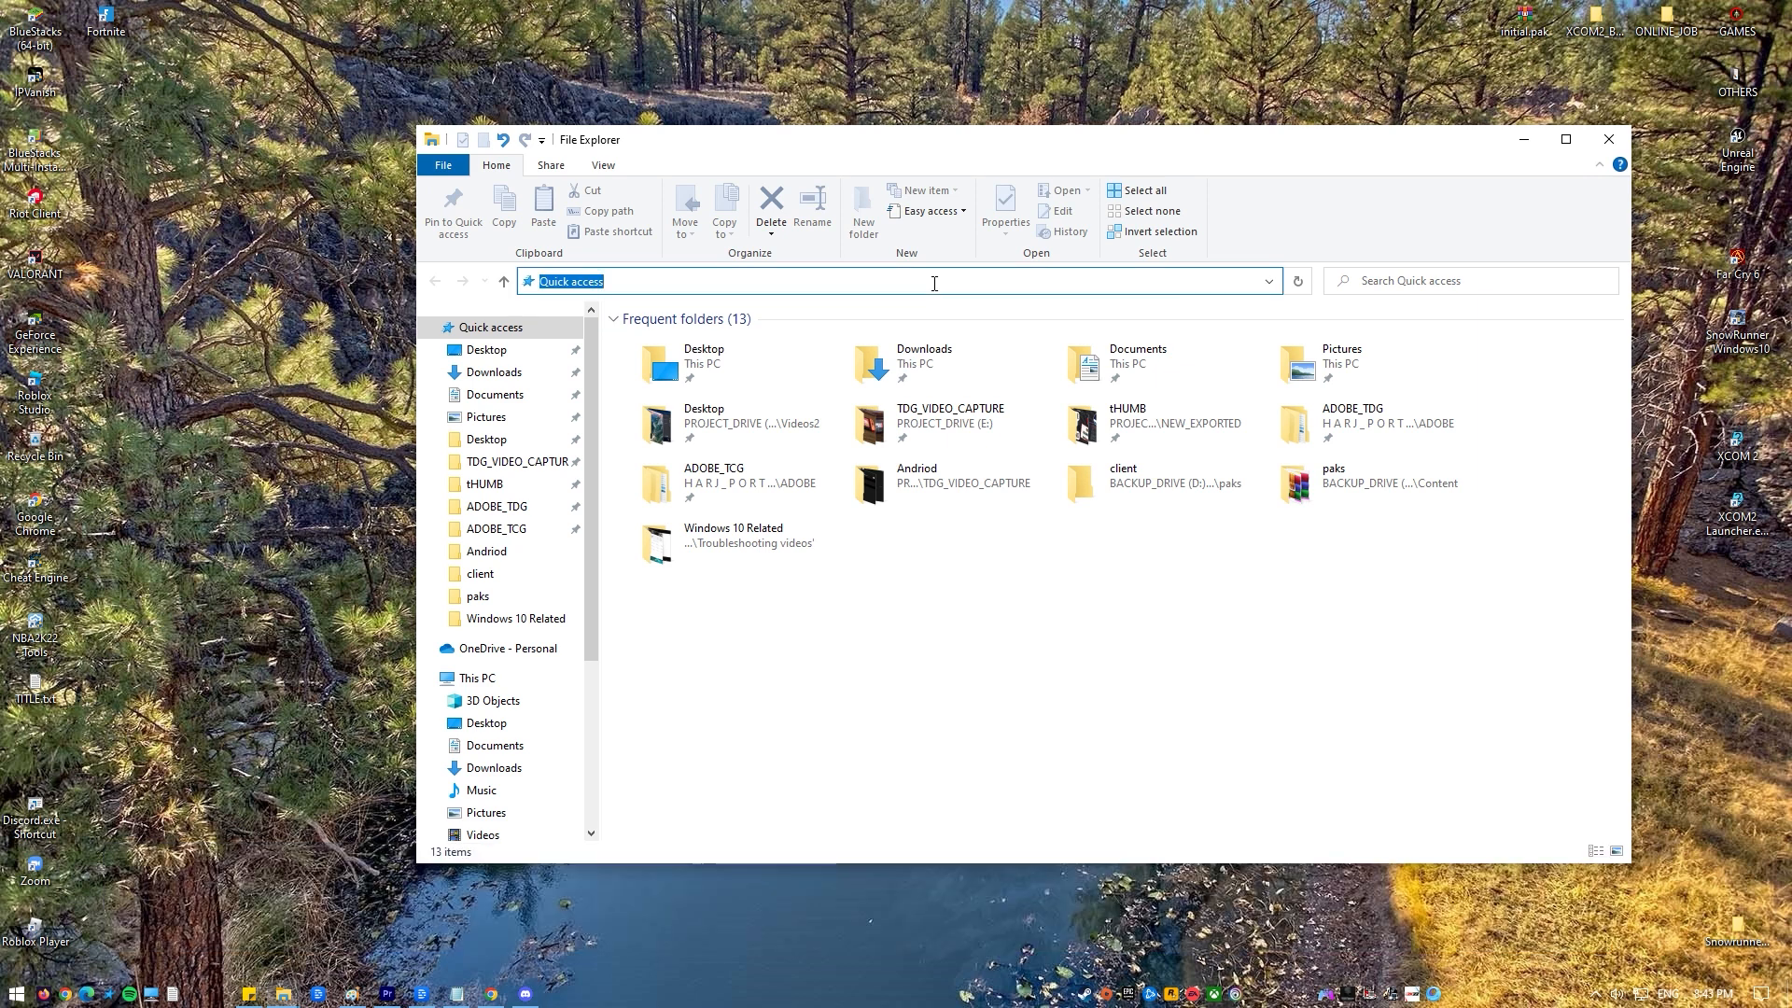
# Empty the Cache folder in %appdata%\discord, sending all 445 files to the Recycle Bin
pyautogui.write('%appd')
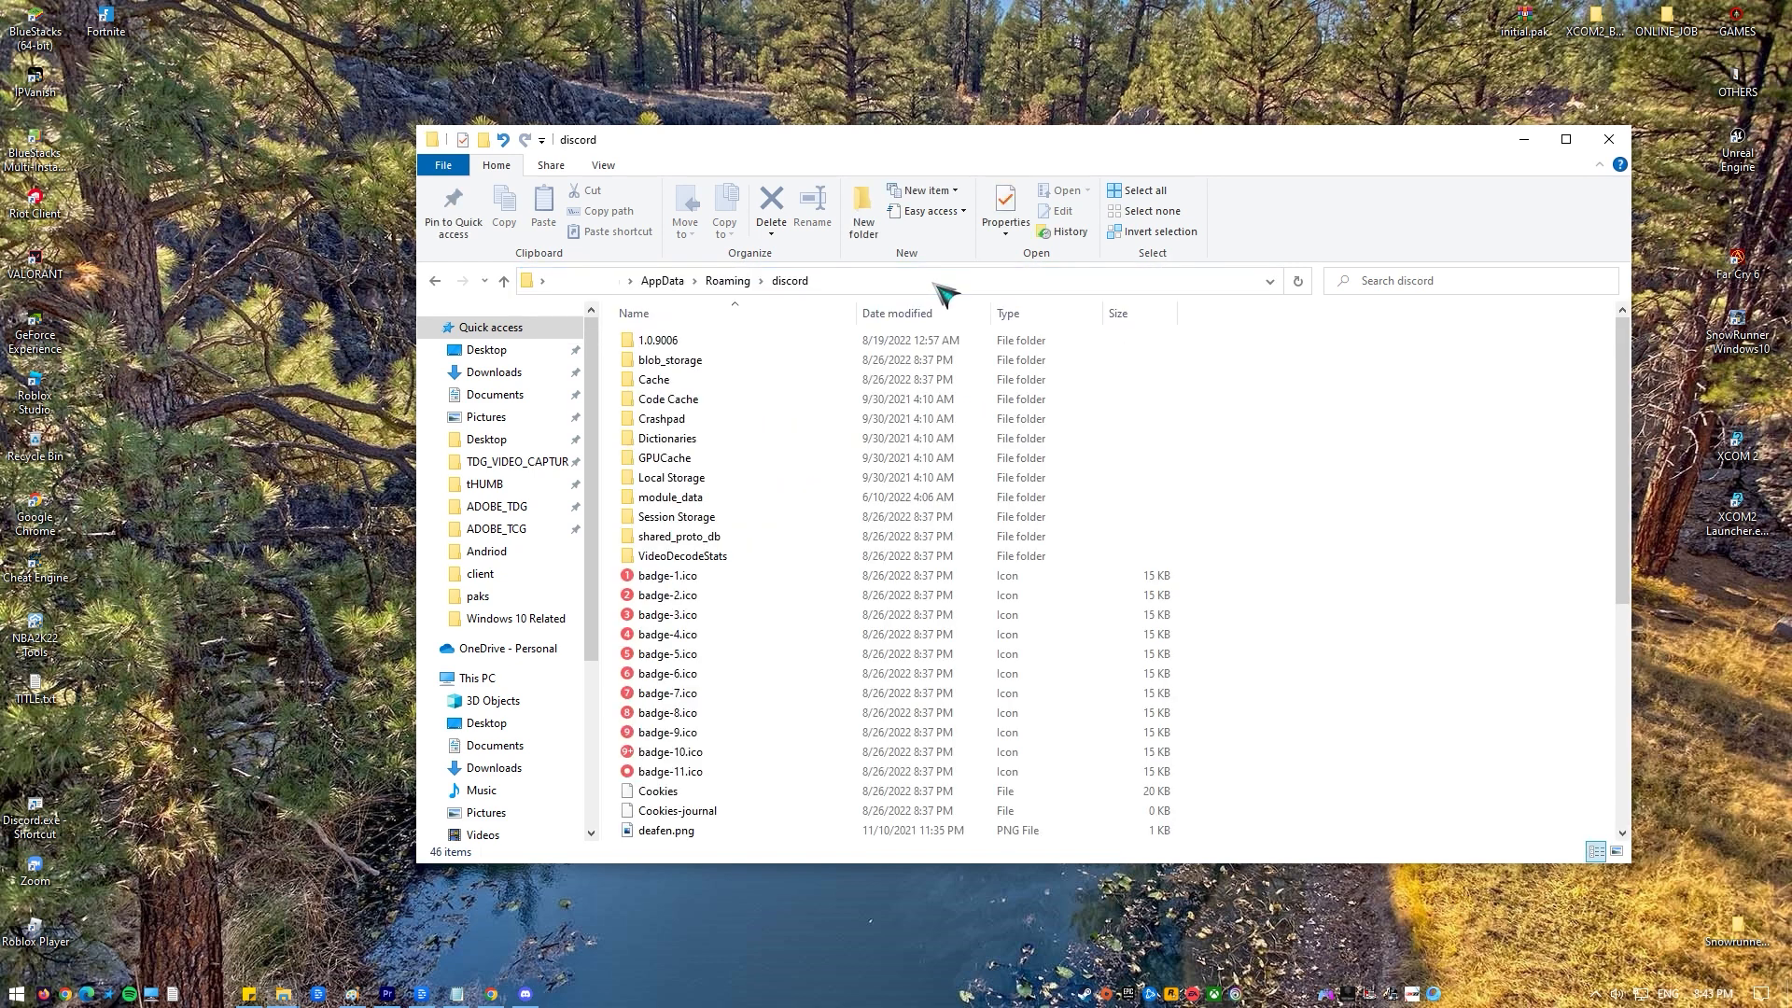
pyautogui.moveTo(1037, 826)
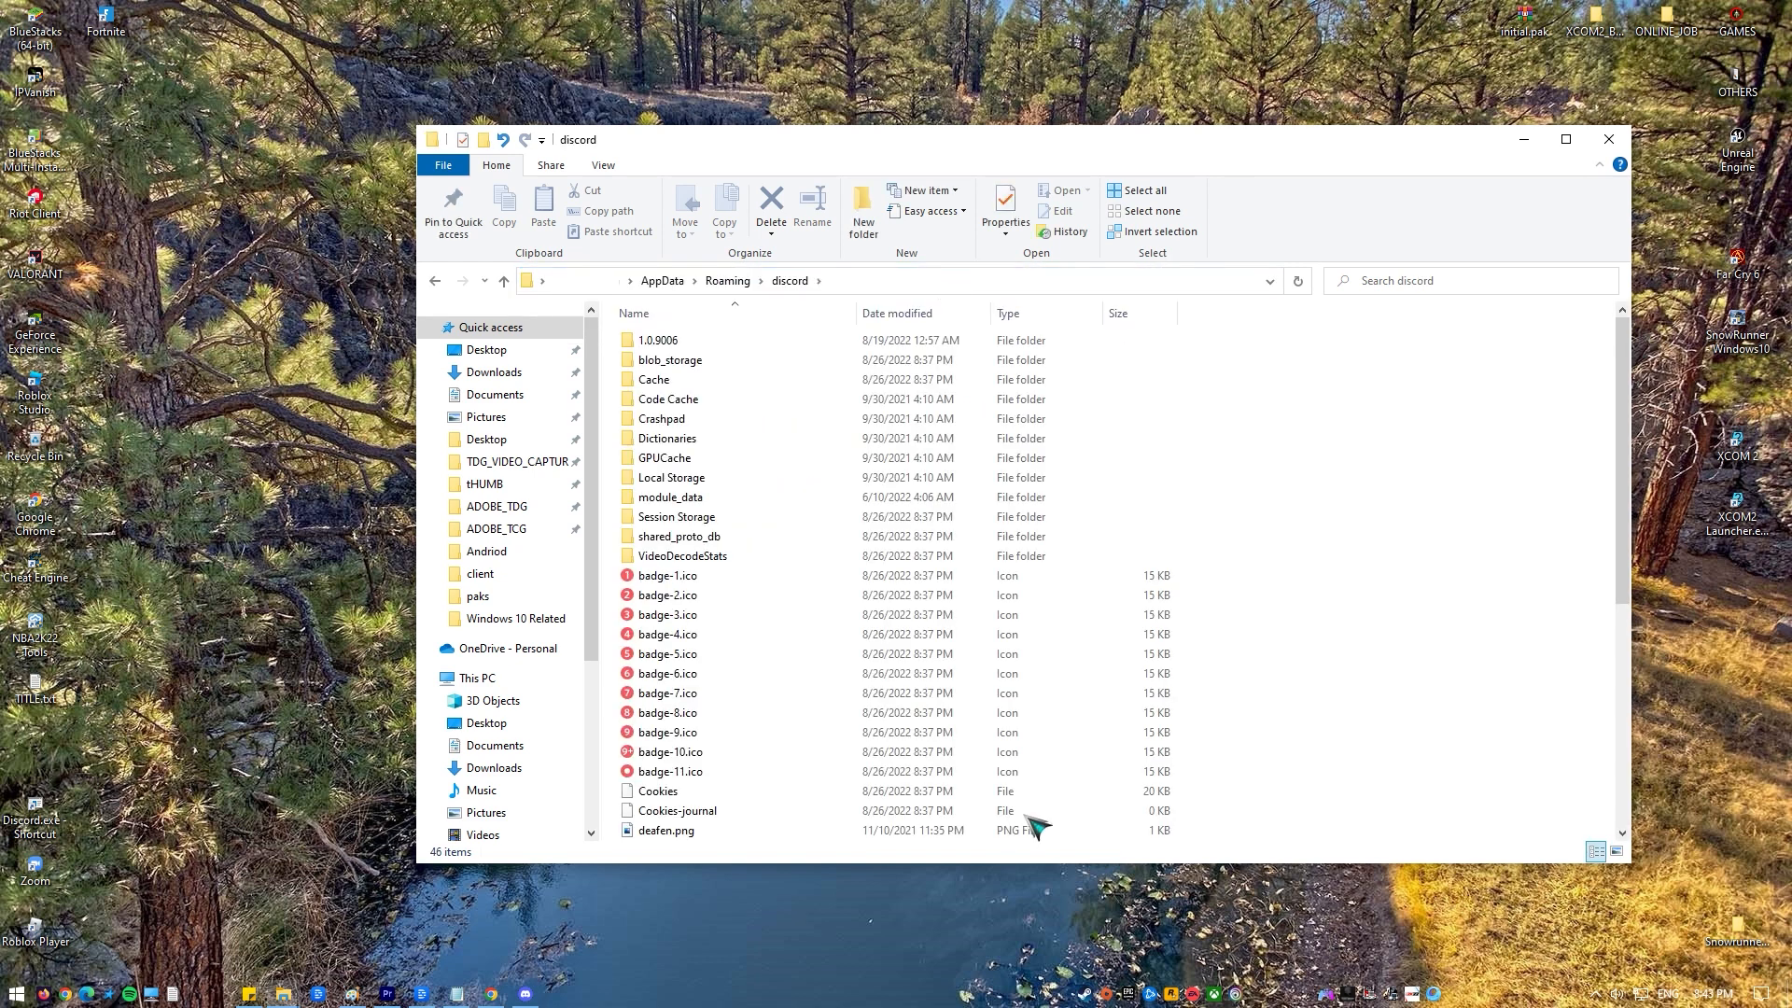
pyautogui.moveTo(684, 399)
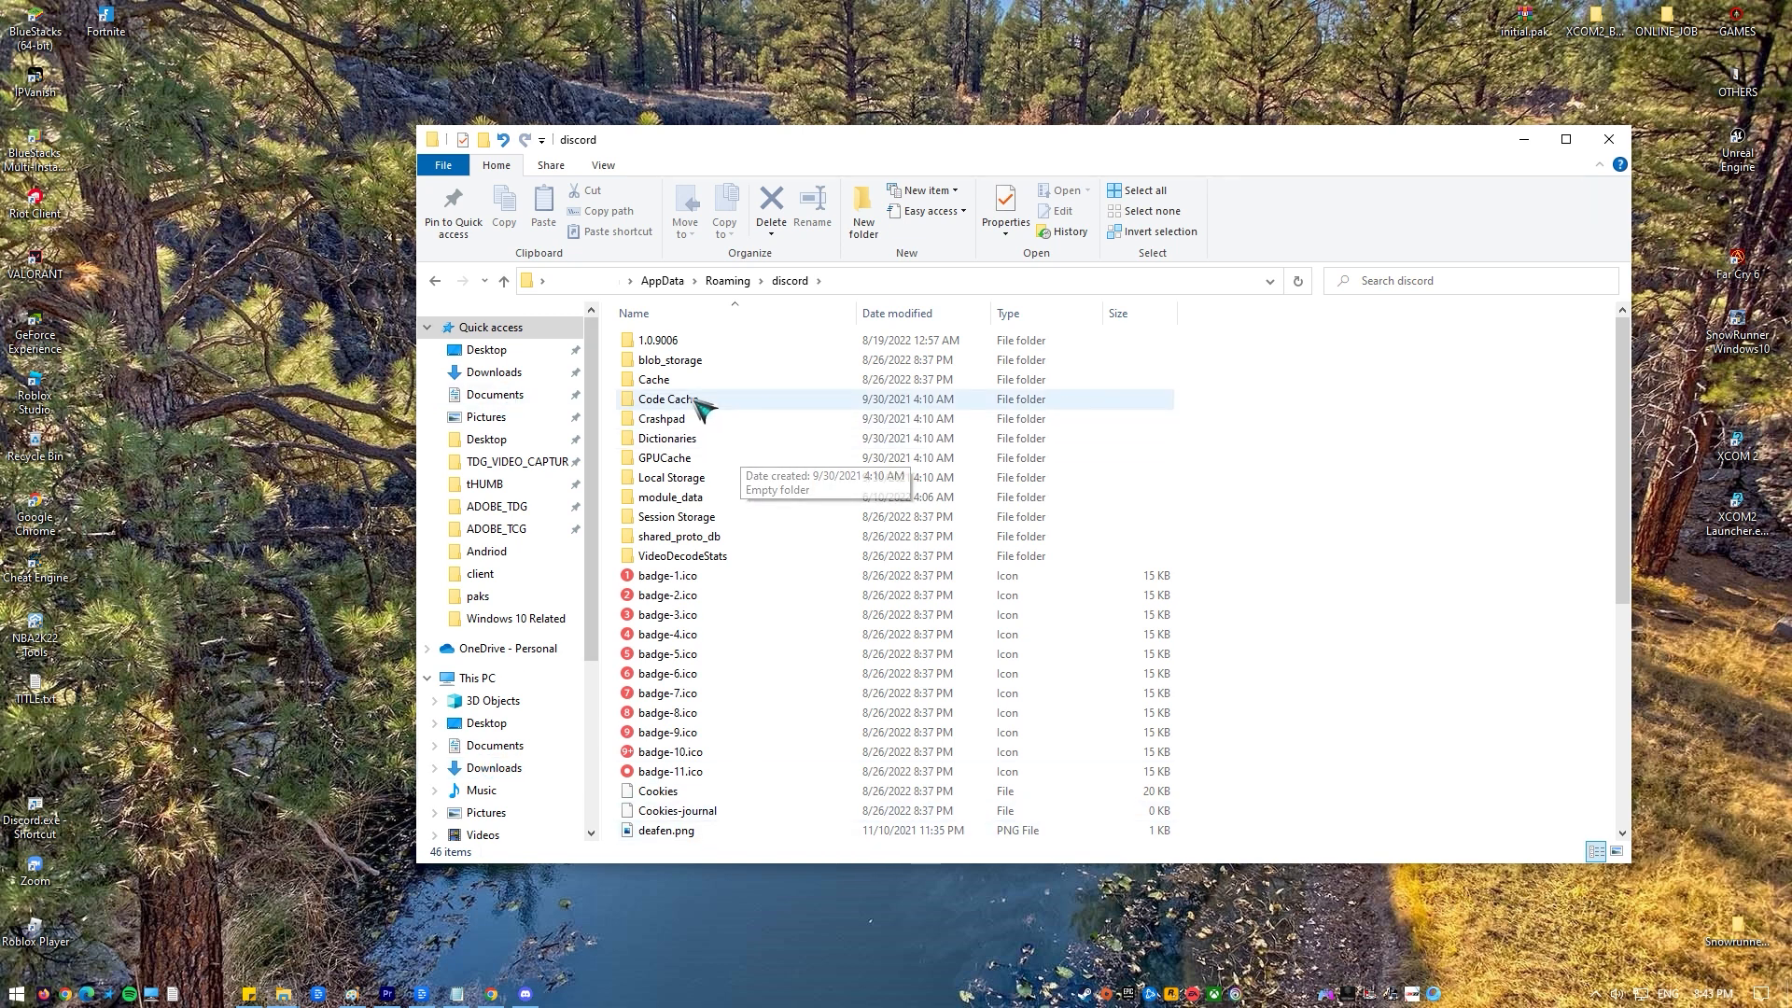
pyautogui.doubleClick(655, 379)
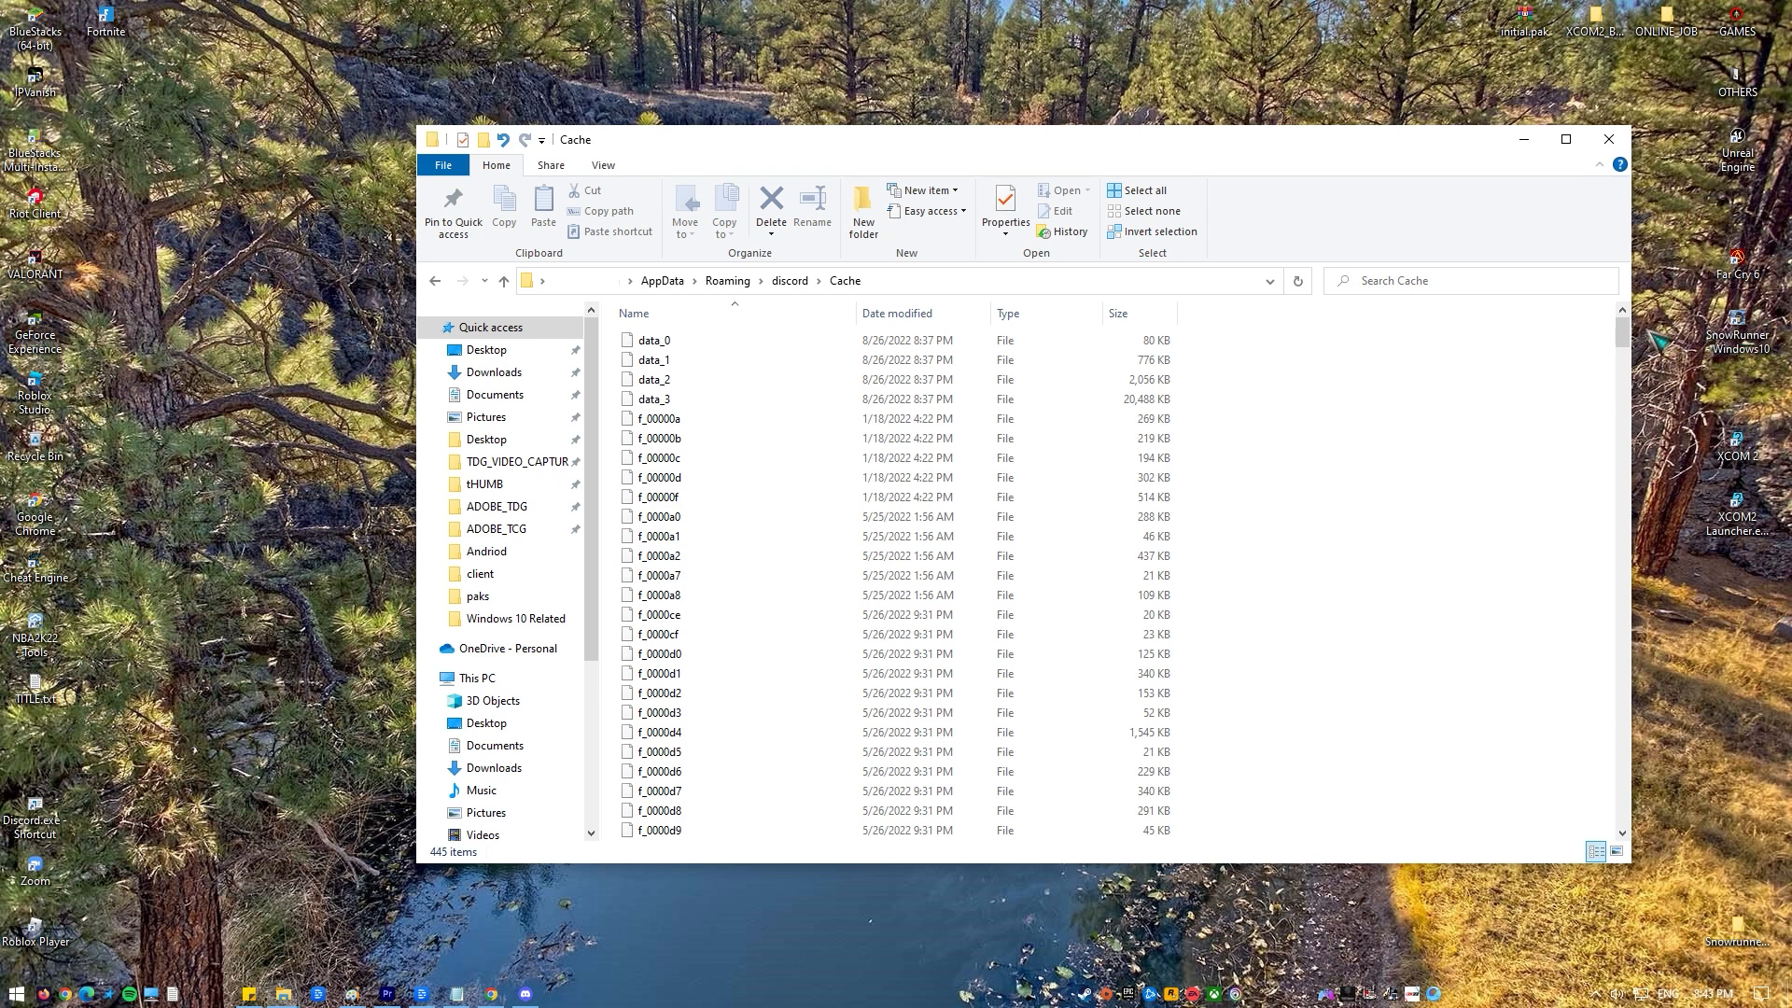
pyautogui.scroll(-3)
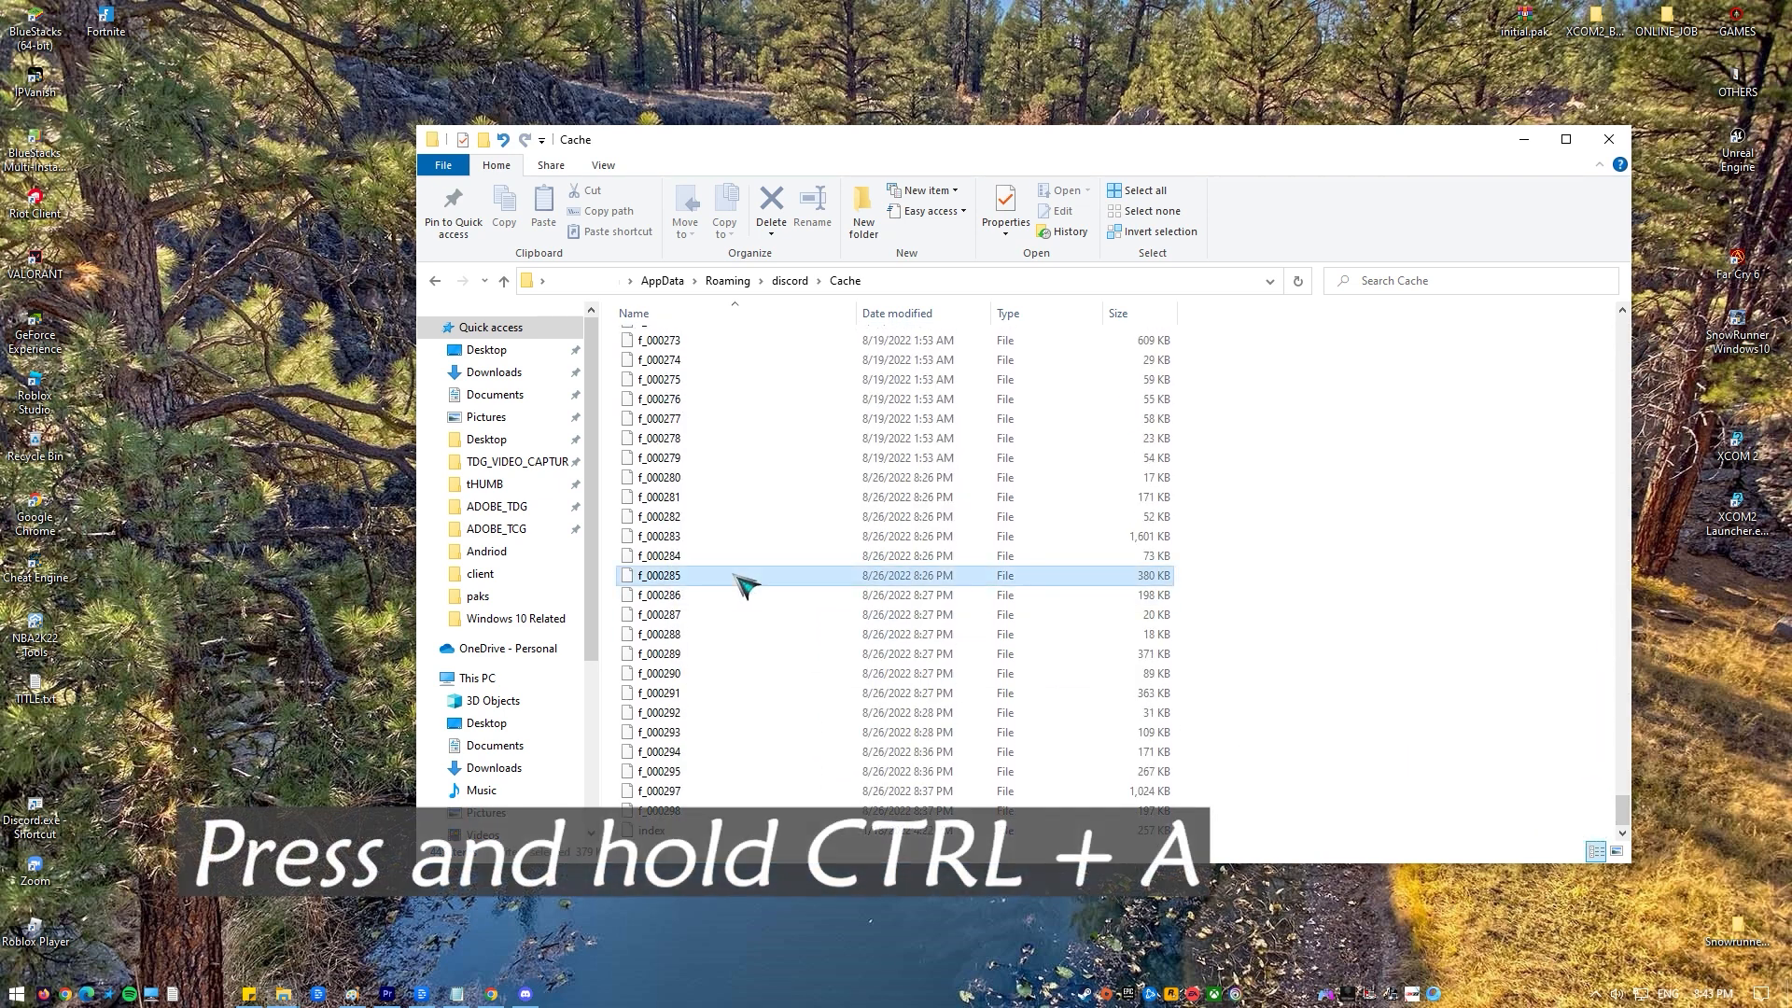
pyautogui.press('ctrl+a')
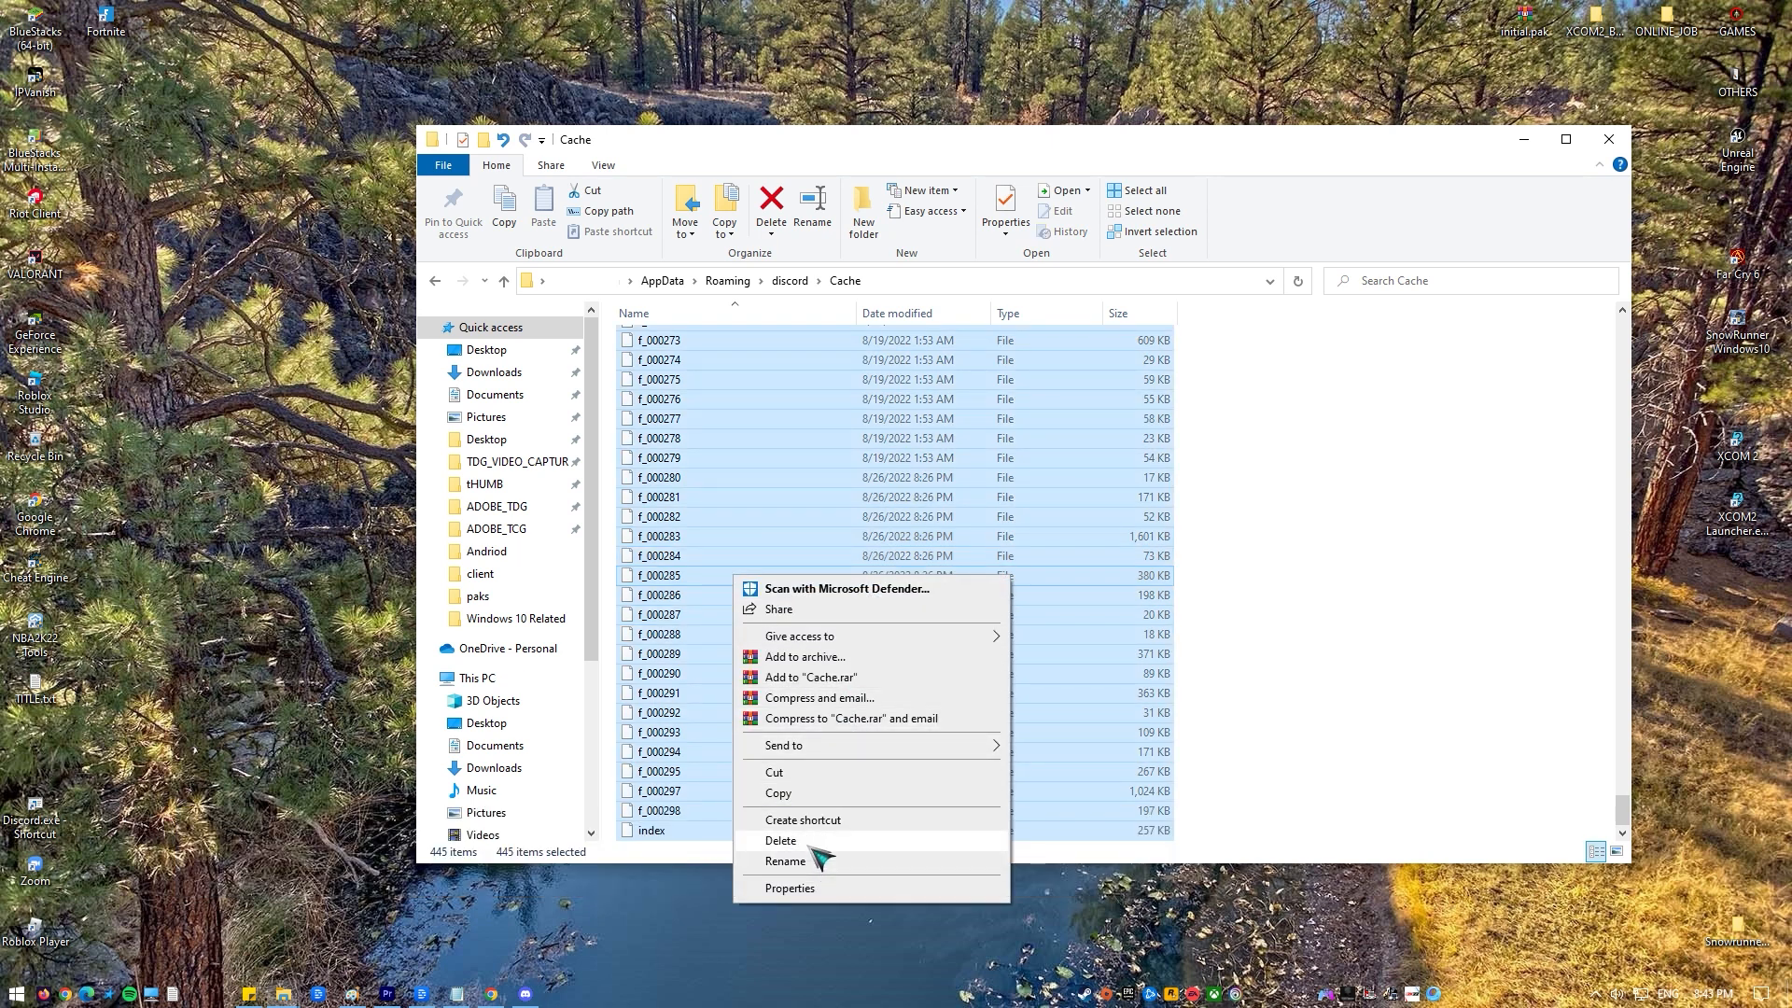
pyautogui.click(780, 840)
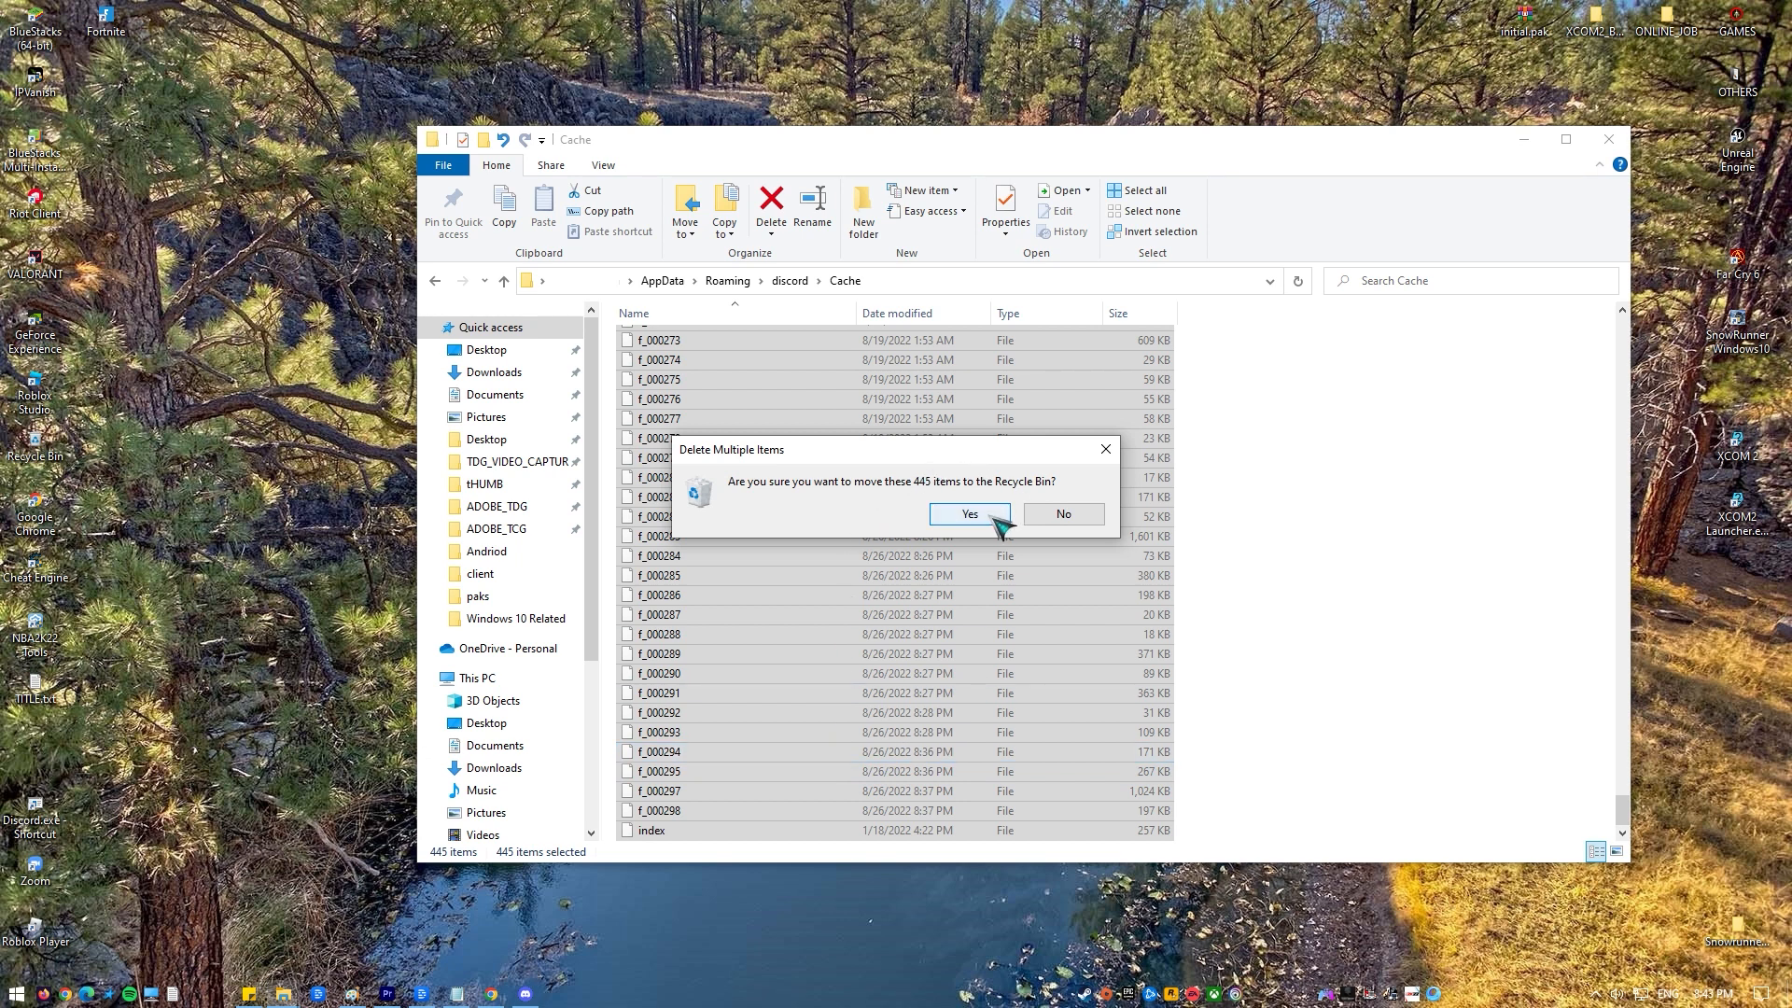
pyautogui.click(967, 513)
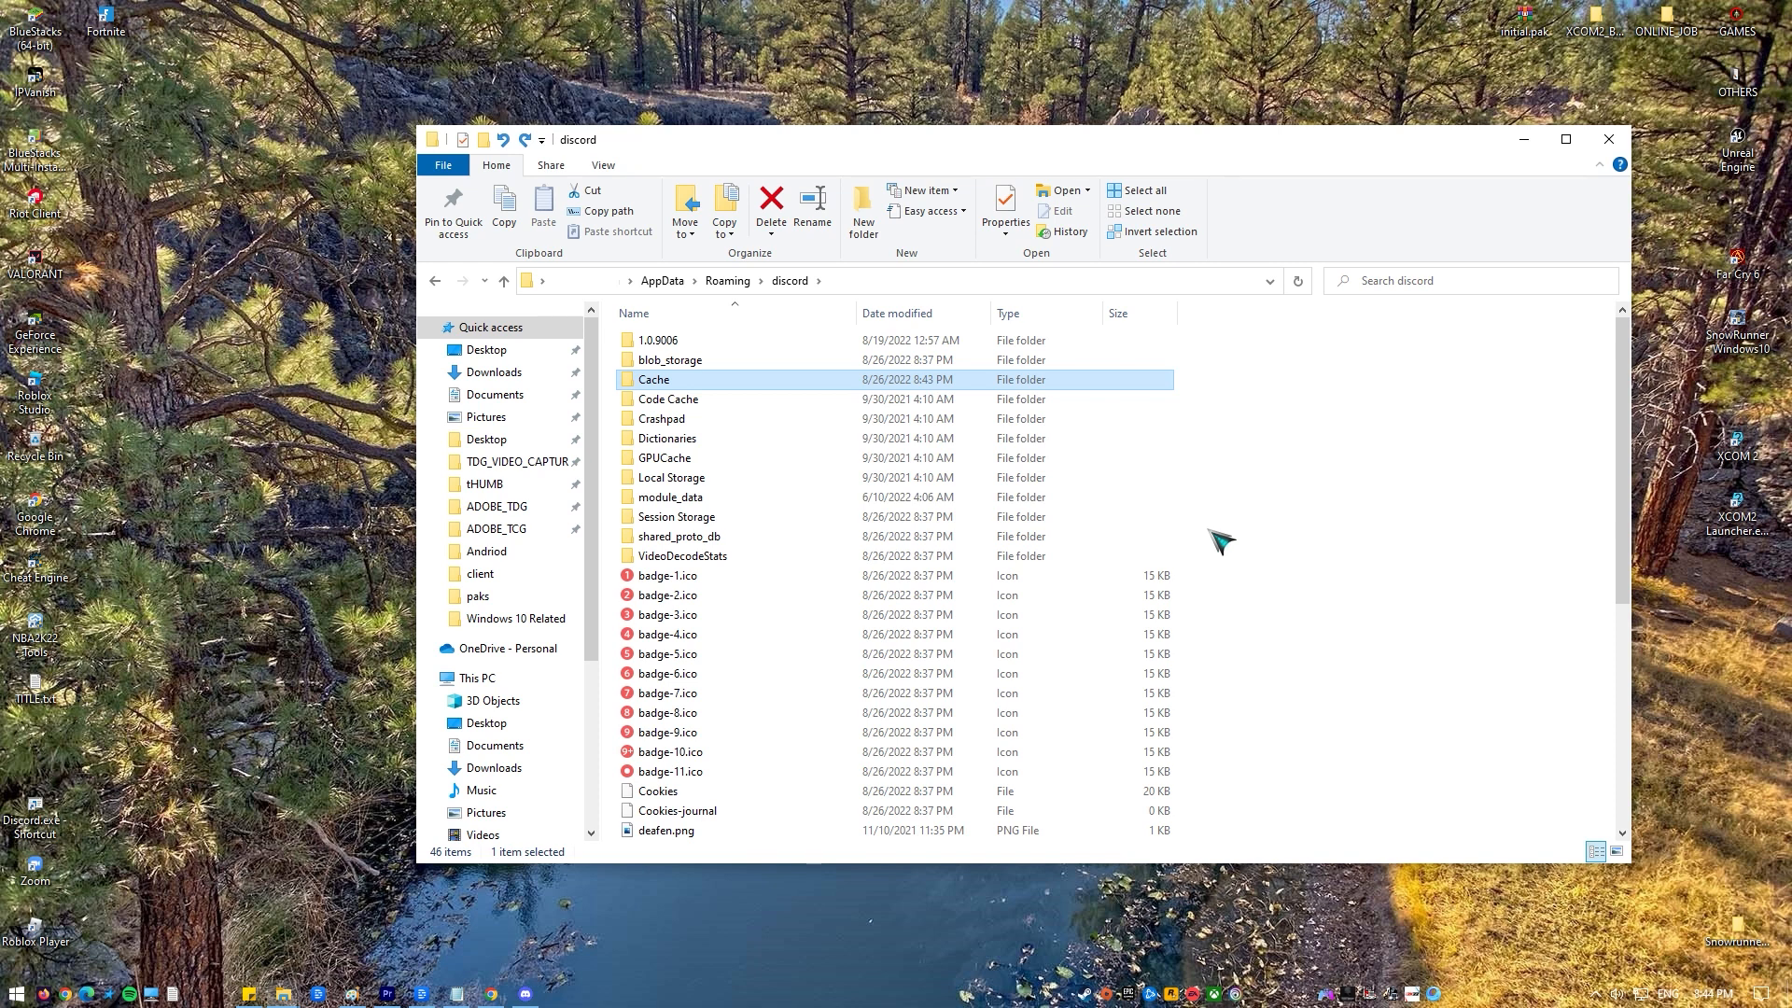
pyautogui.moveTo(735, 392)
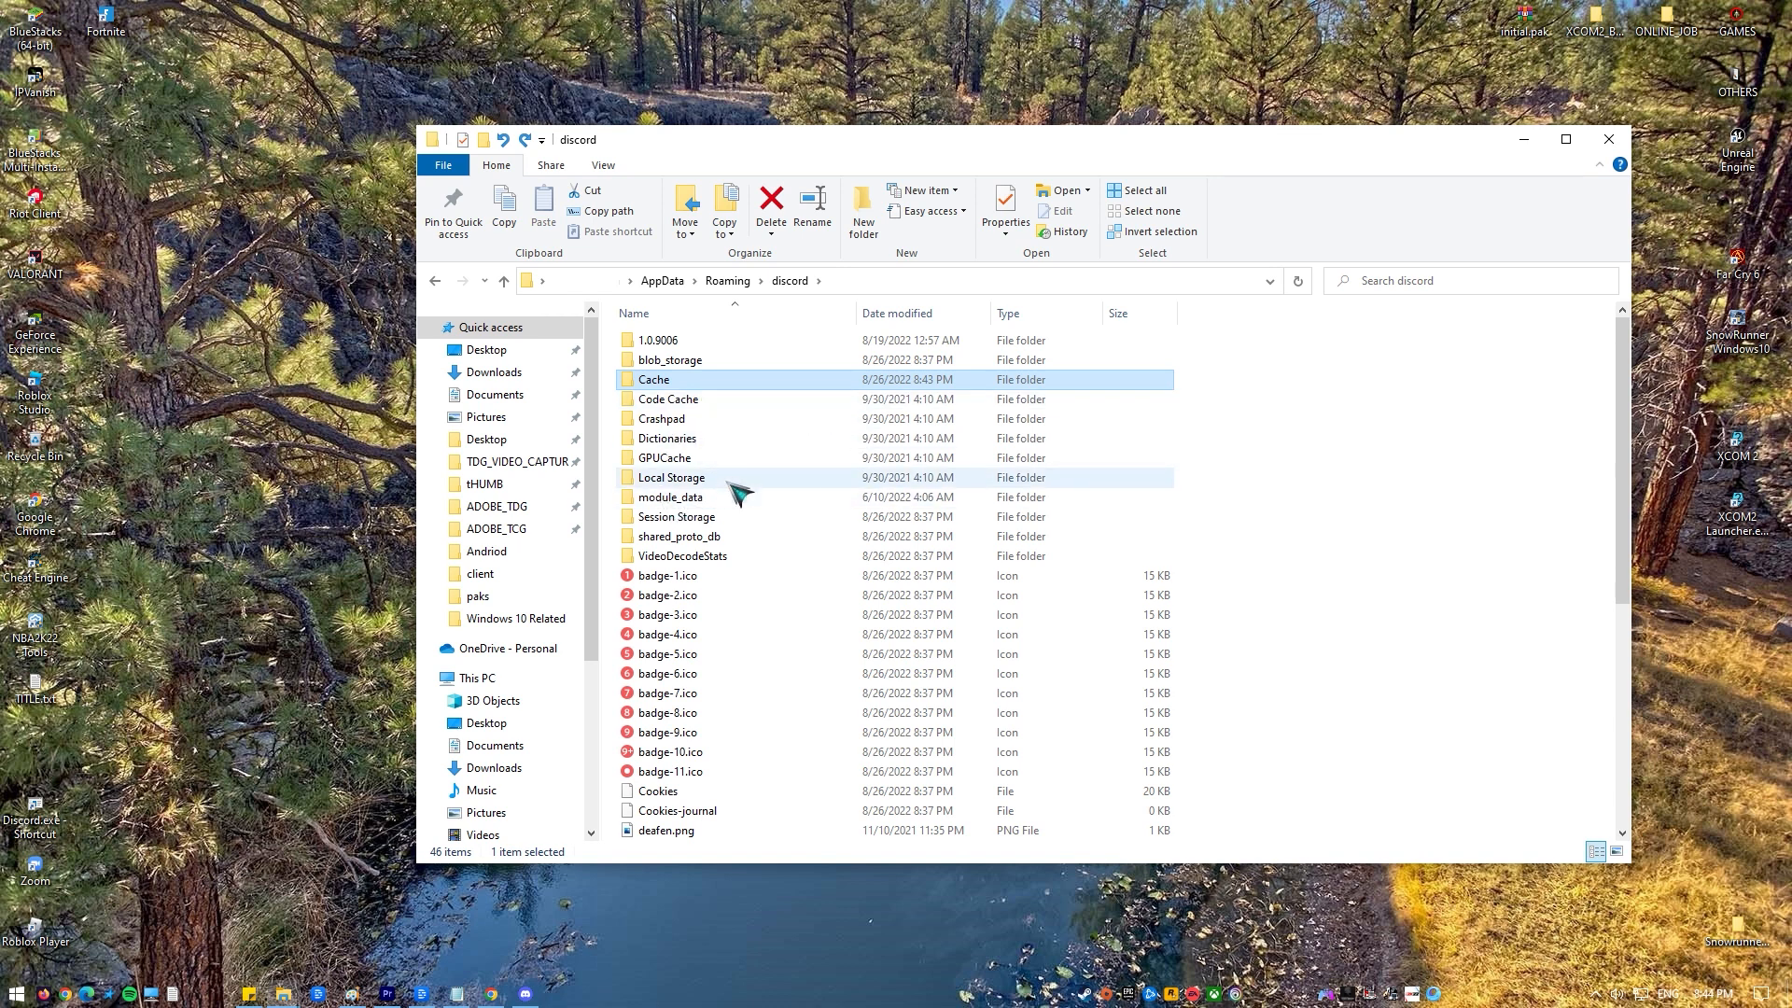
# Delete the leveldb folder from discord's Local Storage, confirming the move to the Recycle Bin
pyautogui.doubleClick(672, 476)
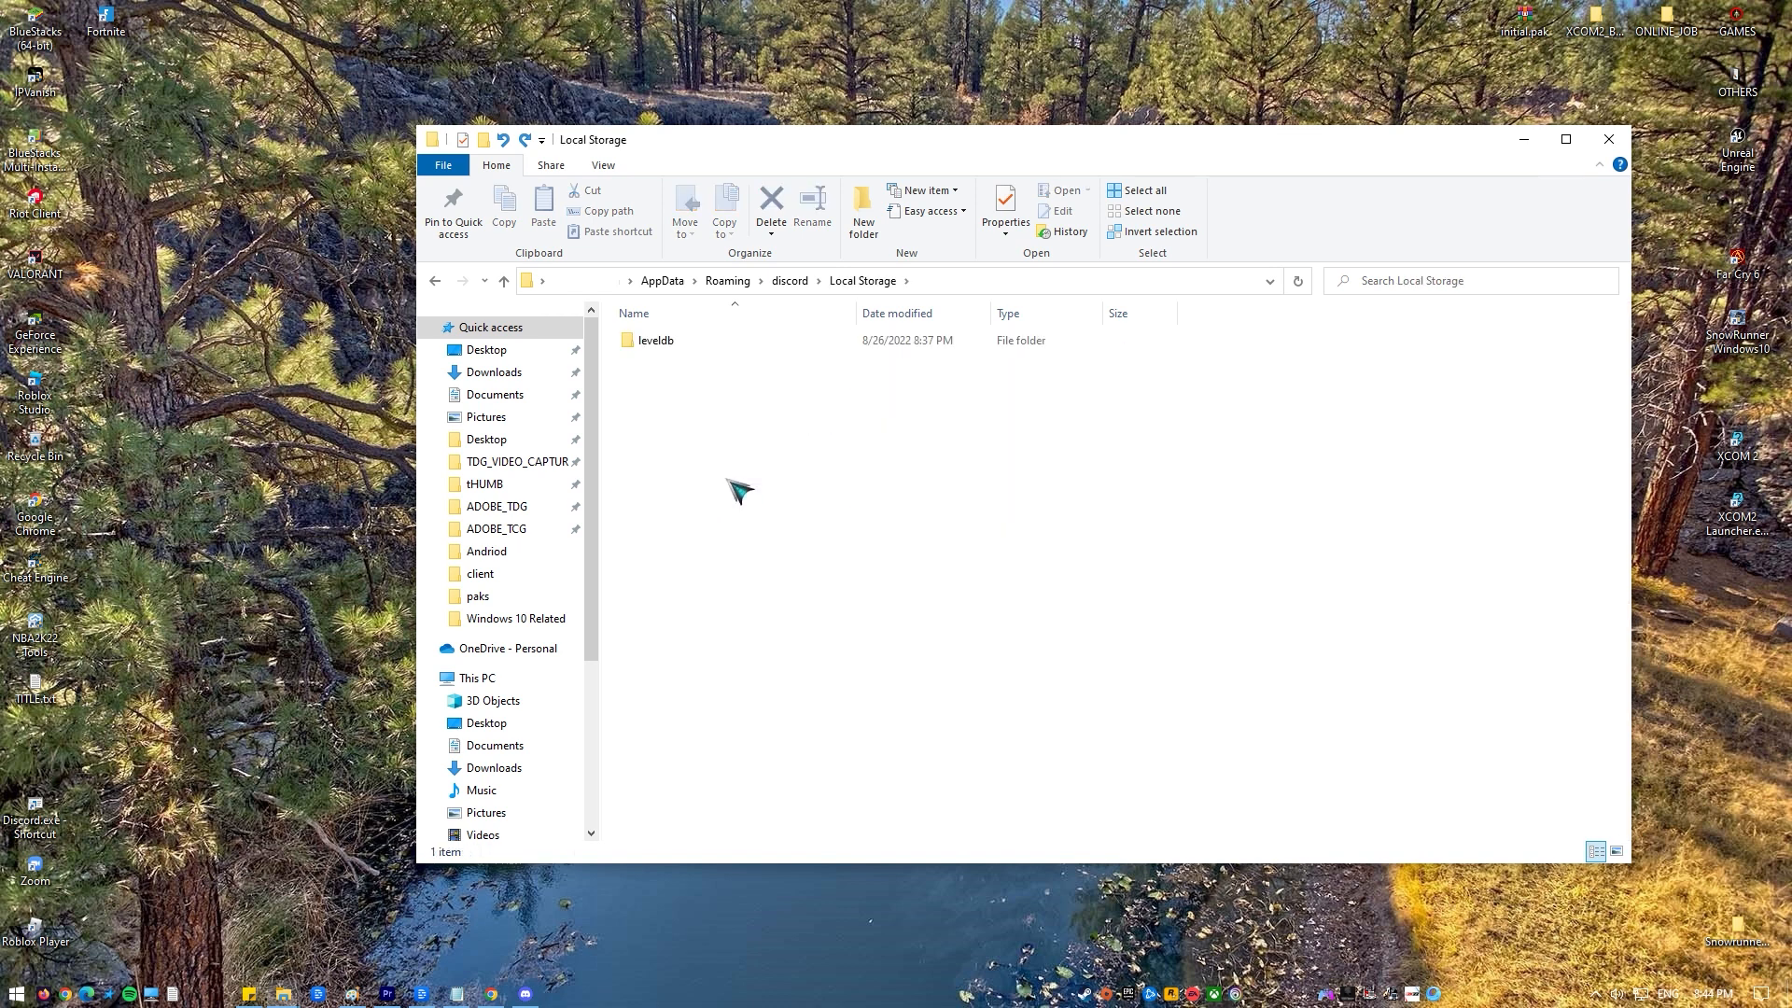
pyautogui.click(655, 340)
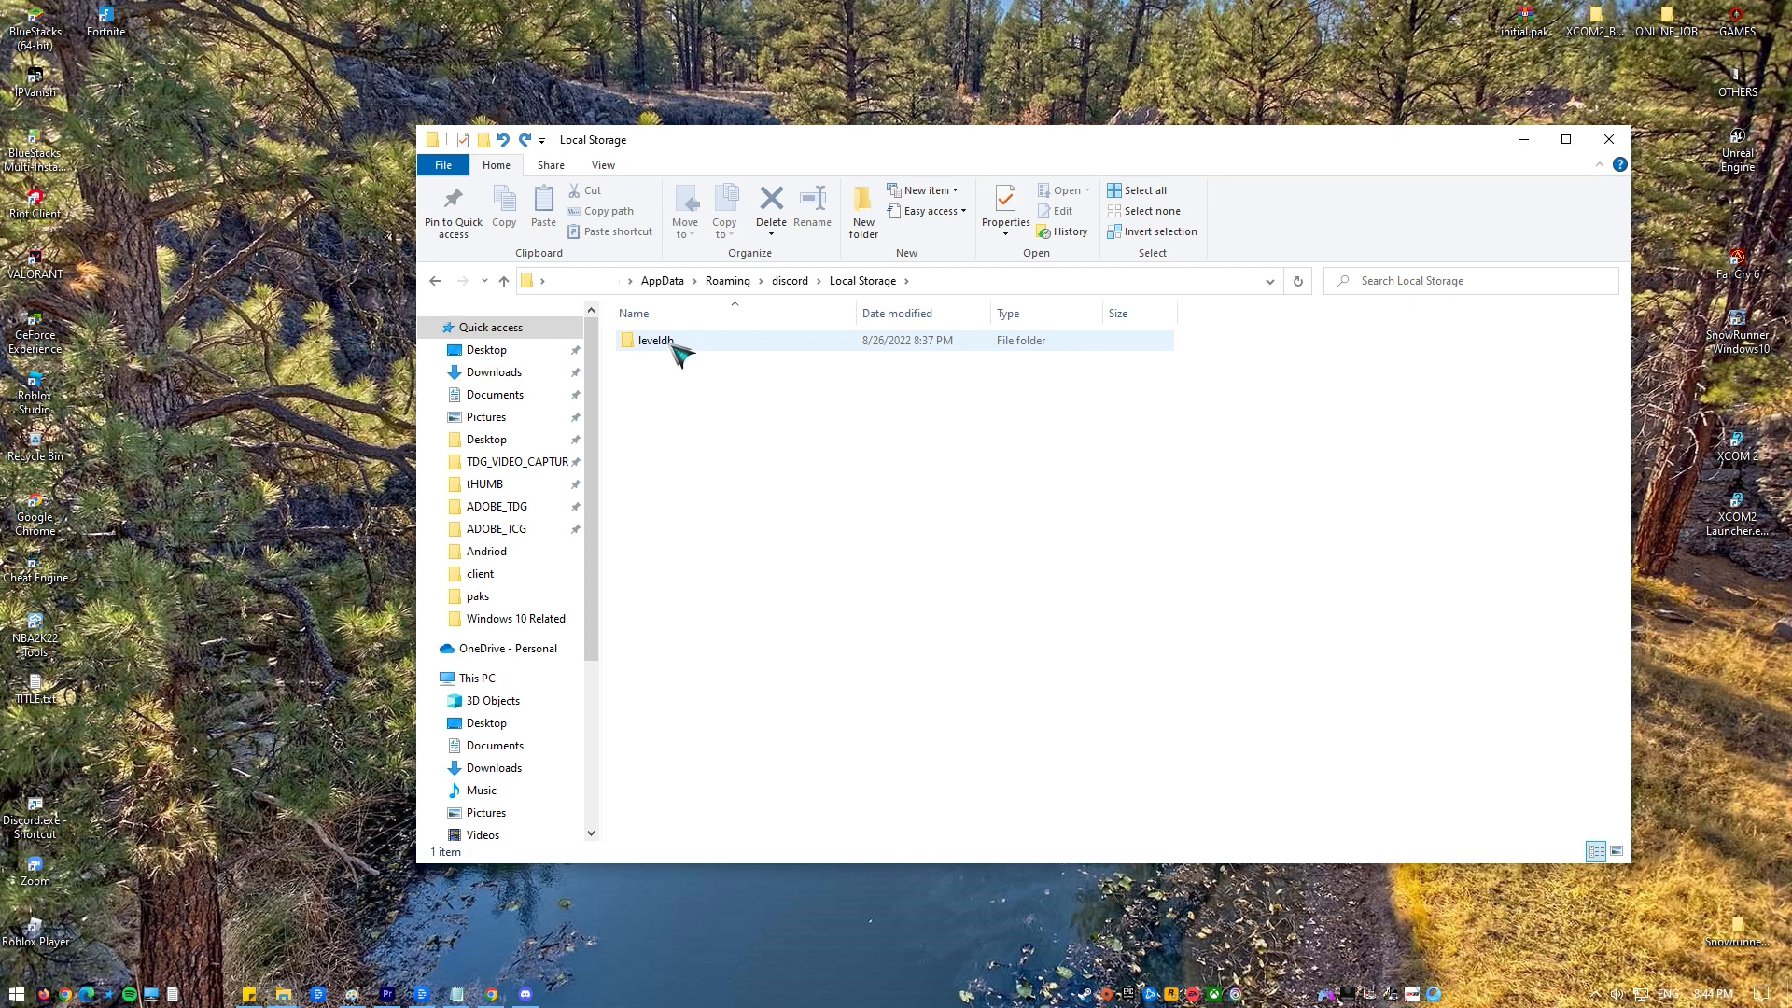
pyautogui.rightClick(655, 340)
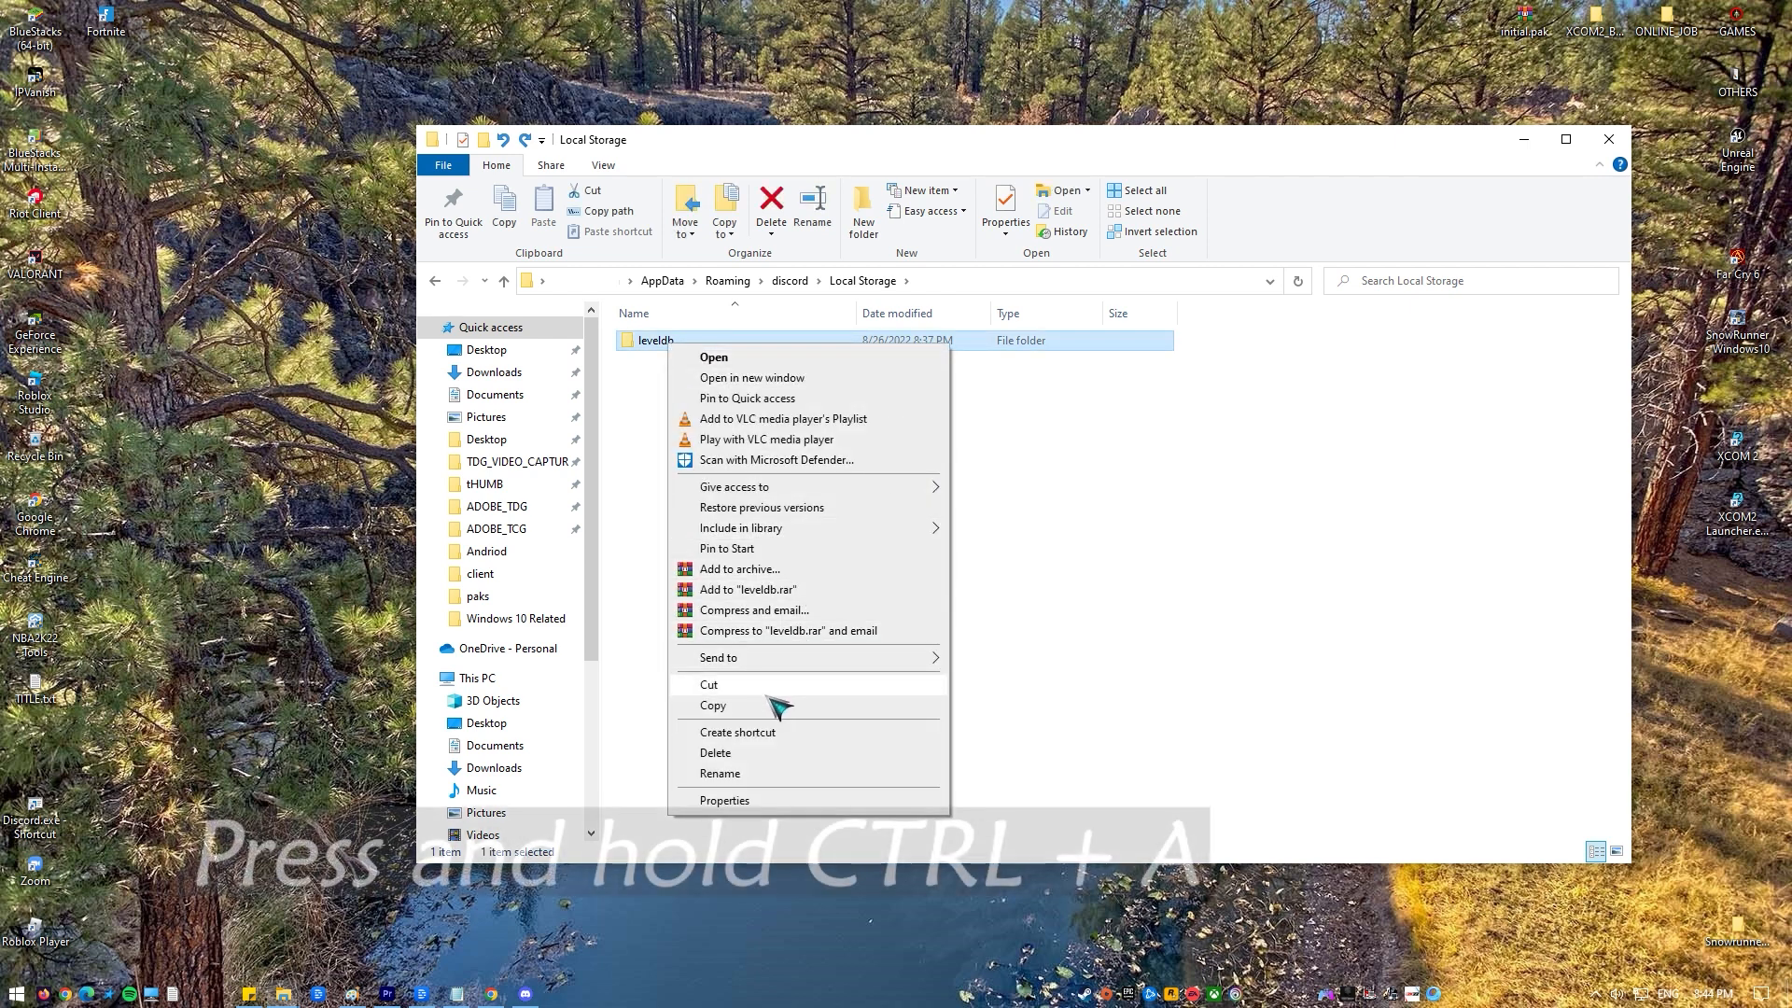
pyautogui.click(715, 752)
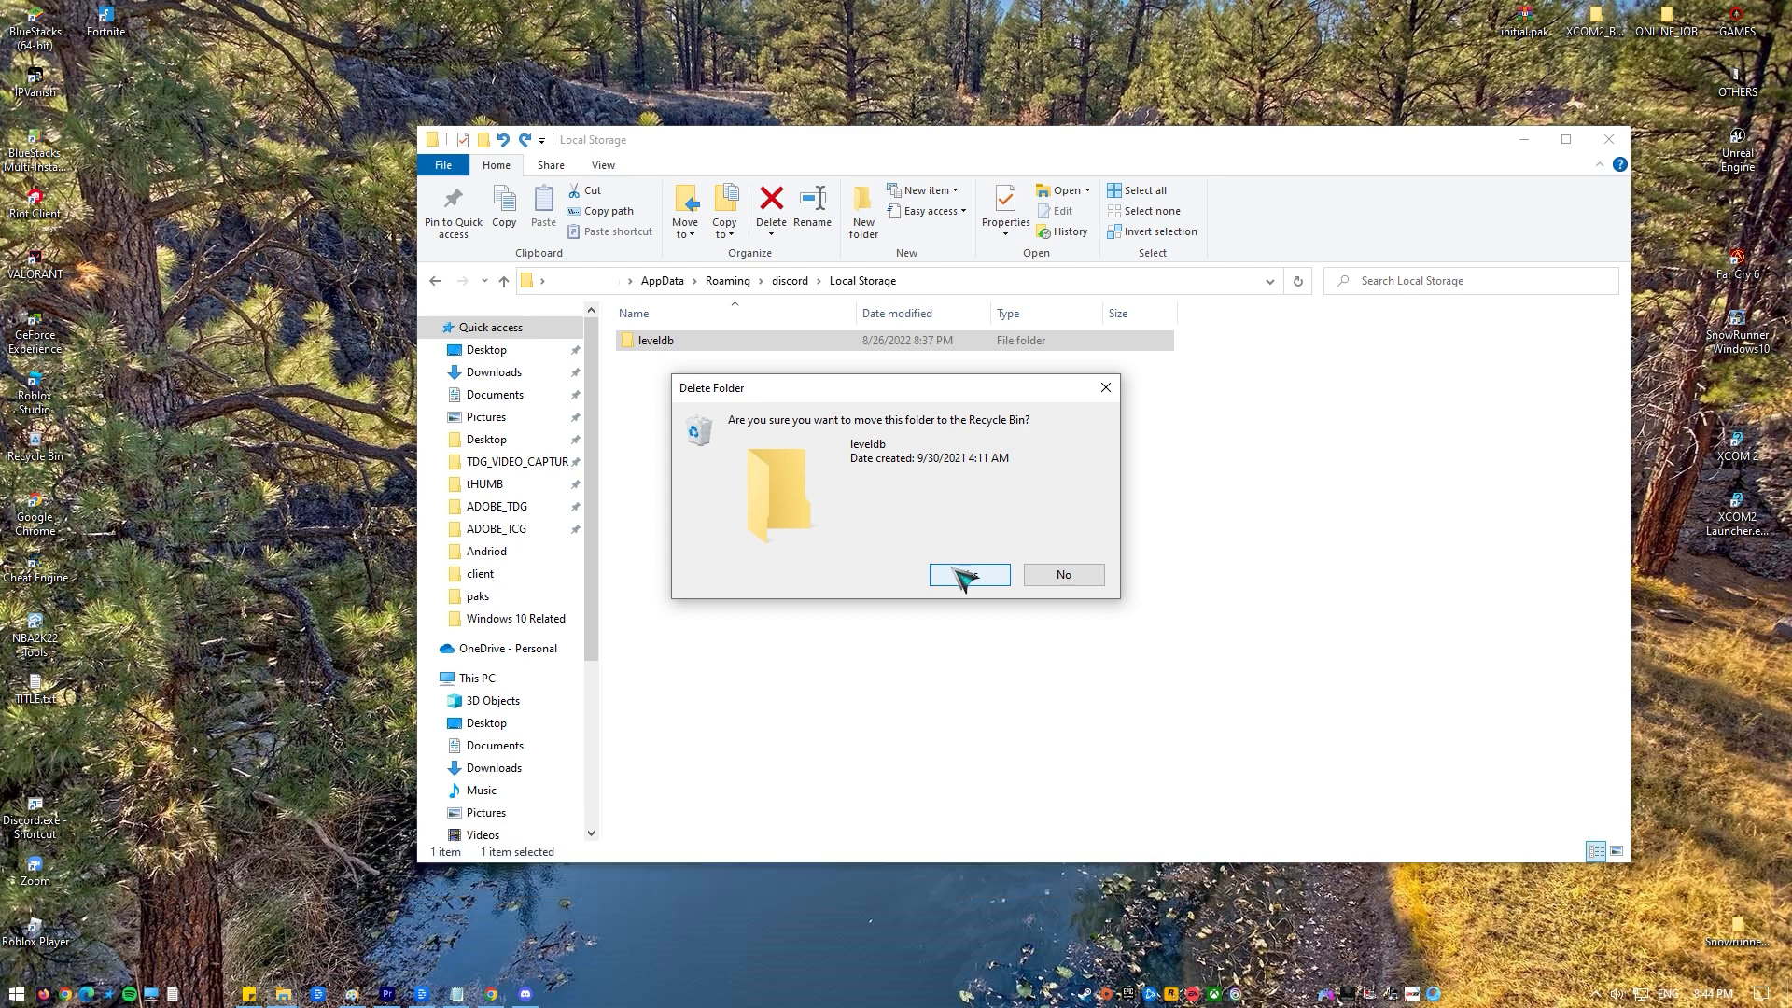
pyautogui.click(968, 573)
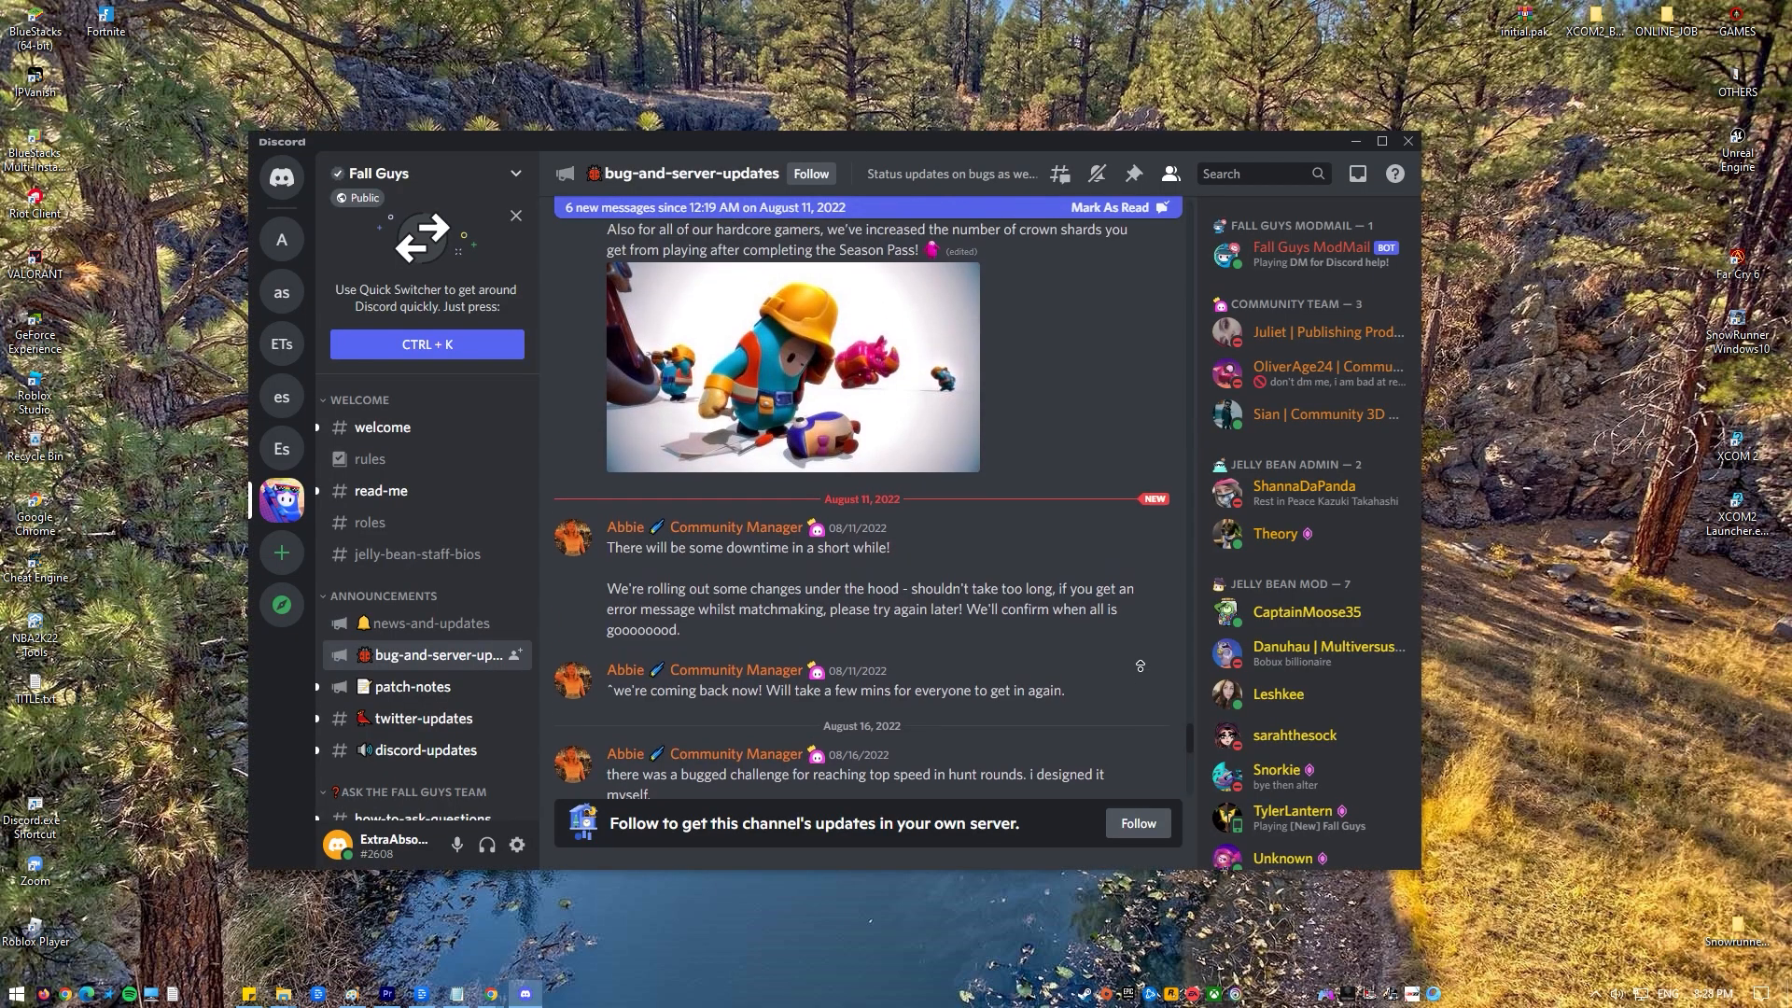
# Scroll through the Fall Guys bug-and-server-updates posts before Discord is closed
pyautogui.scroll(3)
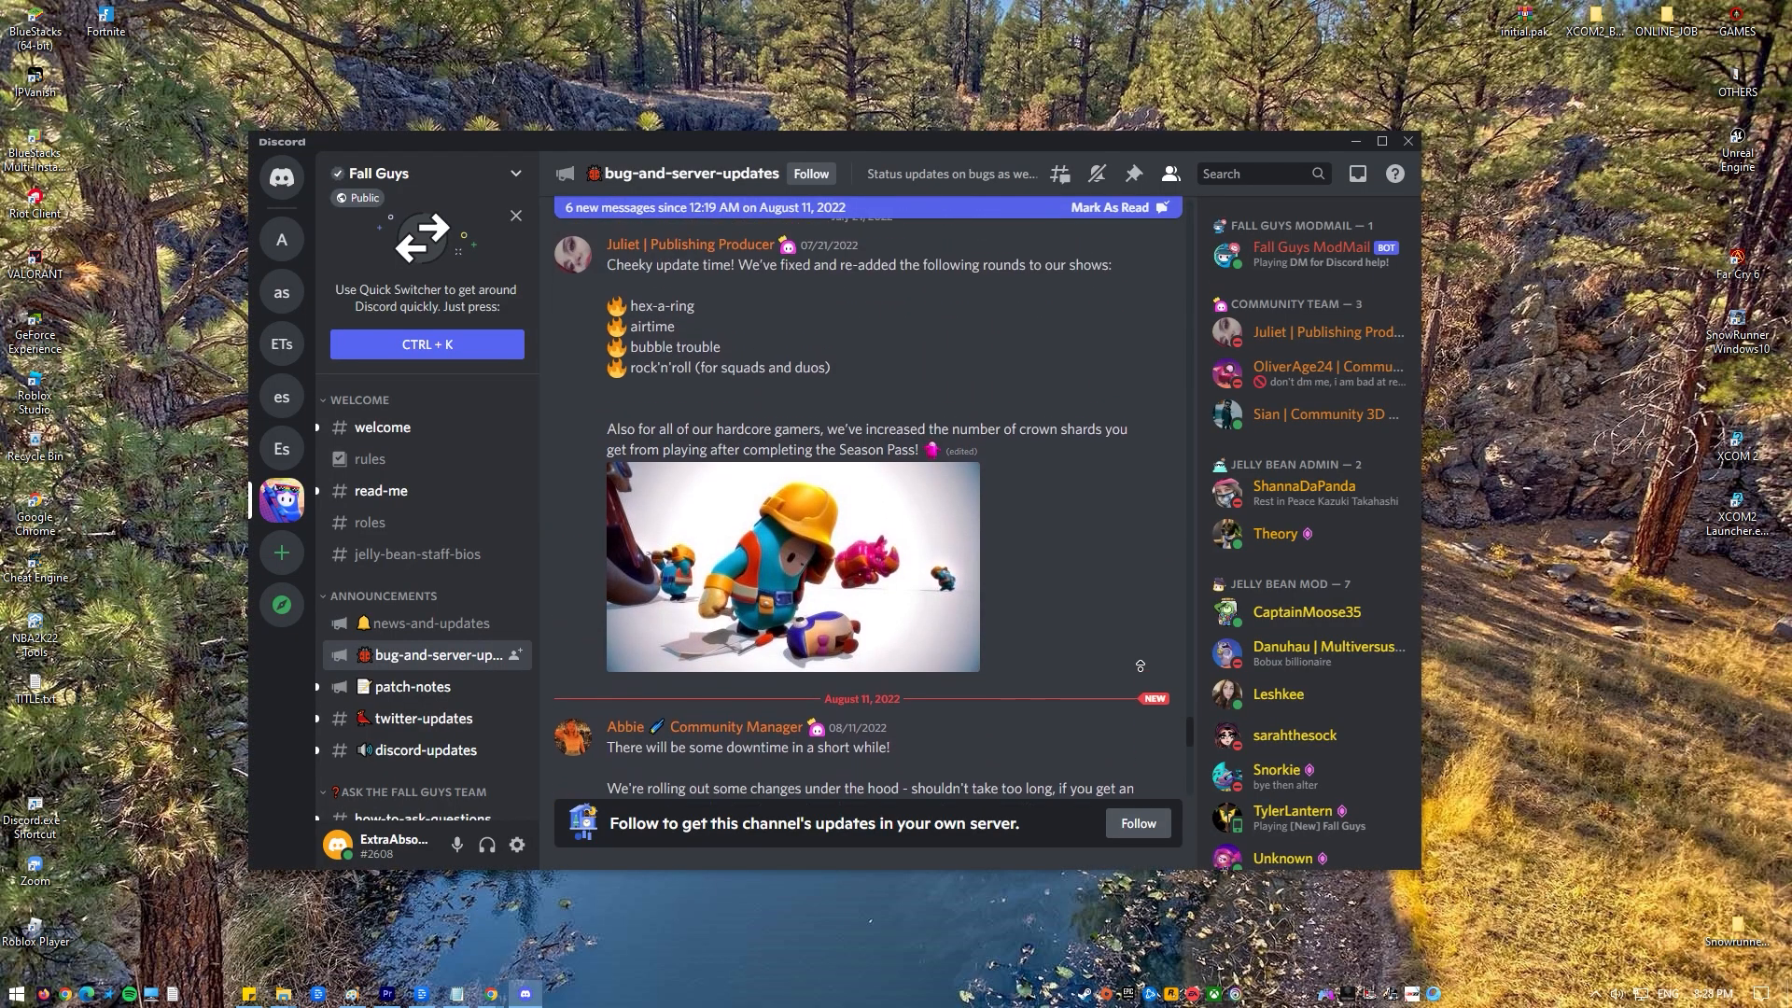
pyautogui.scroll(-3)
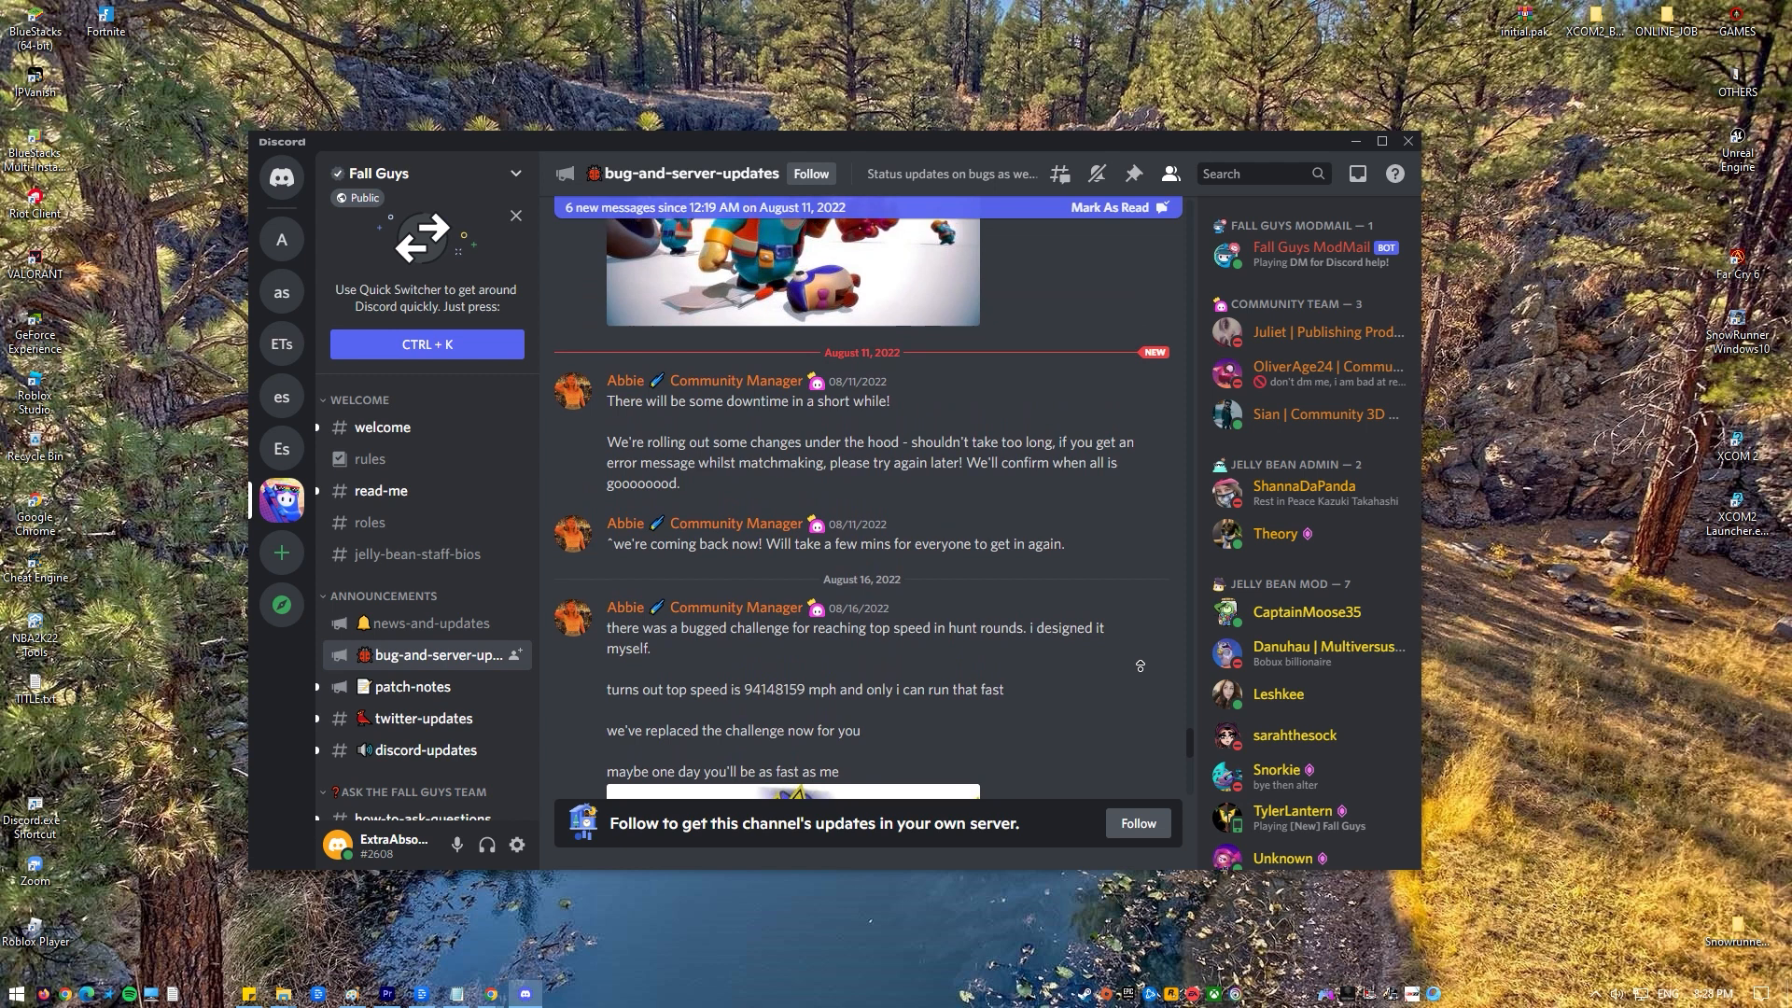
pyautogui.scroll(3)
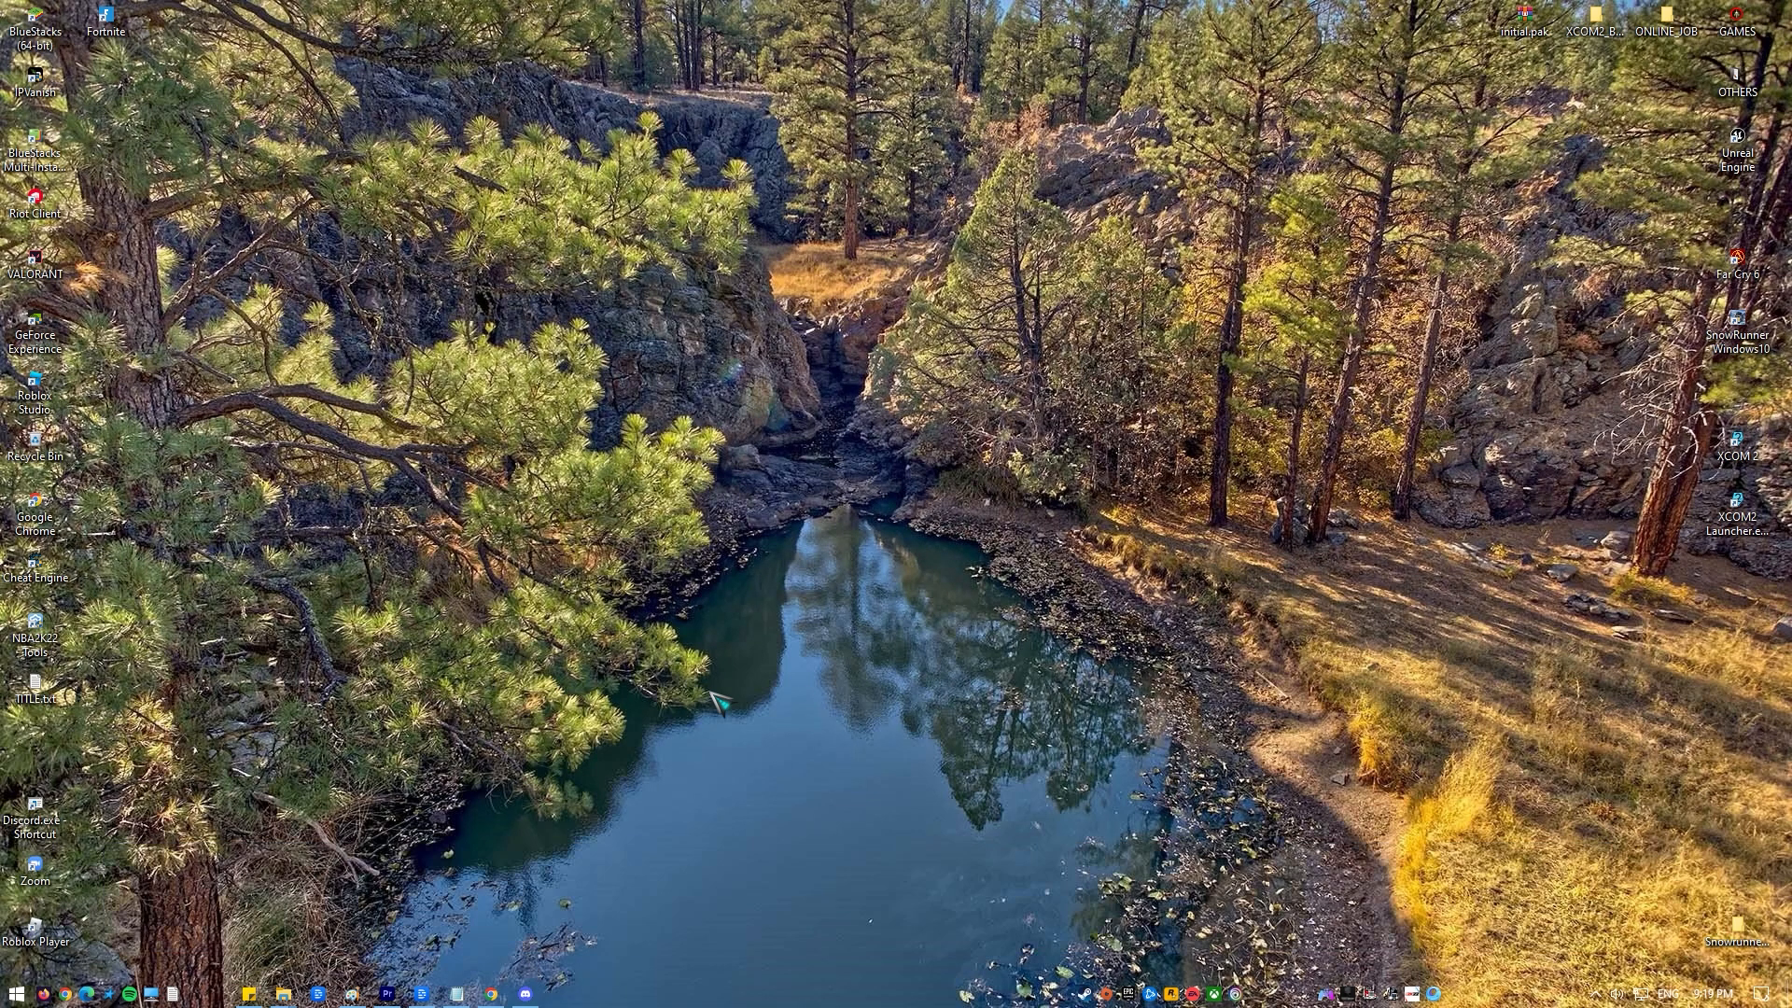
# Try deleting the discord folder in %appdata% Roaming and dismiss the Folder In Use error that blocks it
pyautogui.click(282, 991)
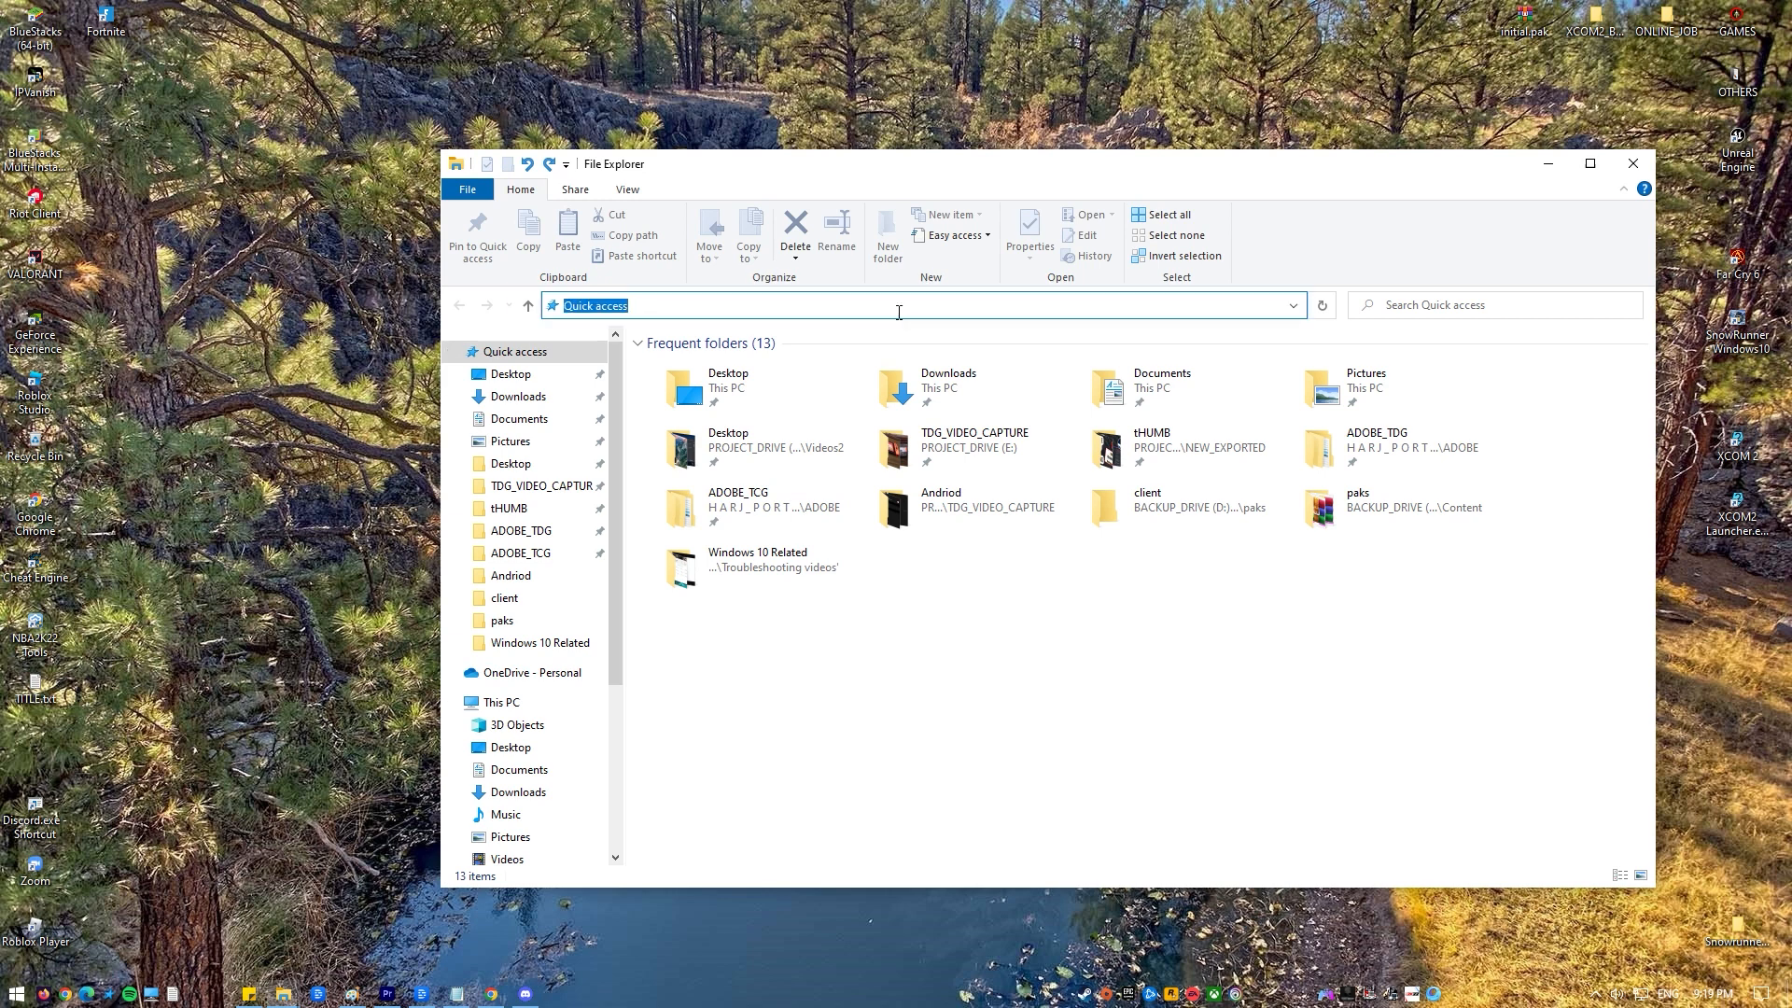
pyautogui.write('%ap')
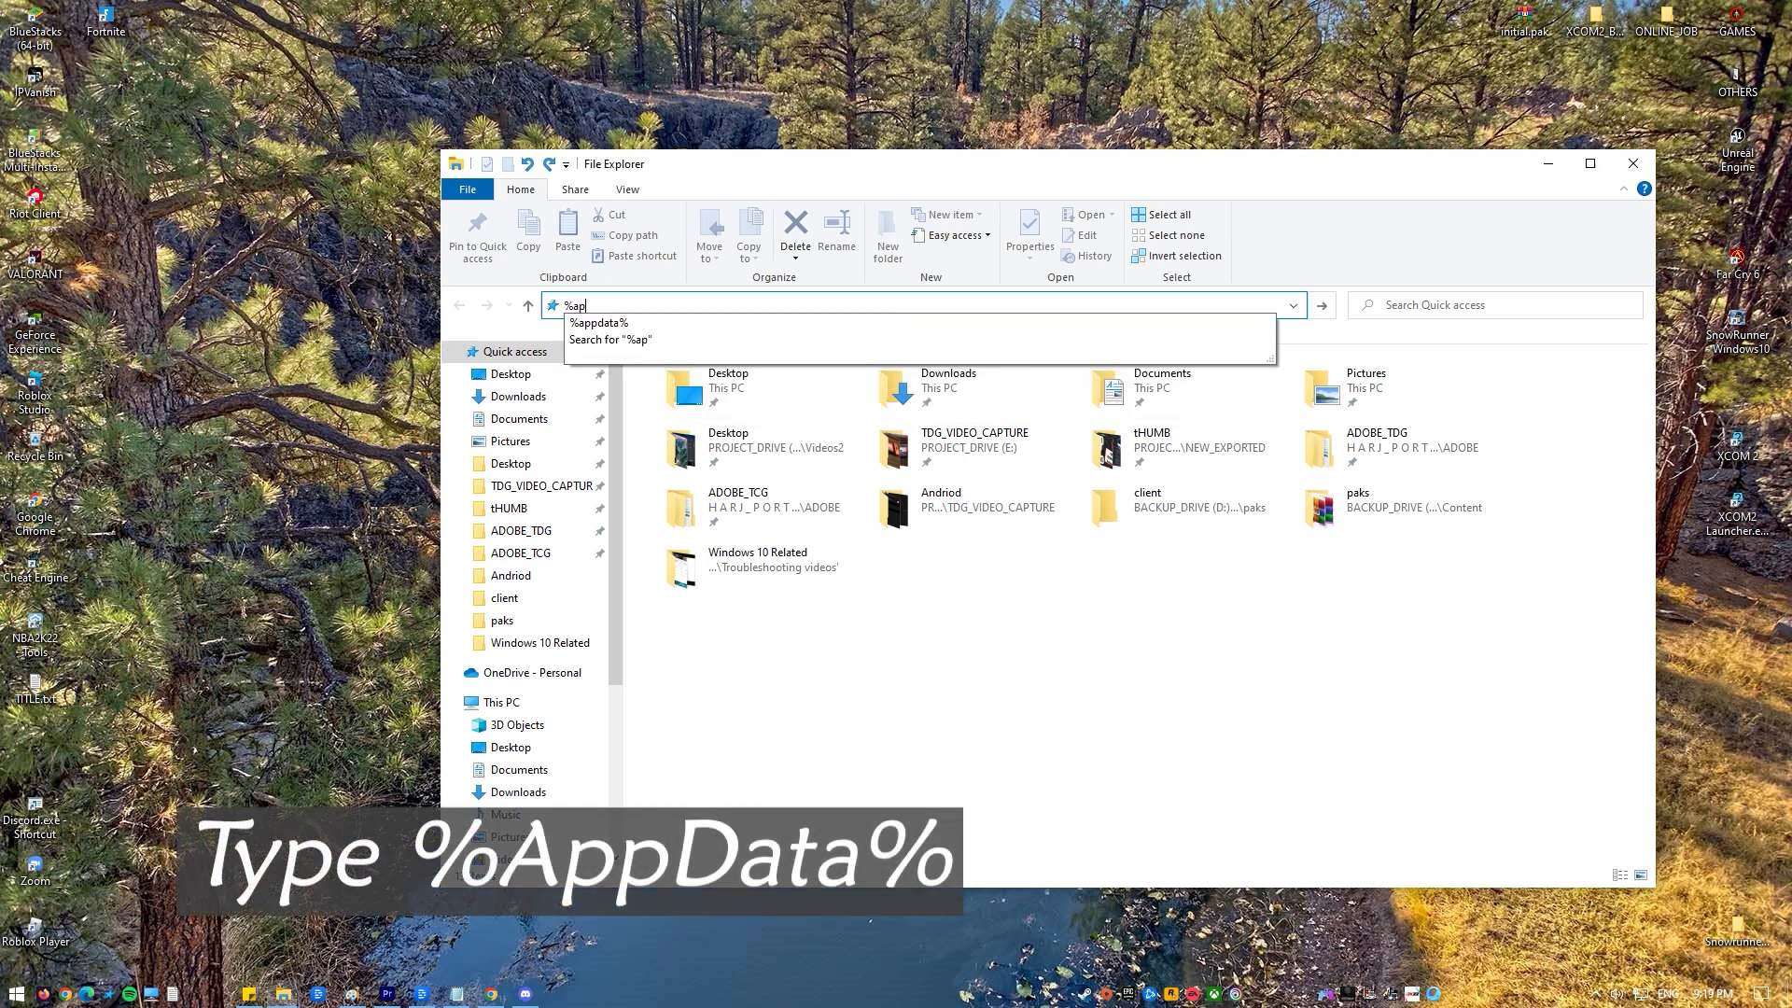
pyautogui.write('pdata')
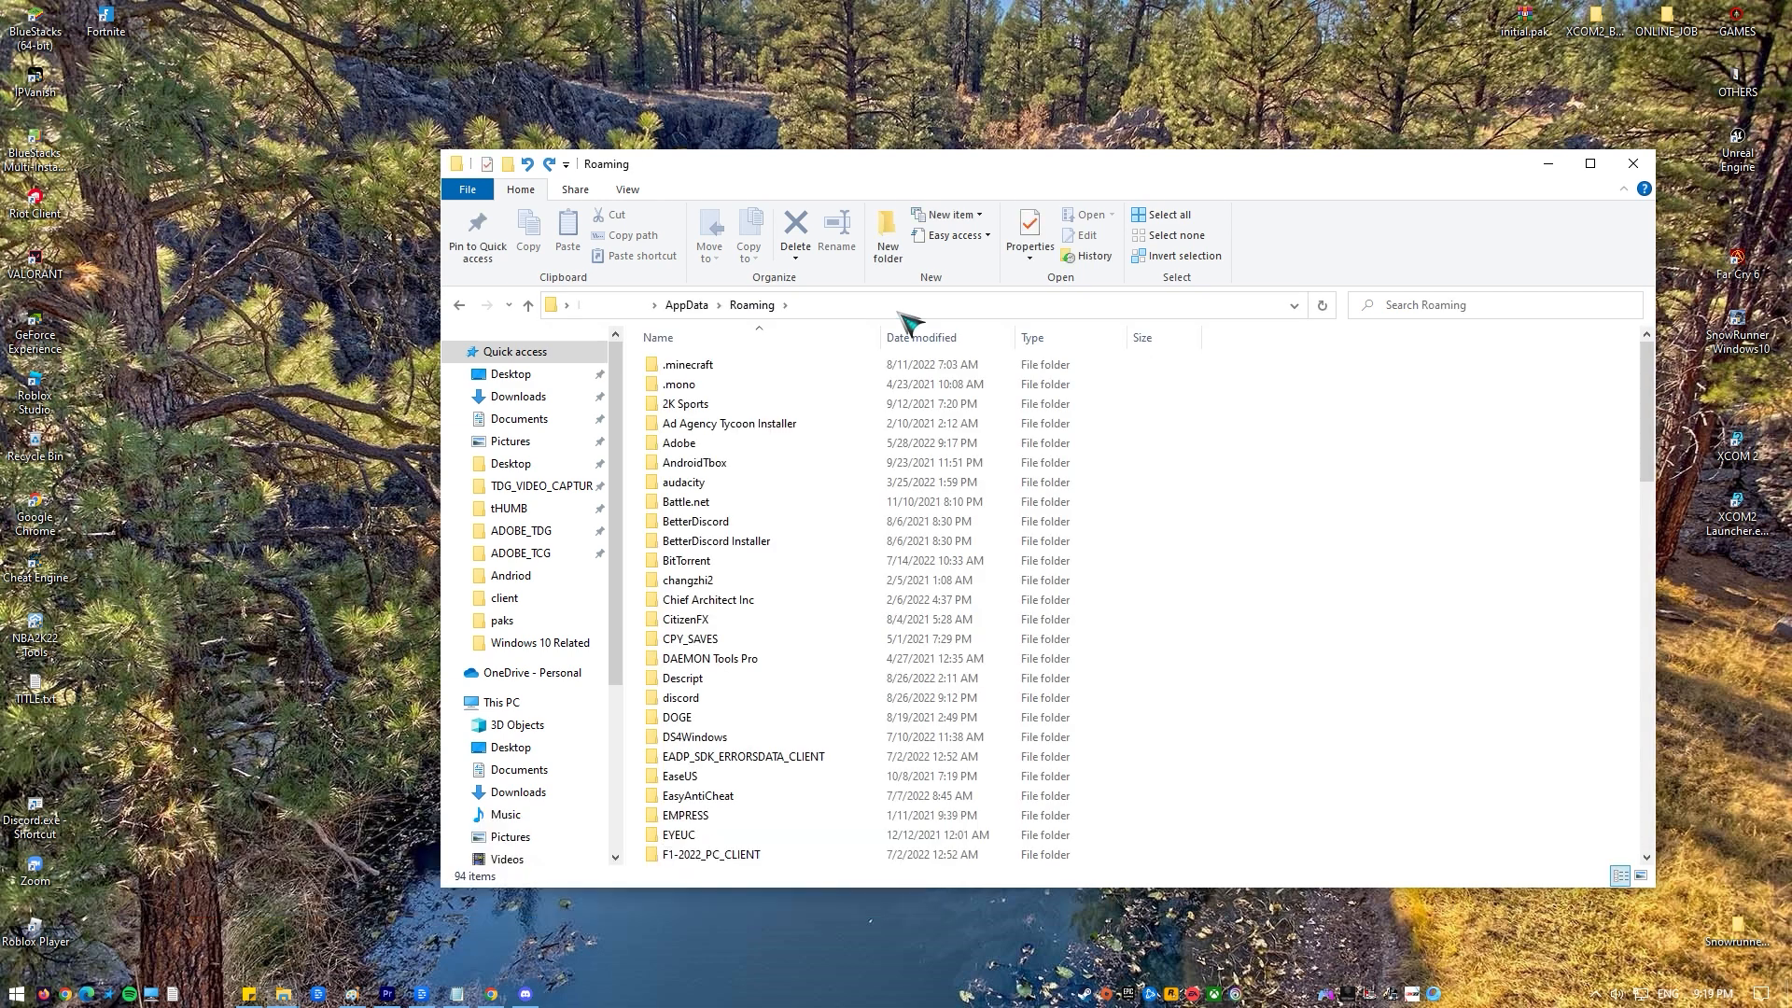
pyautogui.moveTo(679, 698)
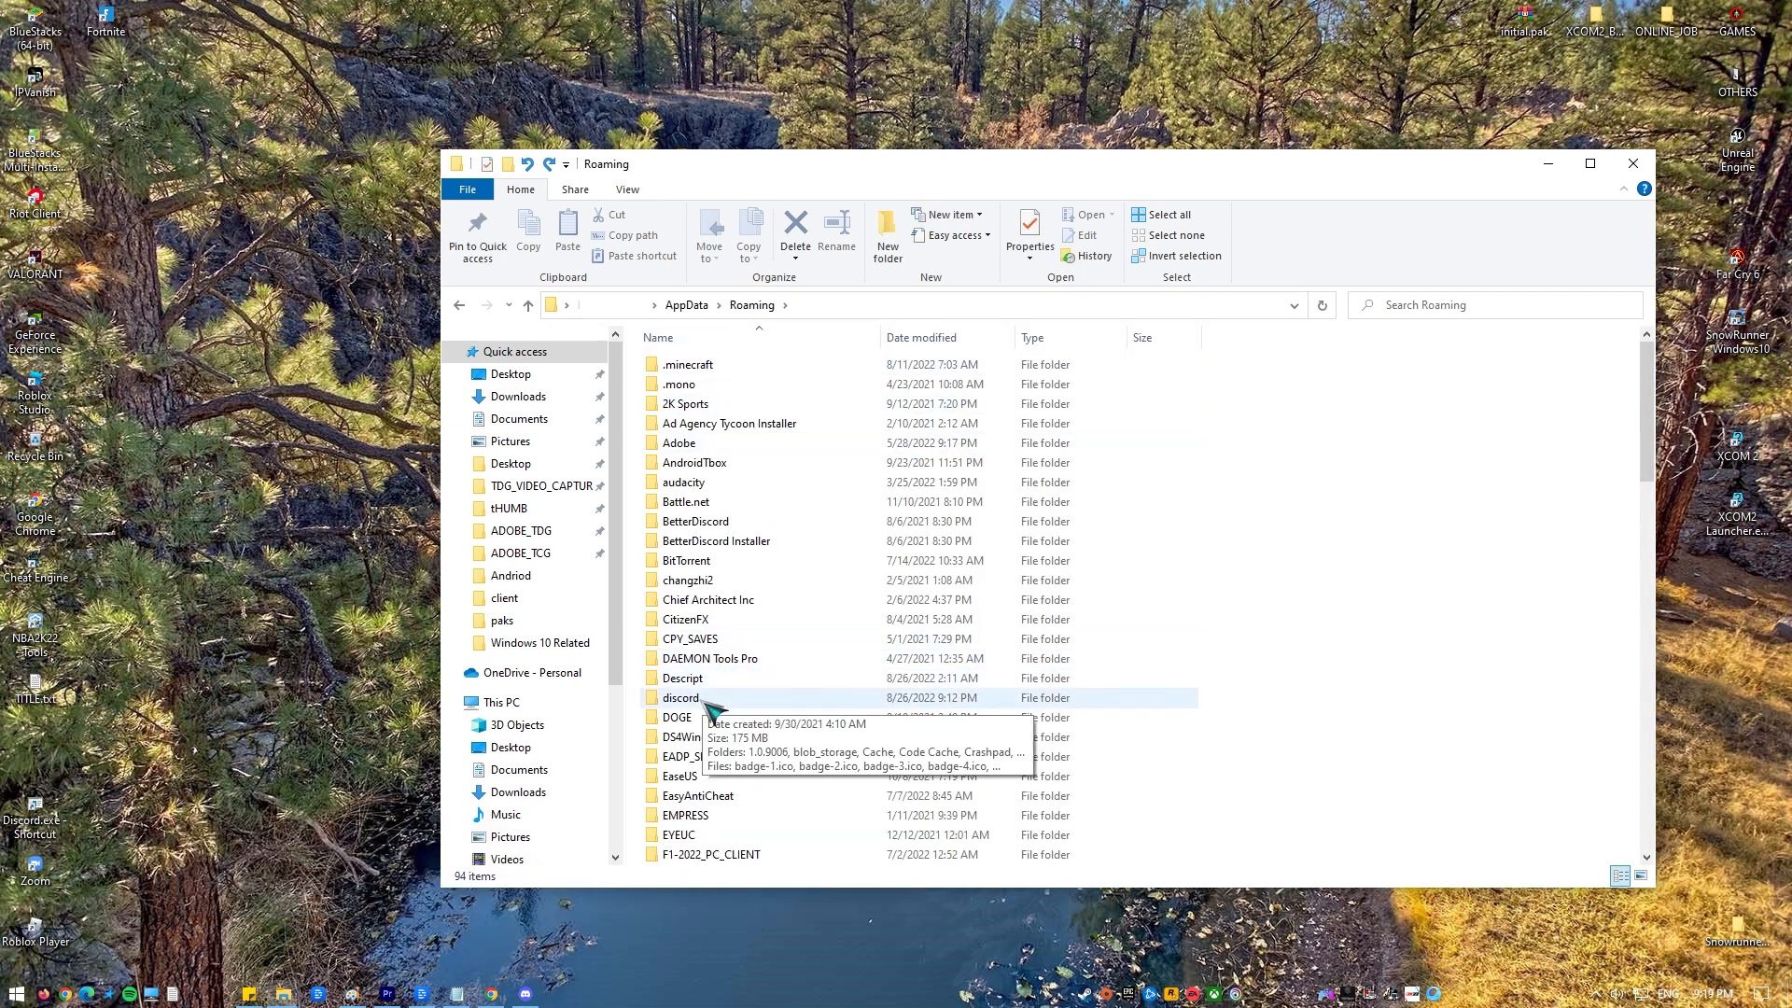
pyautogui.click(679, 696)
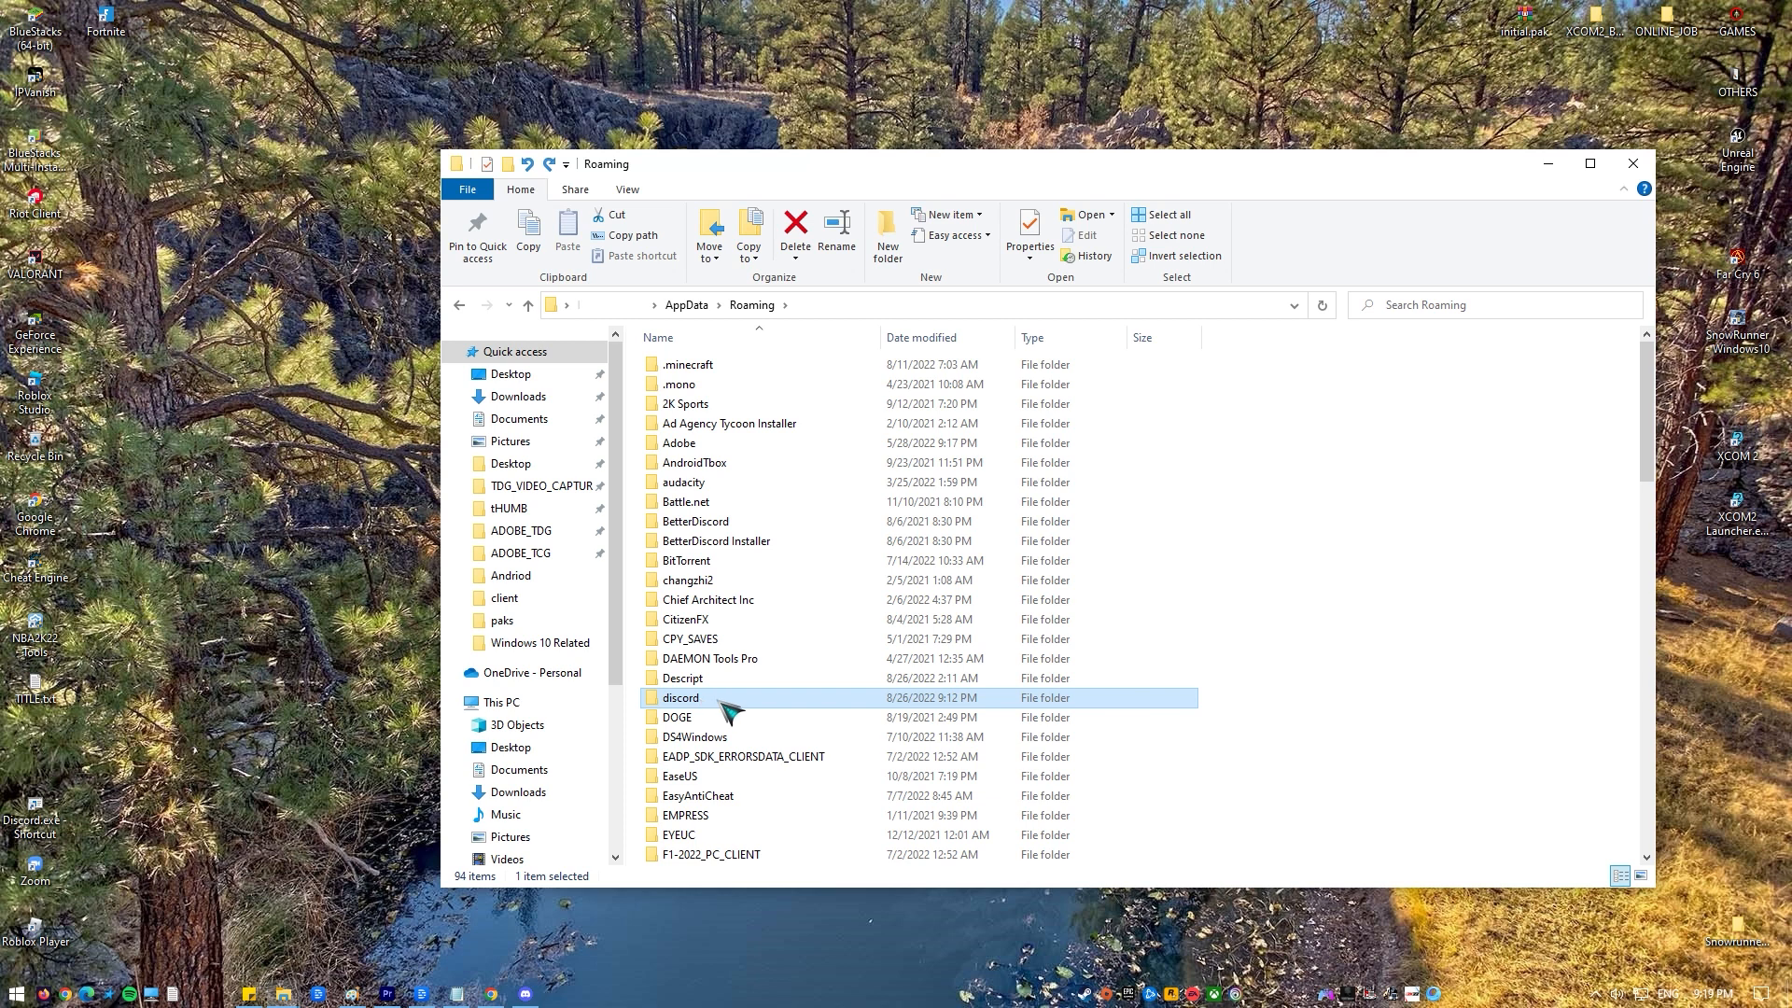
pyautogui.rightClick(679, 696)
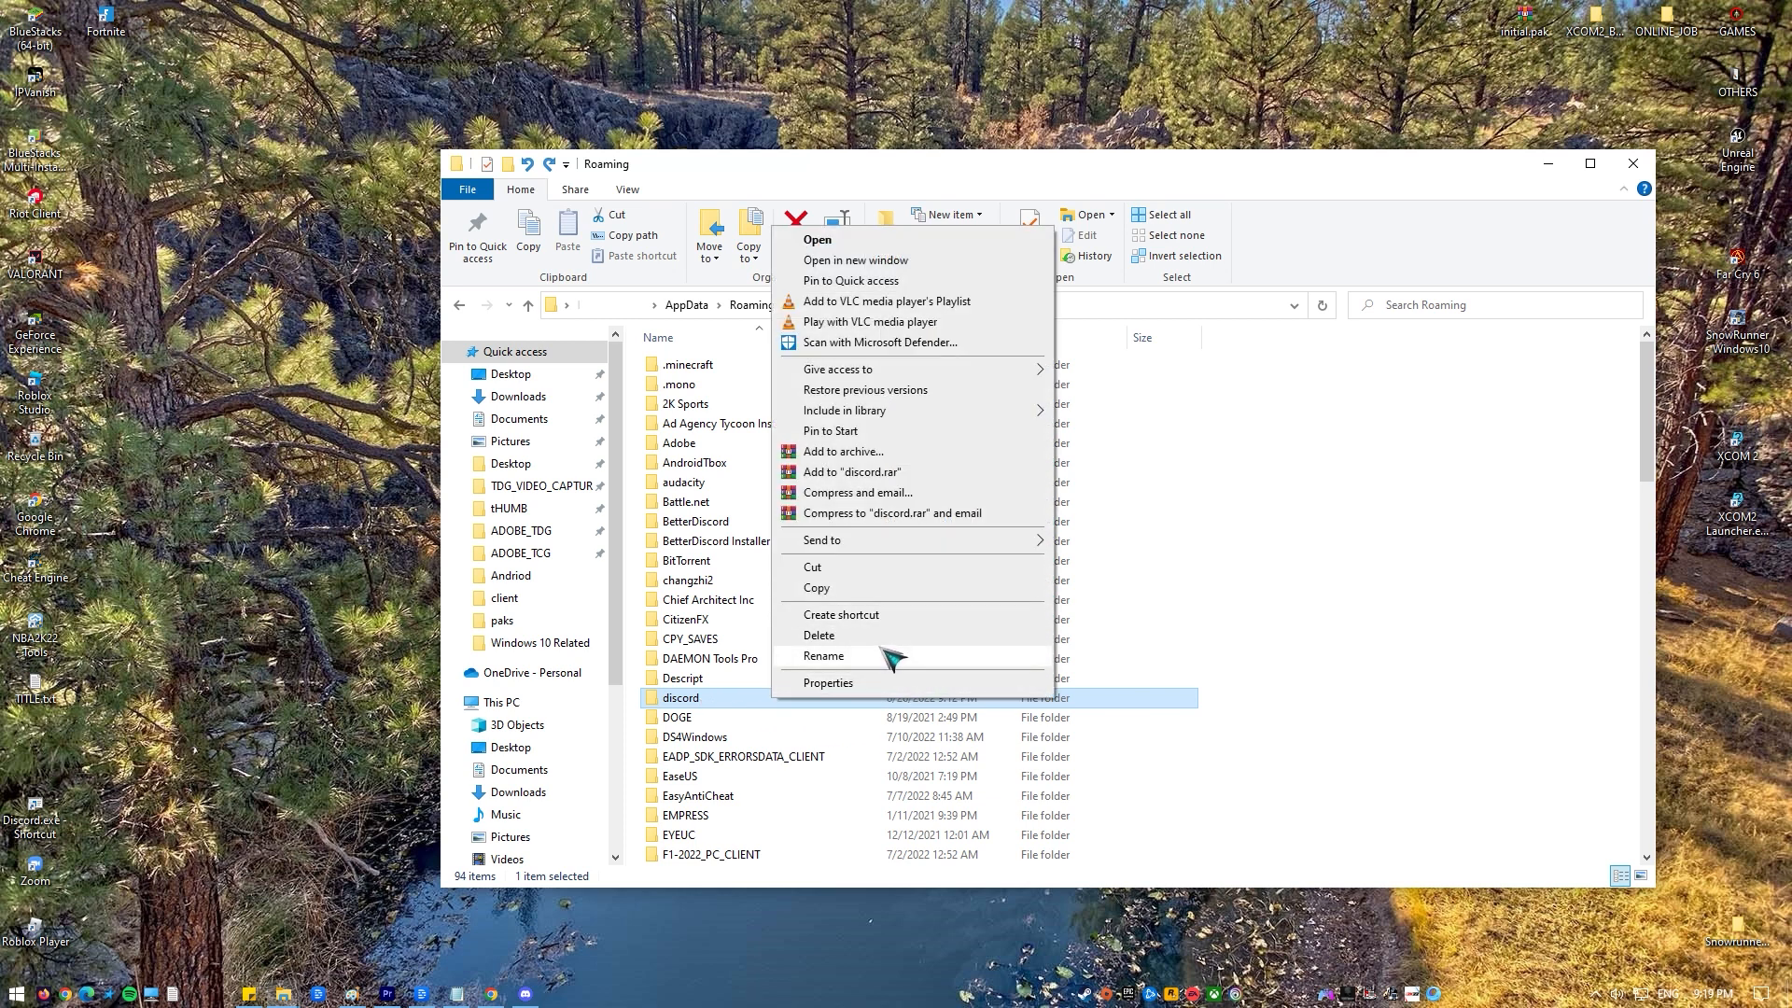
pyautogui.click(817, 635)
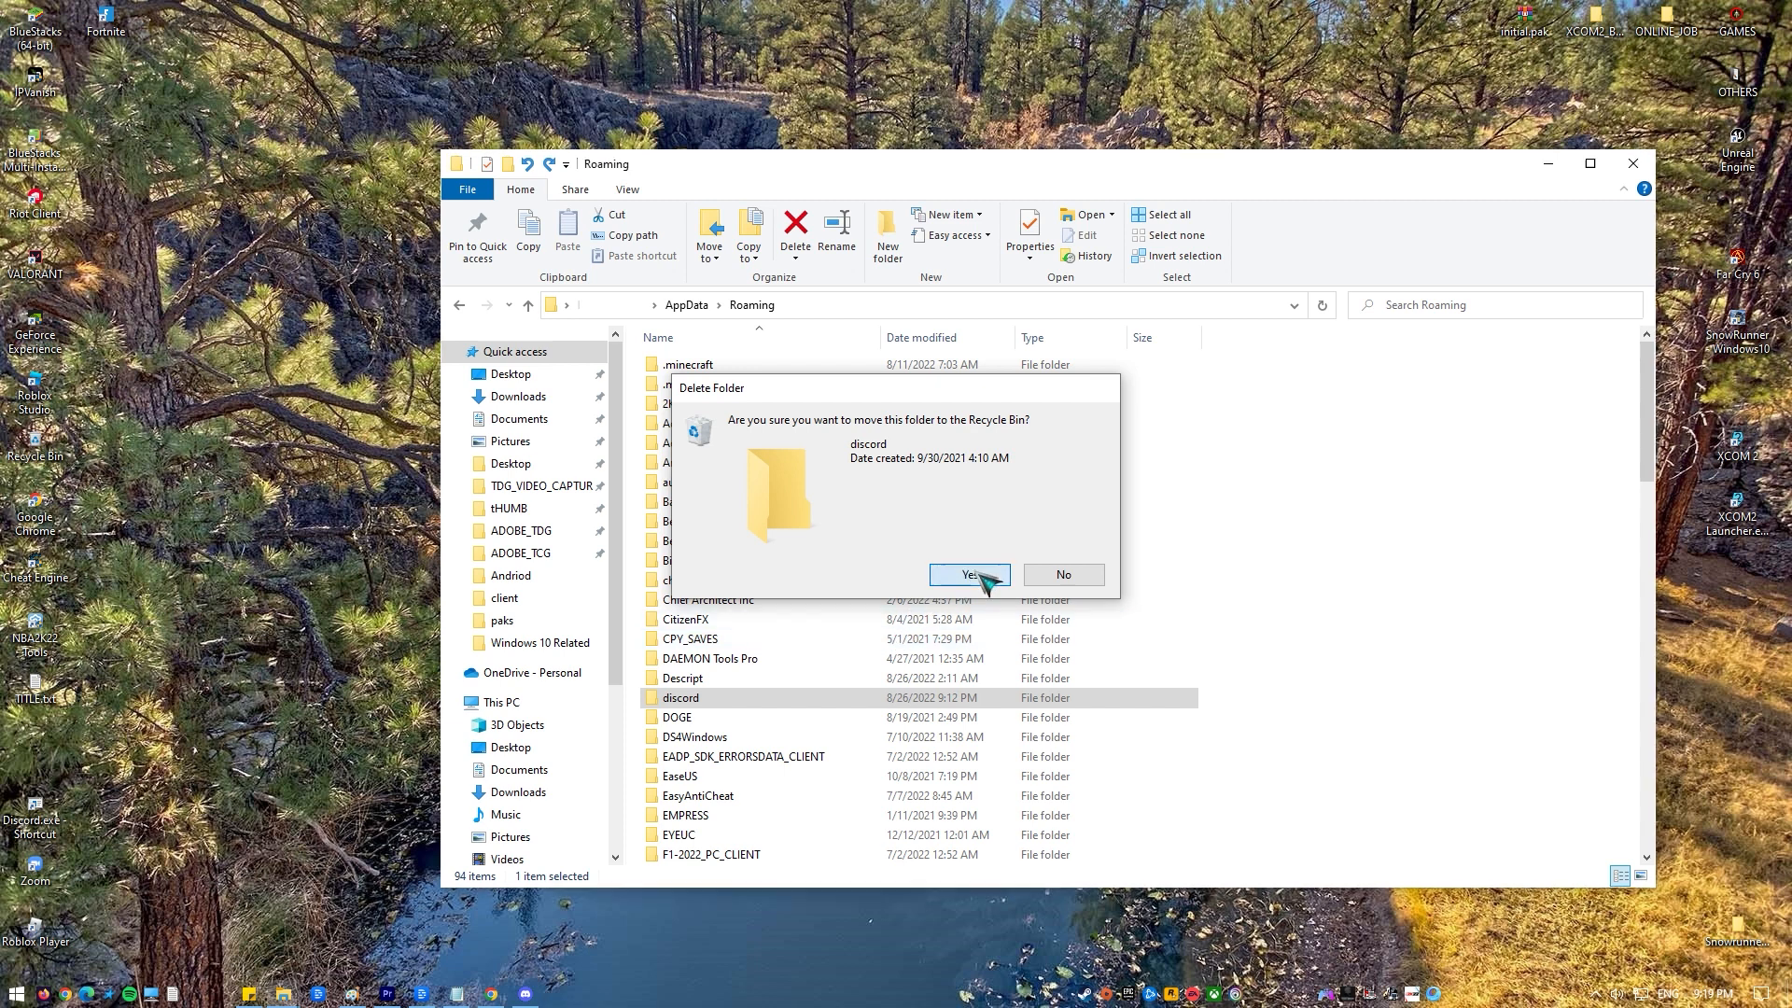
pyautogui.click(969, 575)
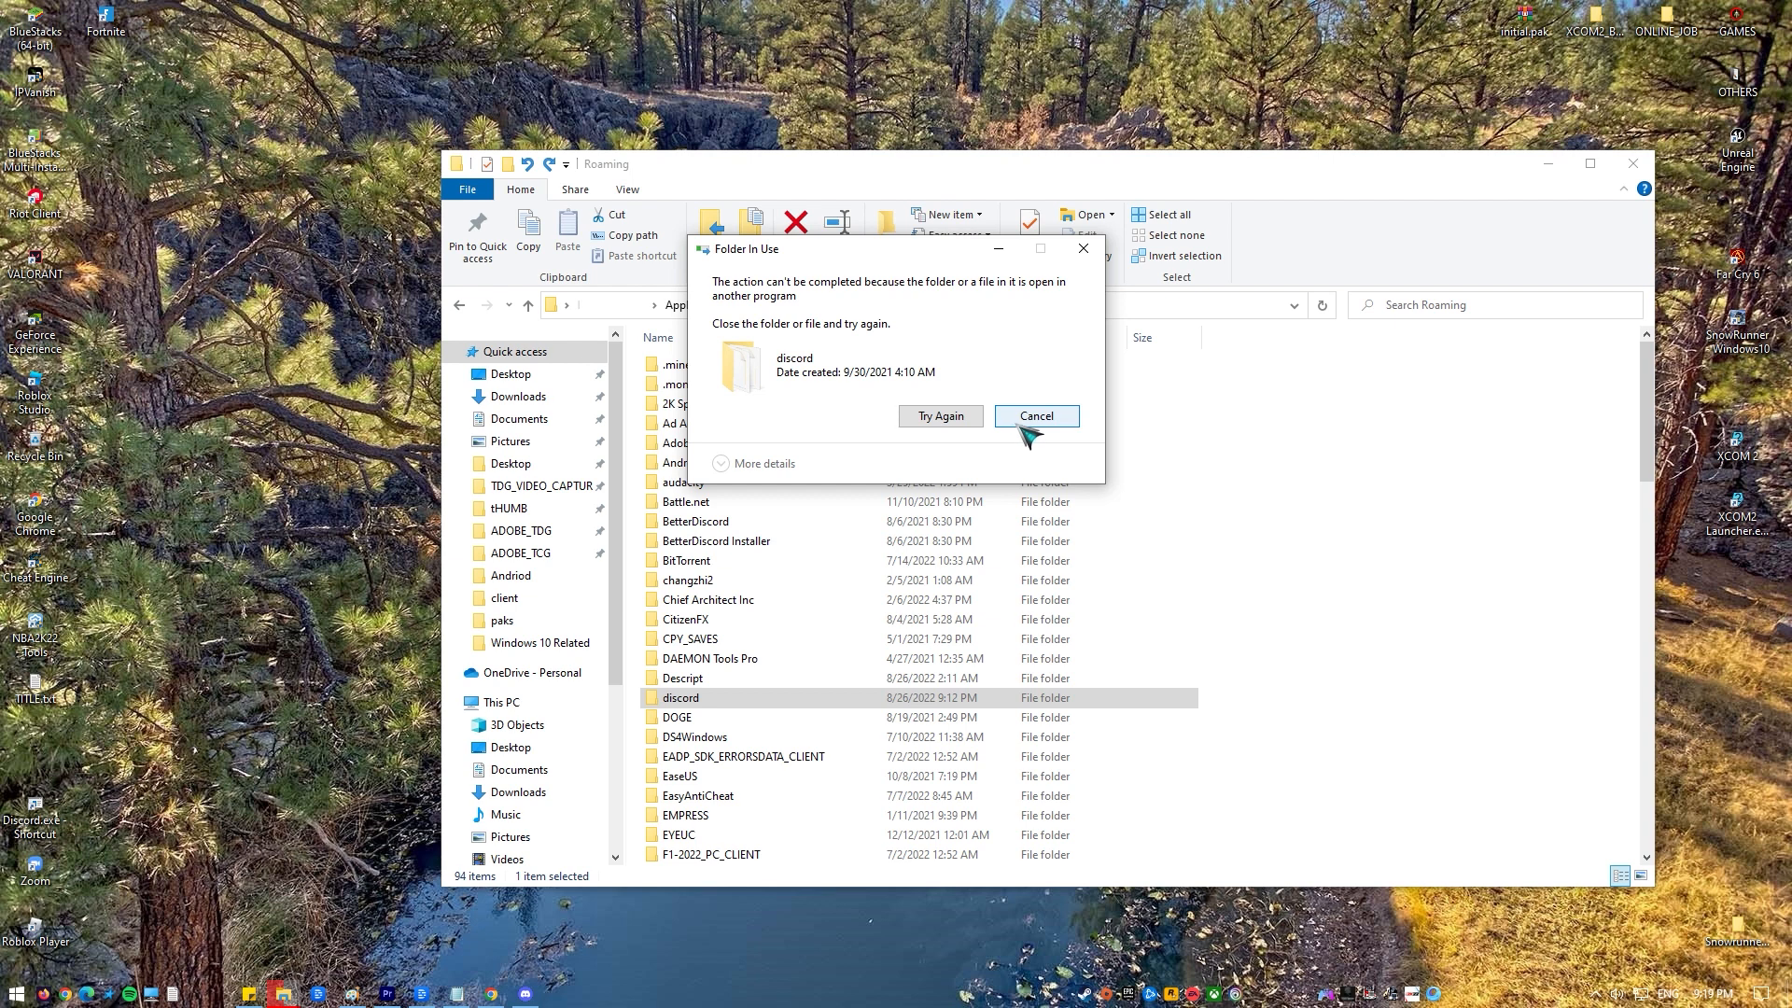
pyautogui.click(1034, 414)
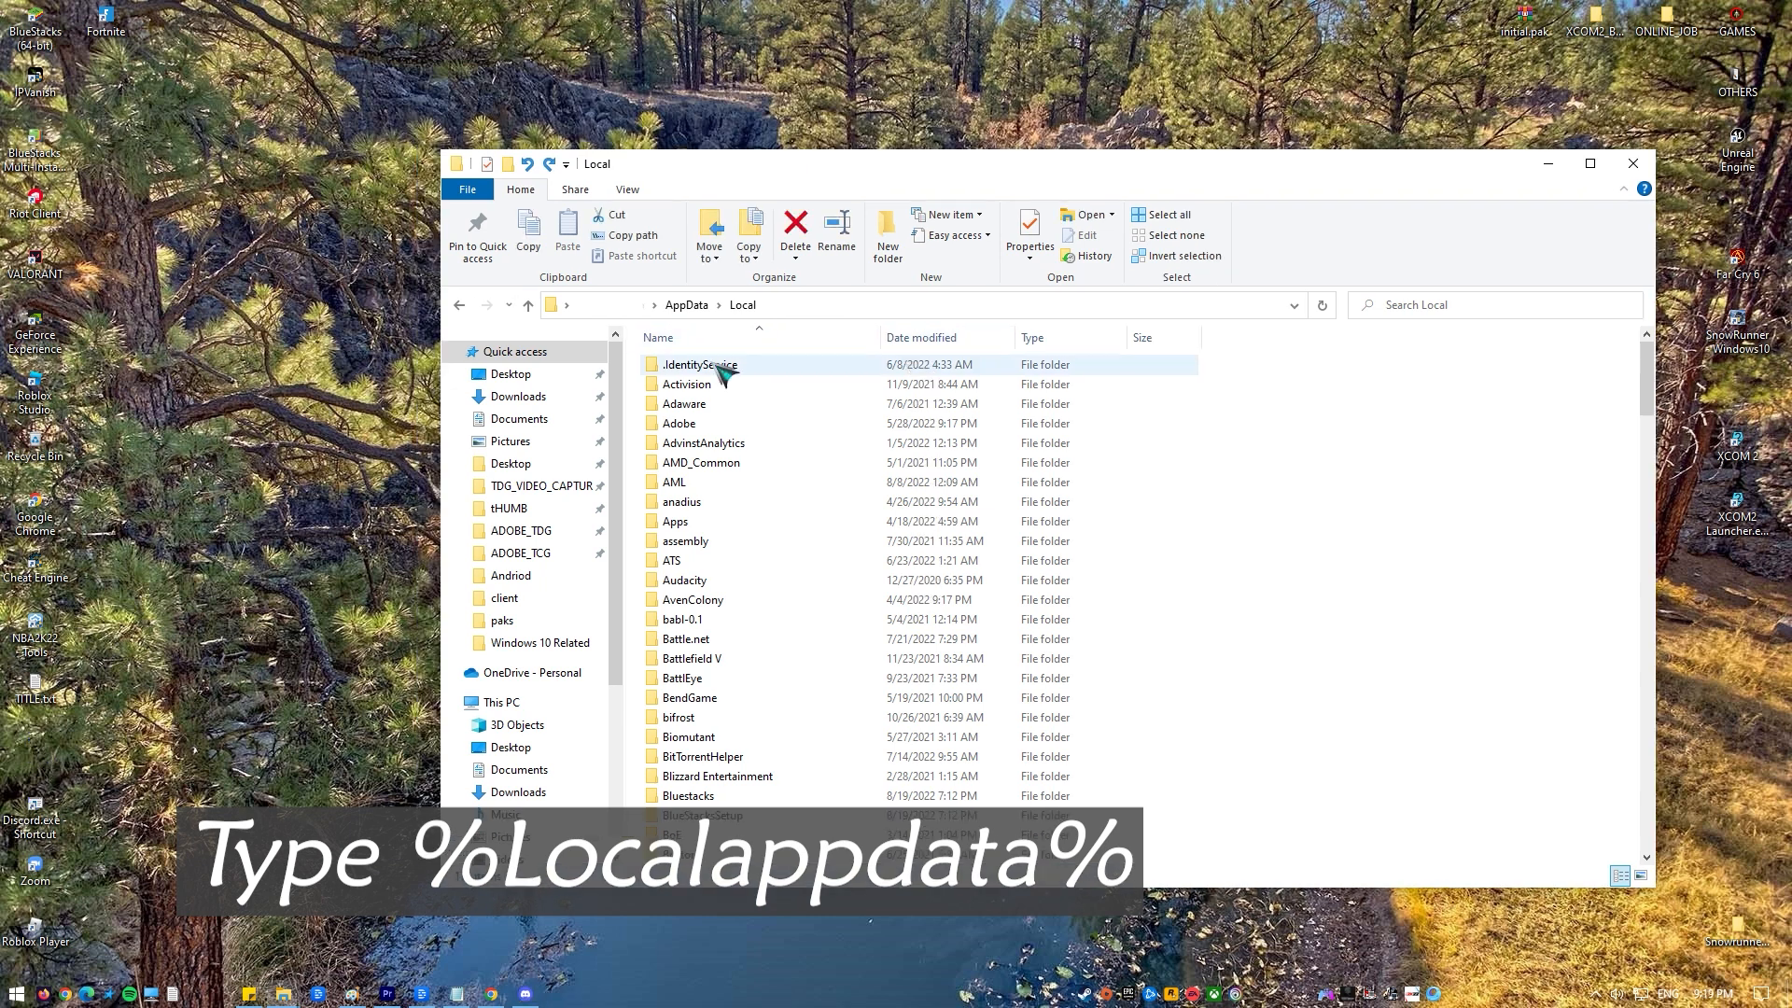
# Delete the Discord folder in AppData\Local, confirming the move to the Recycle Bin
pyautogui.scroll(-3)
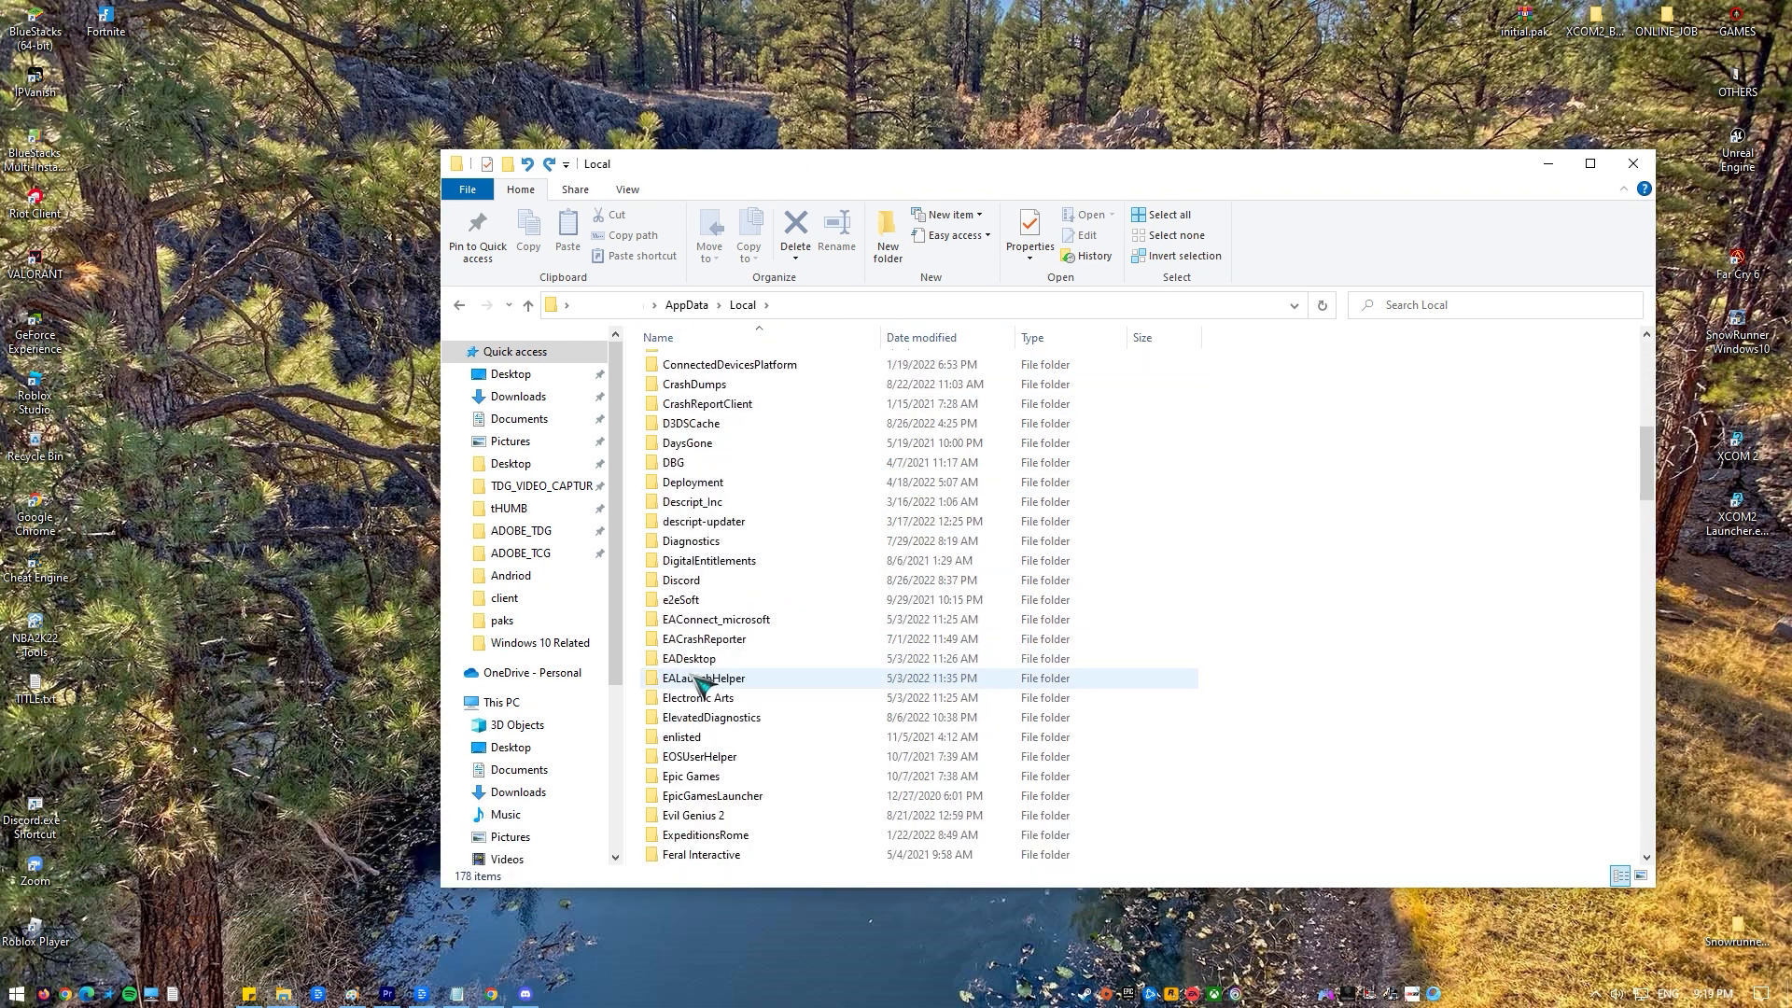
pyautogui.scroll(3)
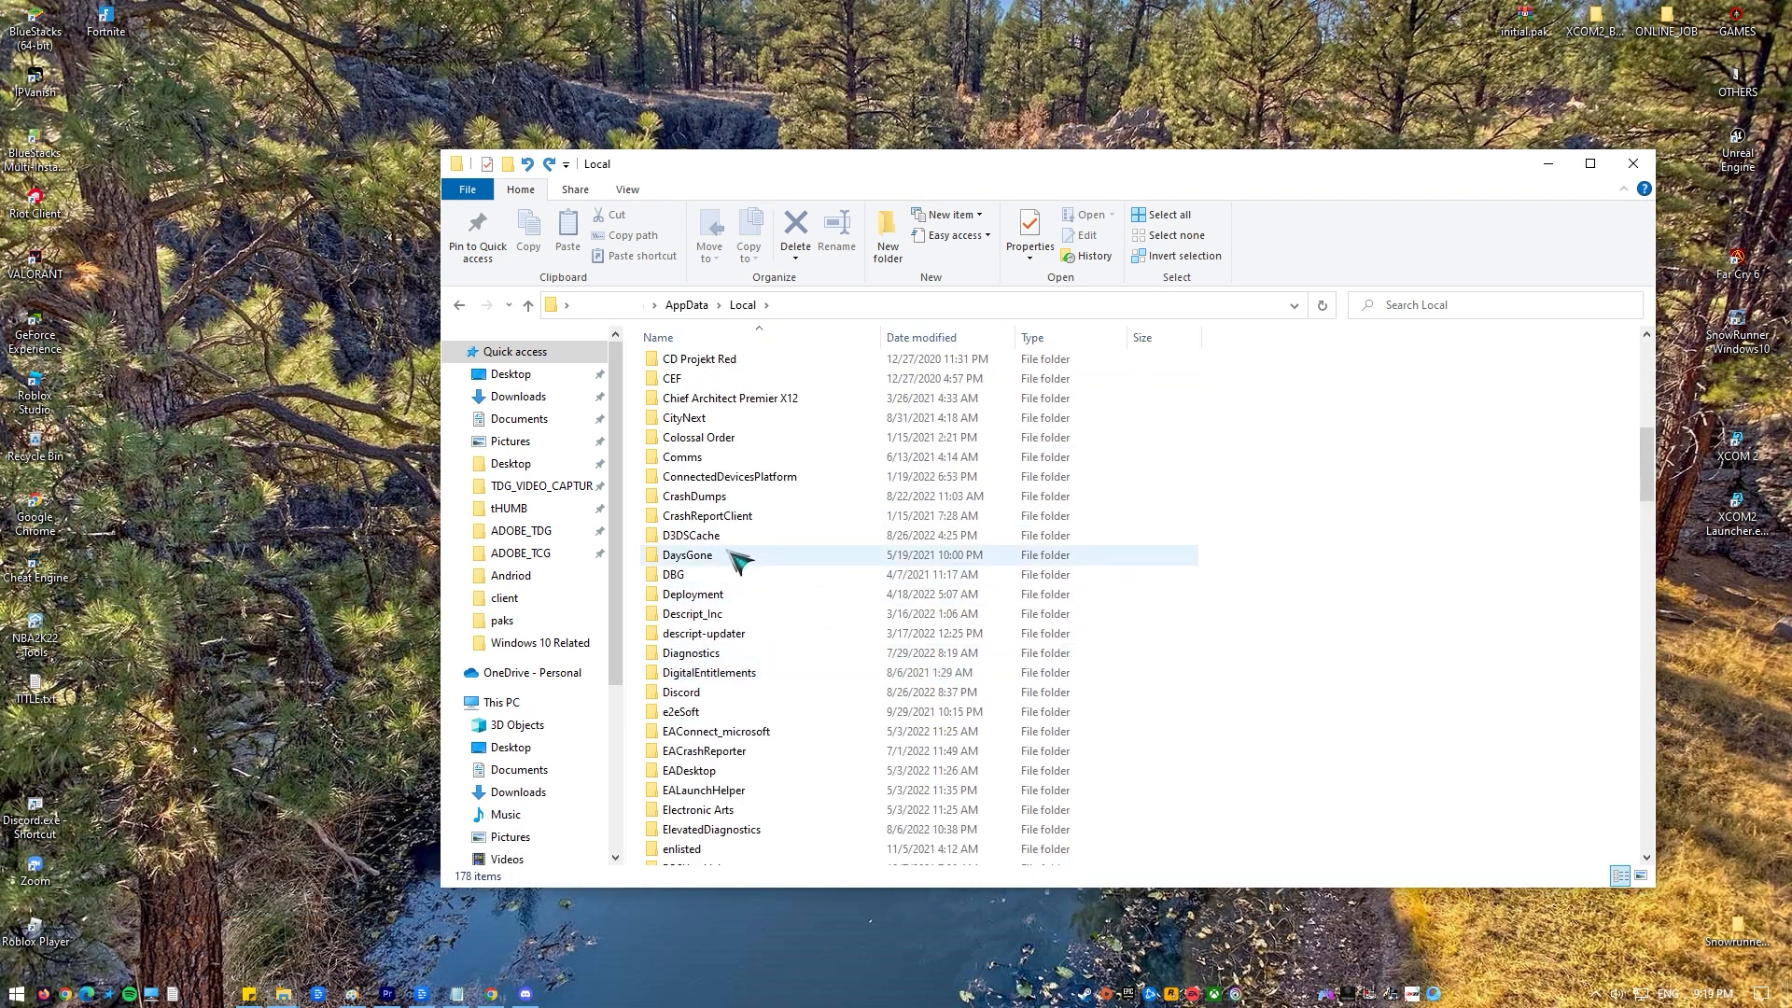
pyautogui.scroll(-3)
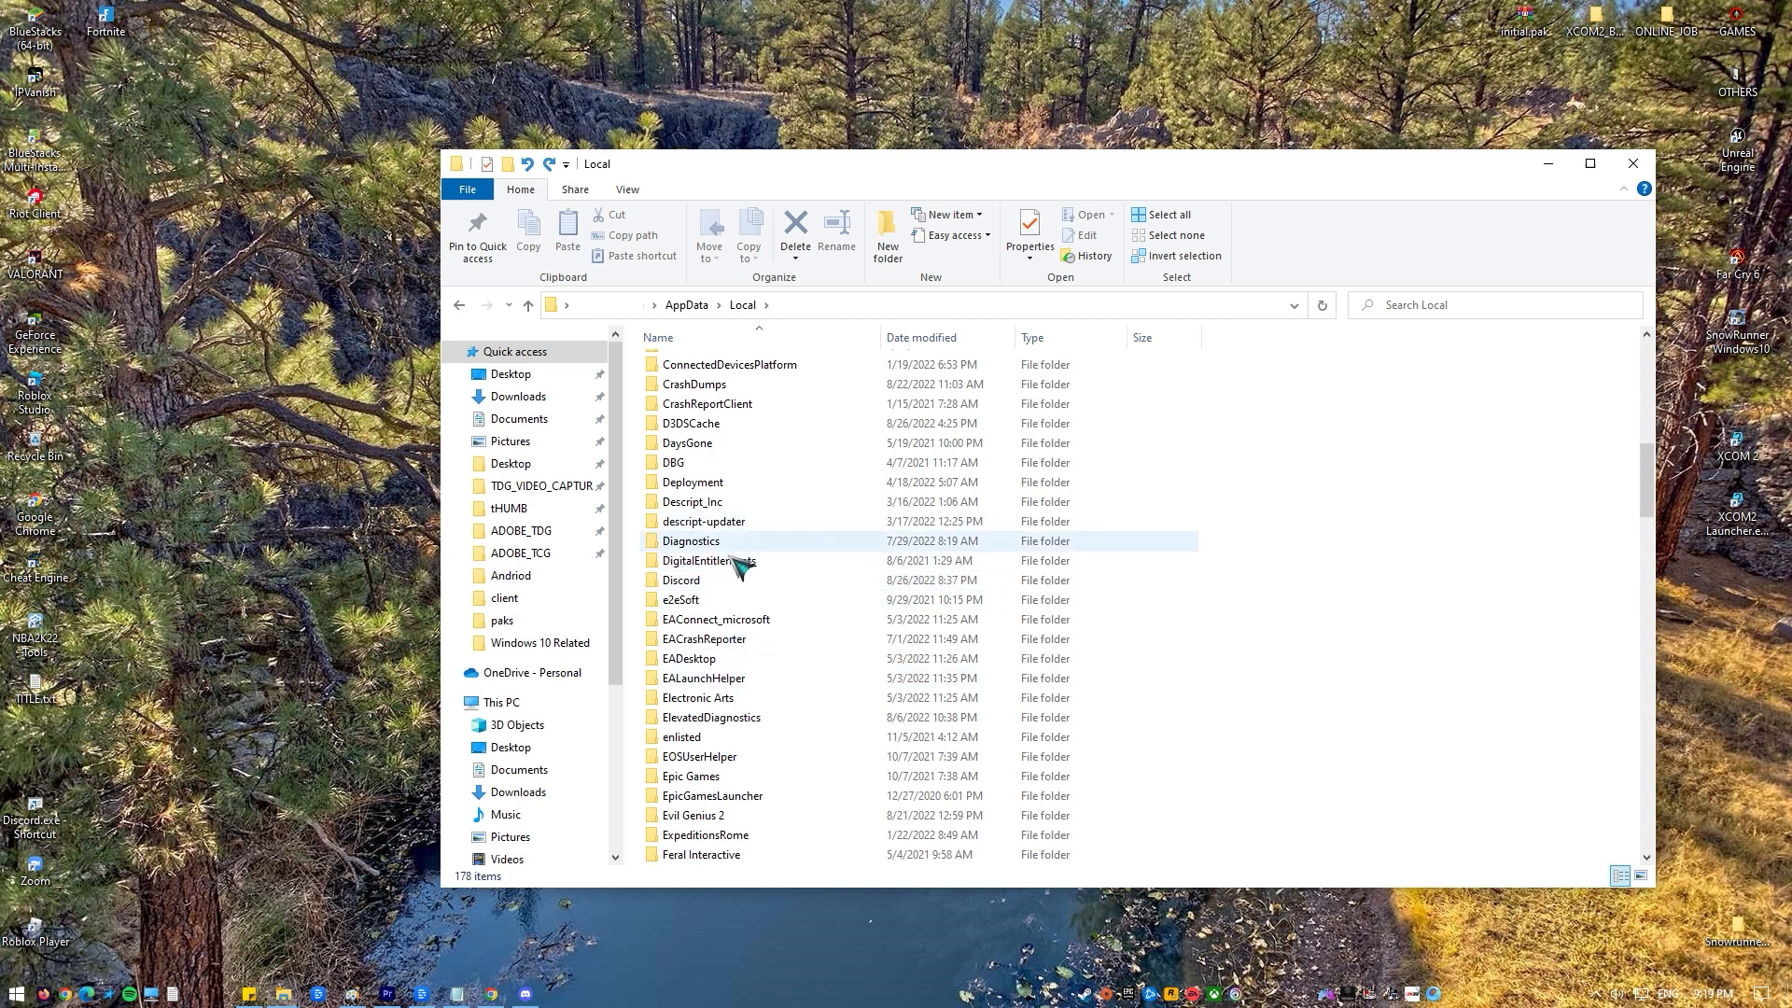
pyautogui.rightClick(679, 579)
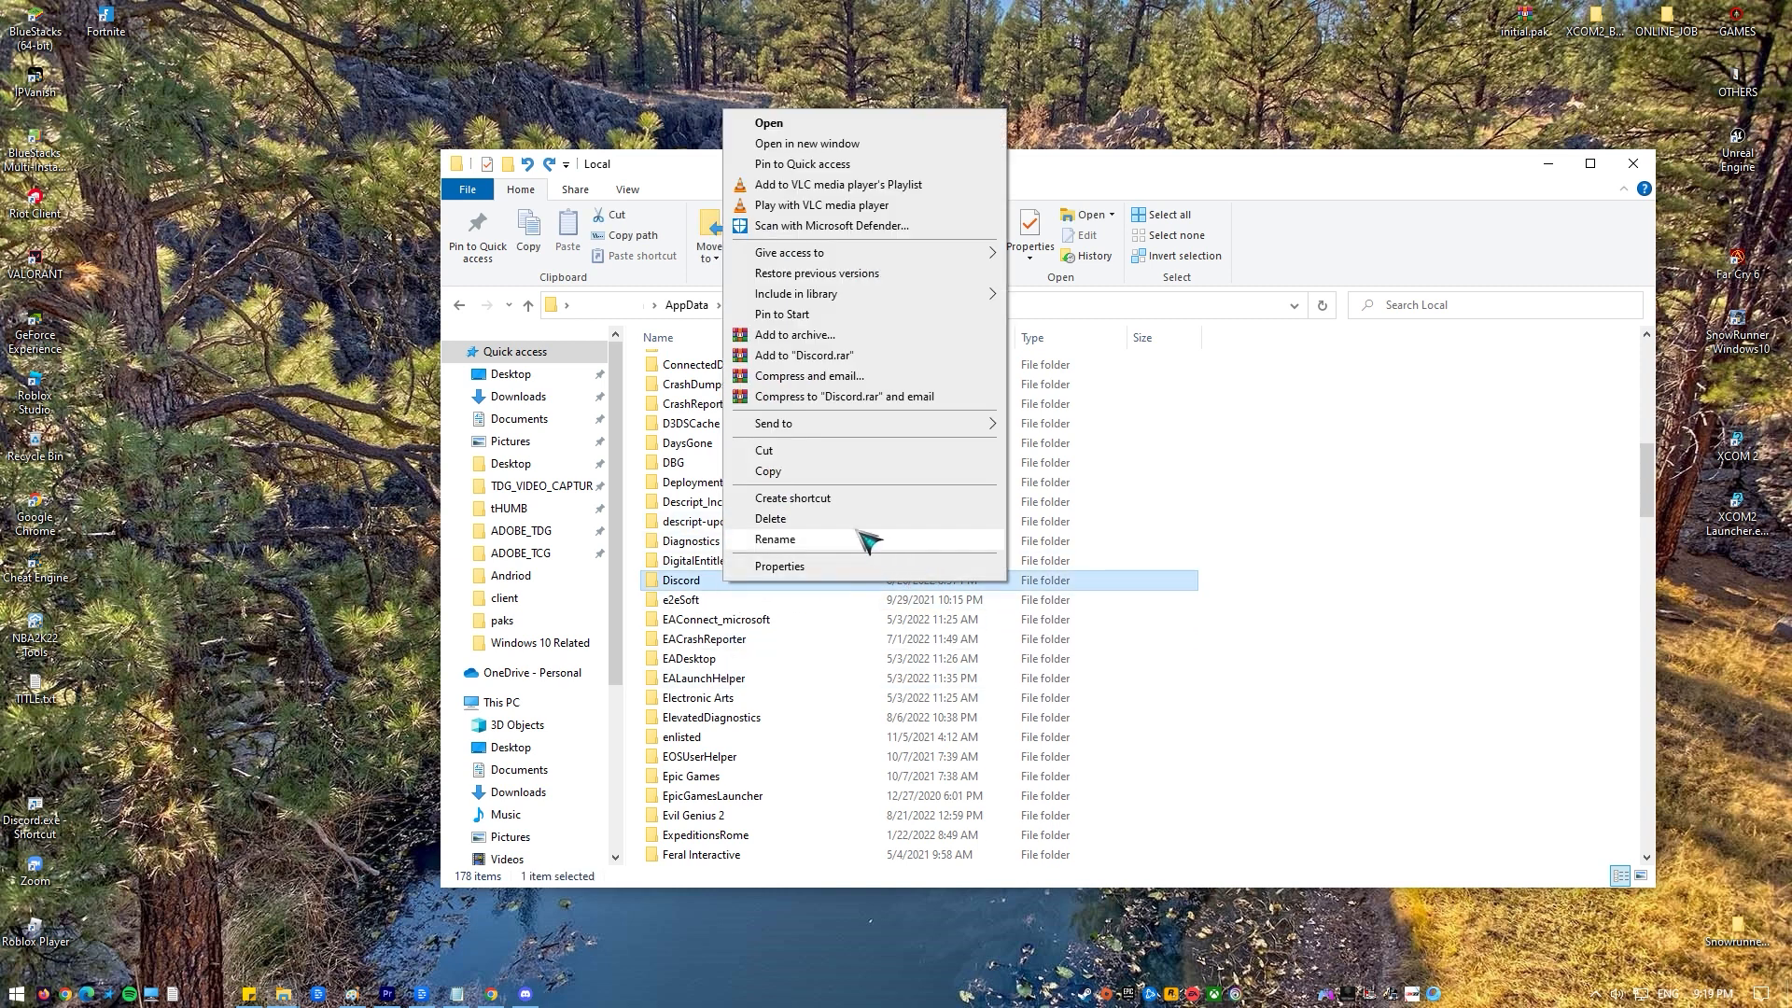
pyautogui.click(769, 517)
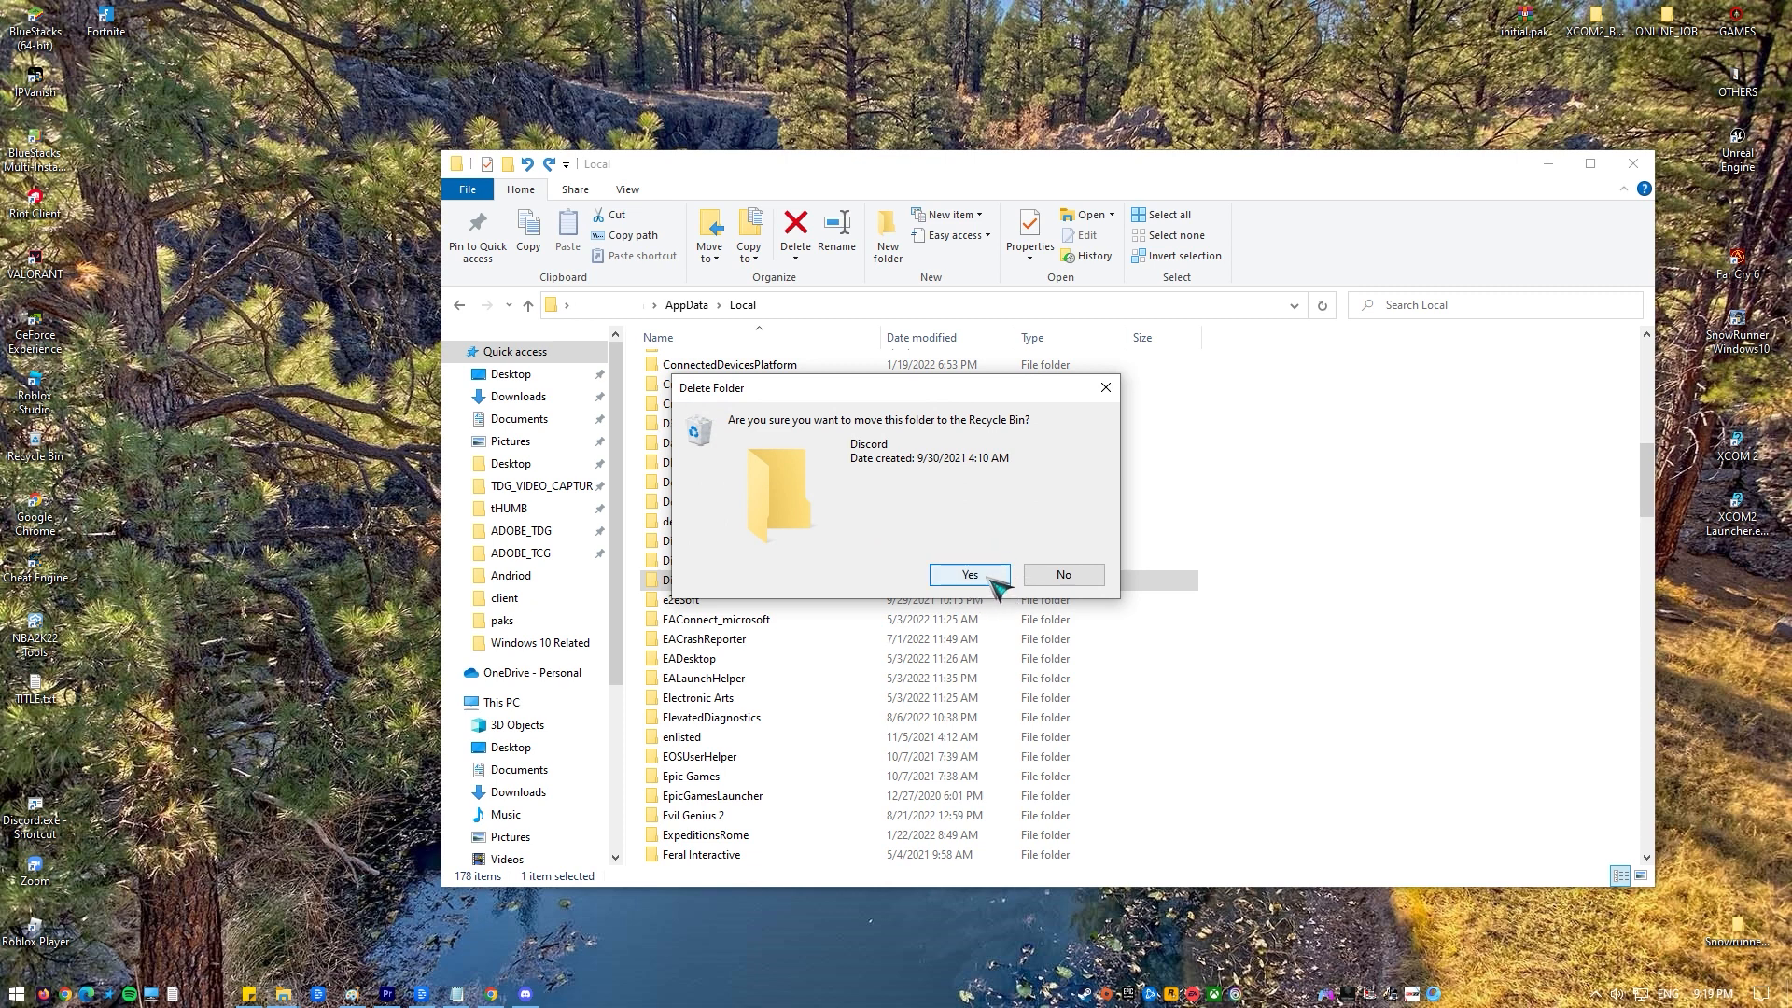
pyautogui.click(969, 573)
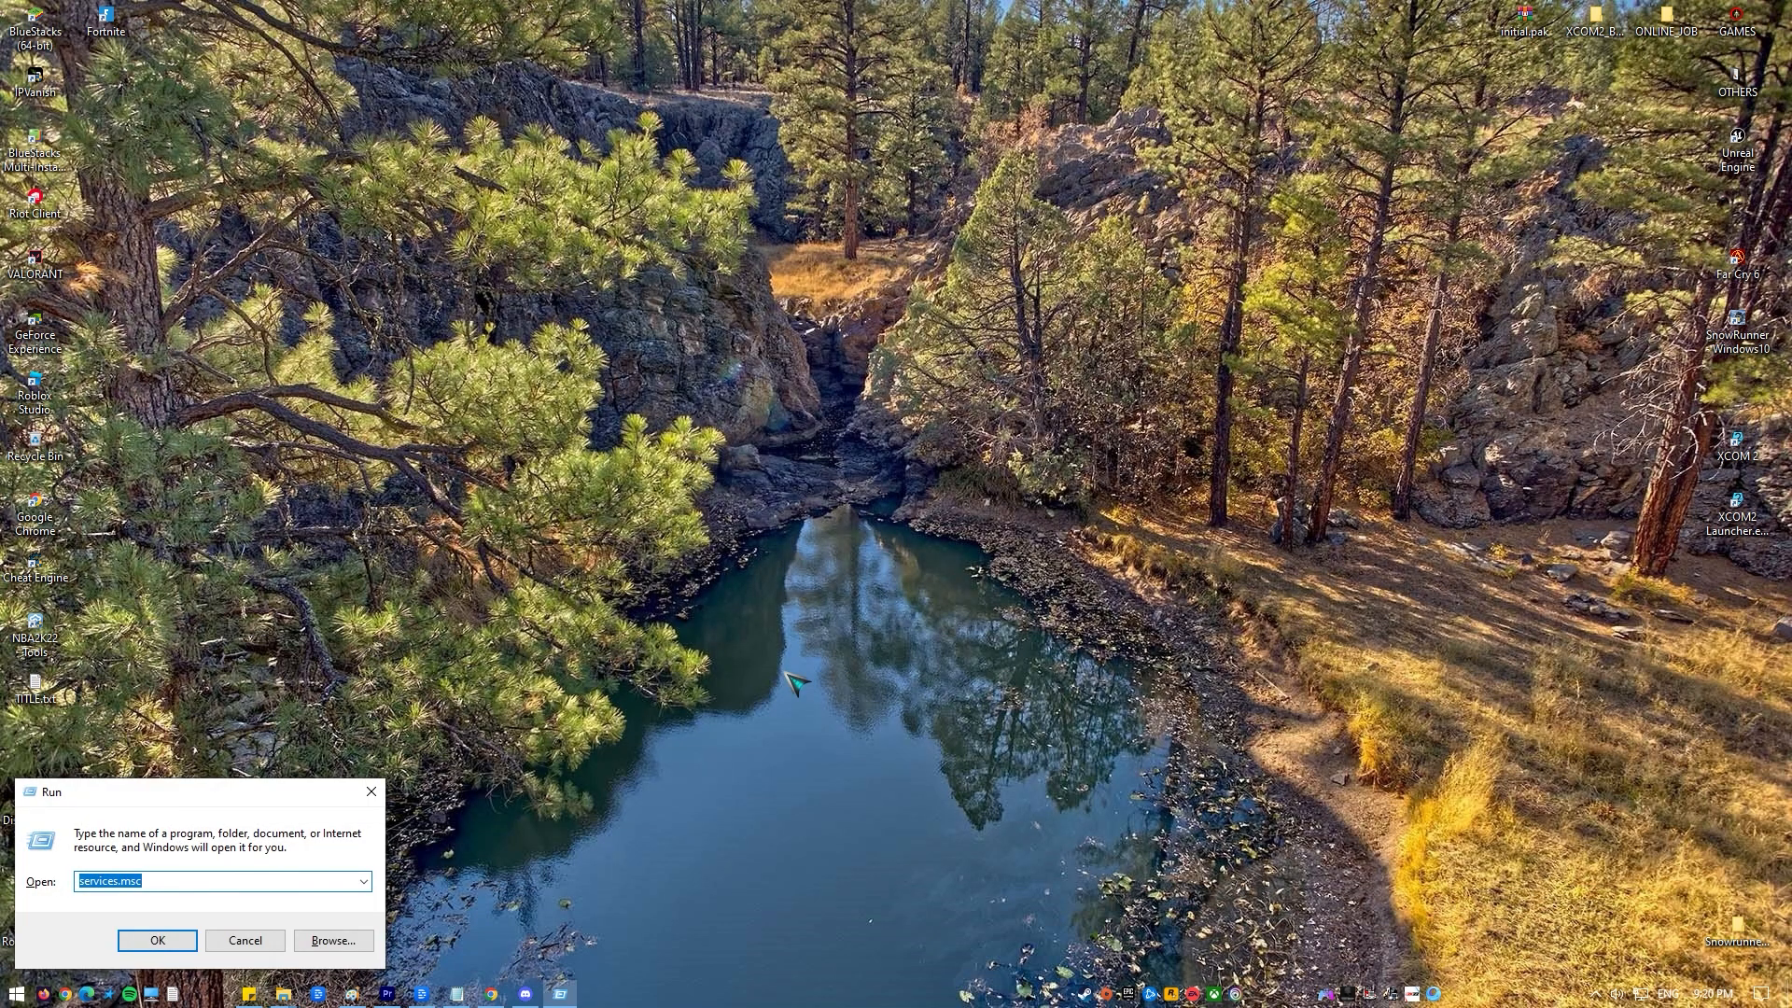
# Run appwiz.cpl to bring up the Programs and Features list of installed programs
pyautogui.write('appwiz.cpl')
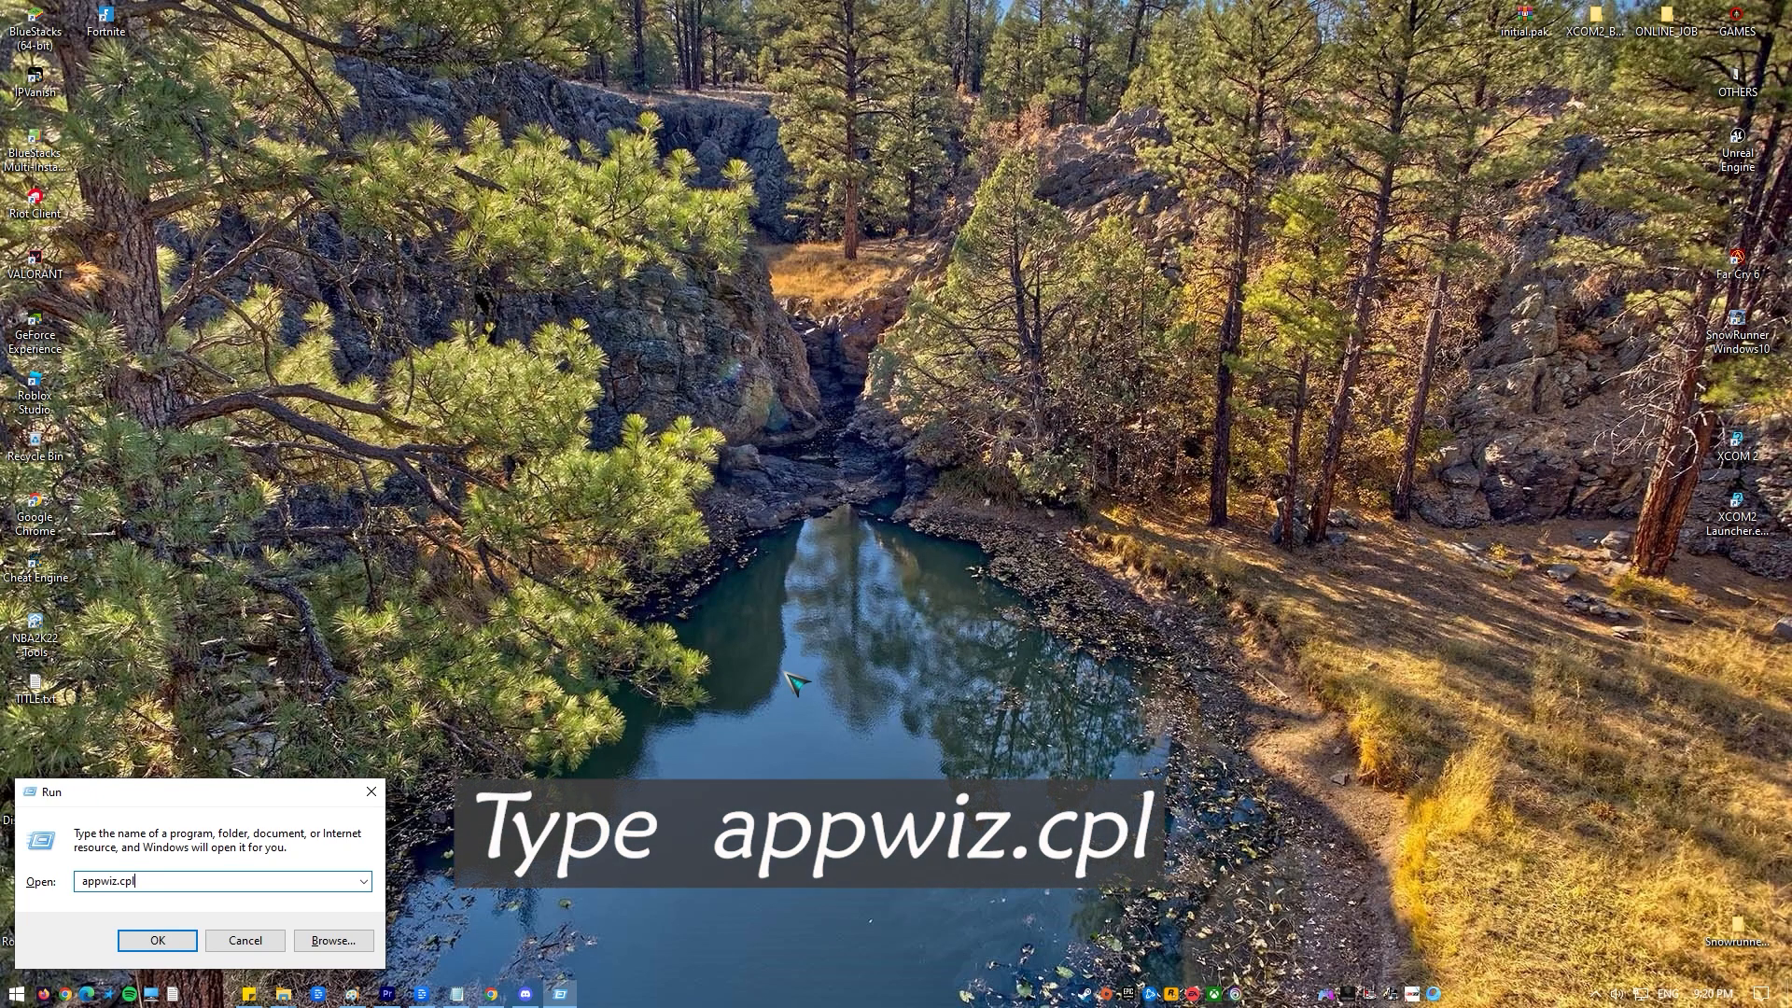
pyautogui.click(157, 939)
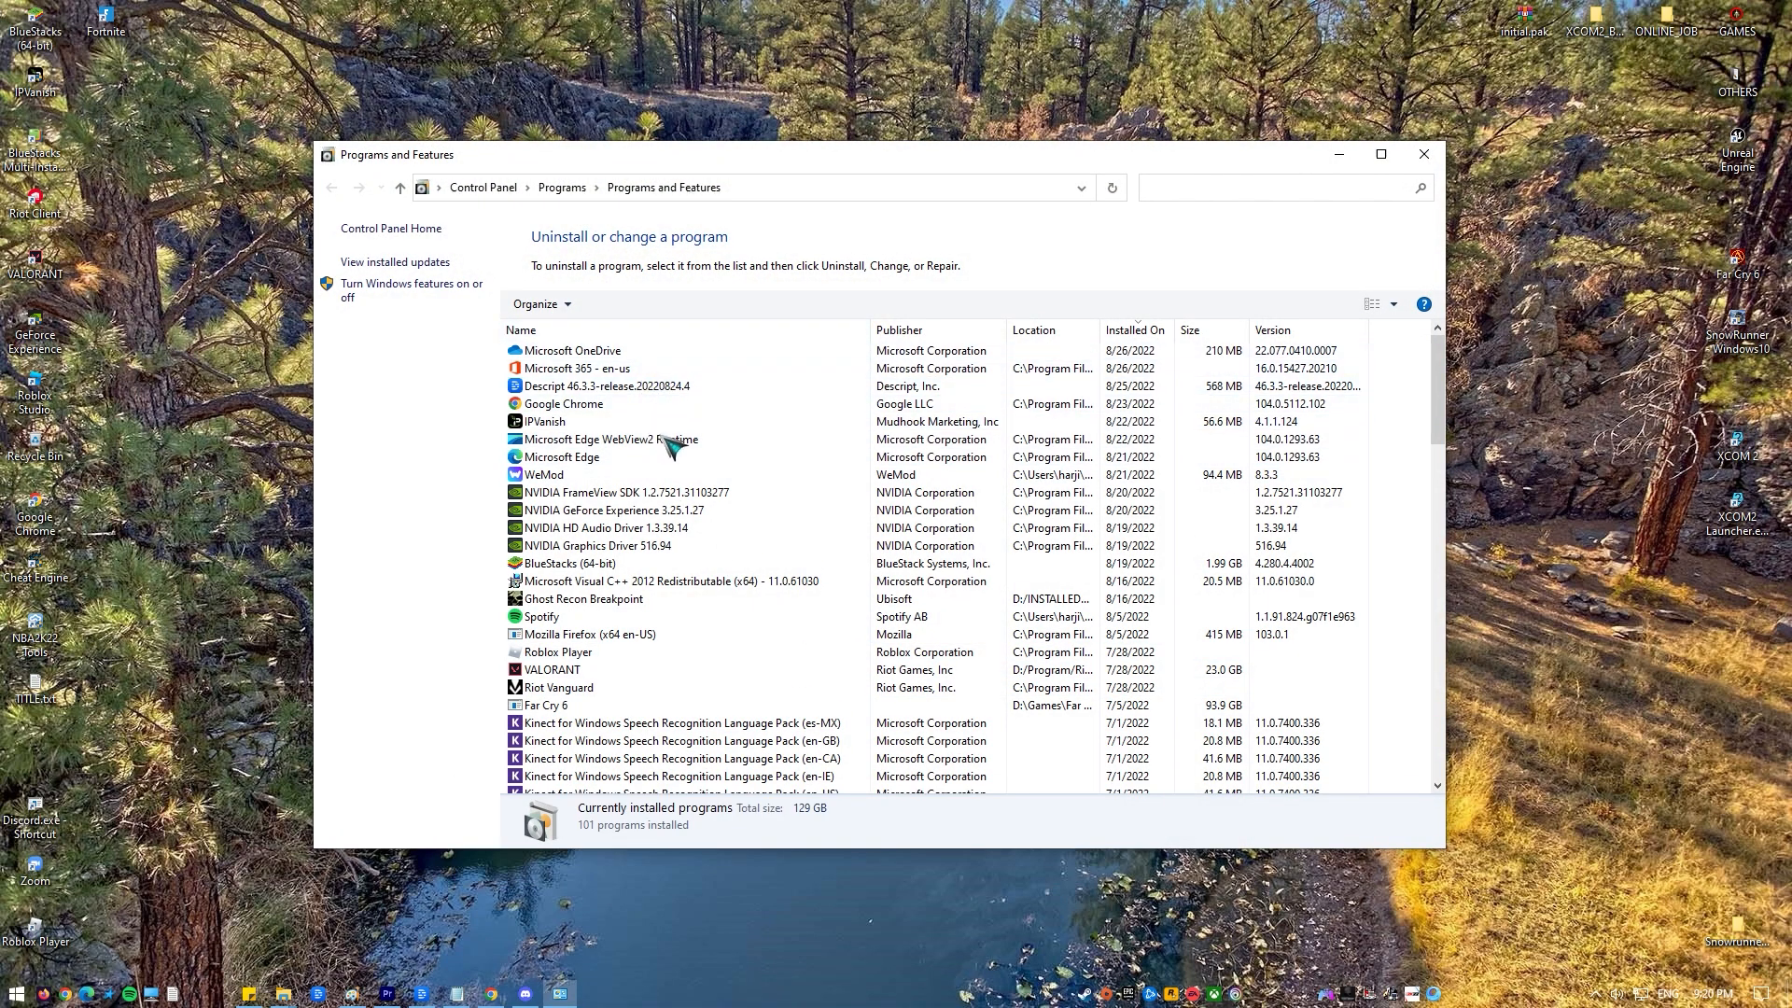
# Scroll the installed programs list down to locate the Discord entry (v1.0.9003, 78.2 MB)
pyautogui.scroll(-3)
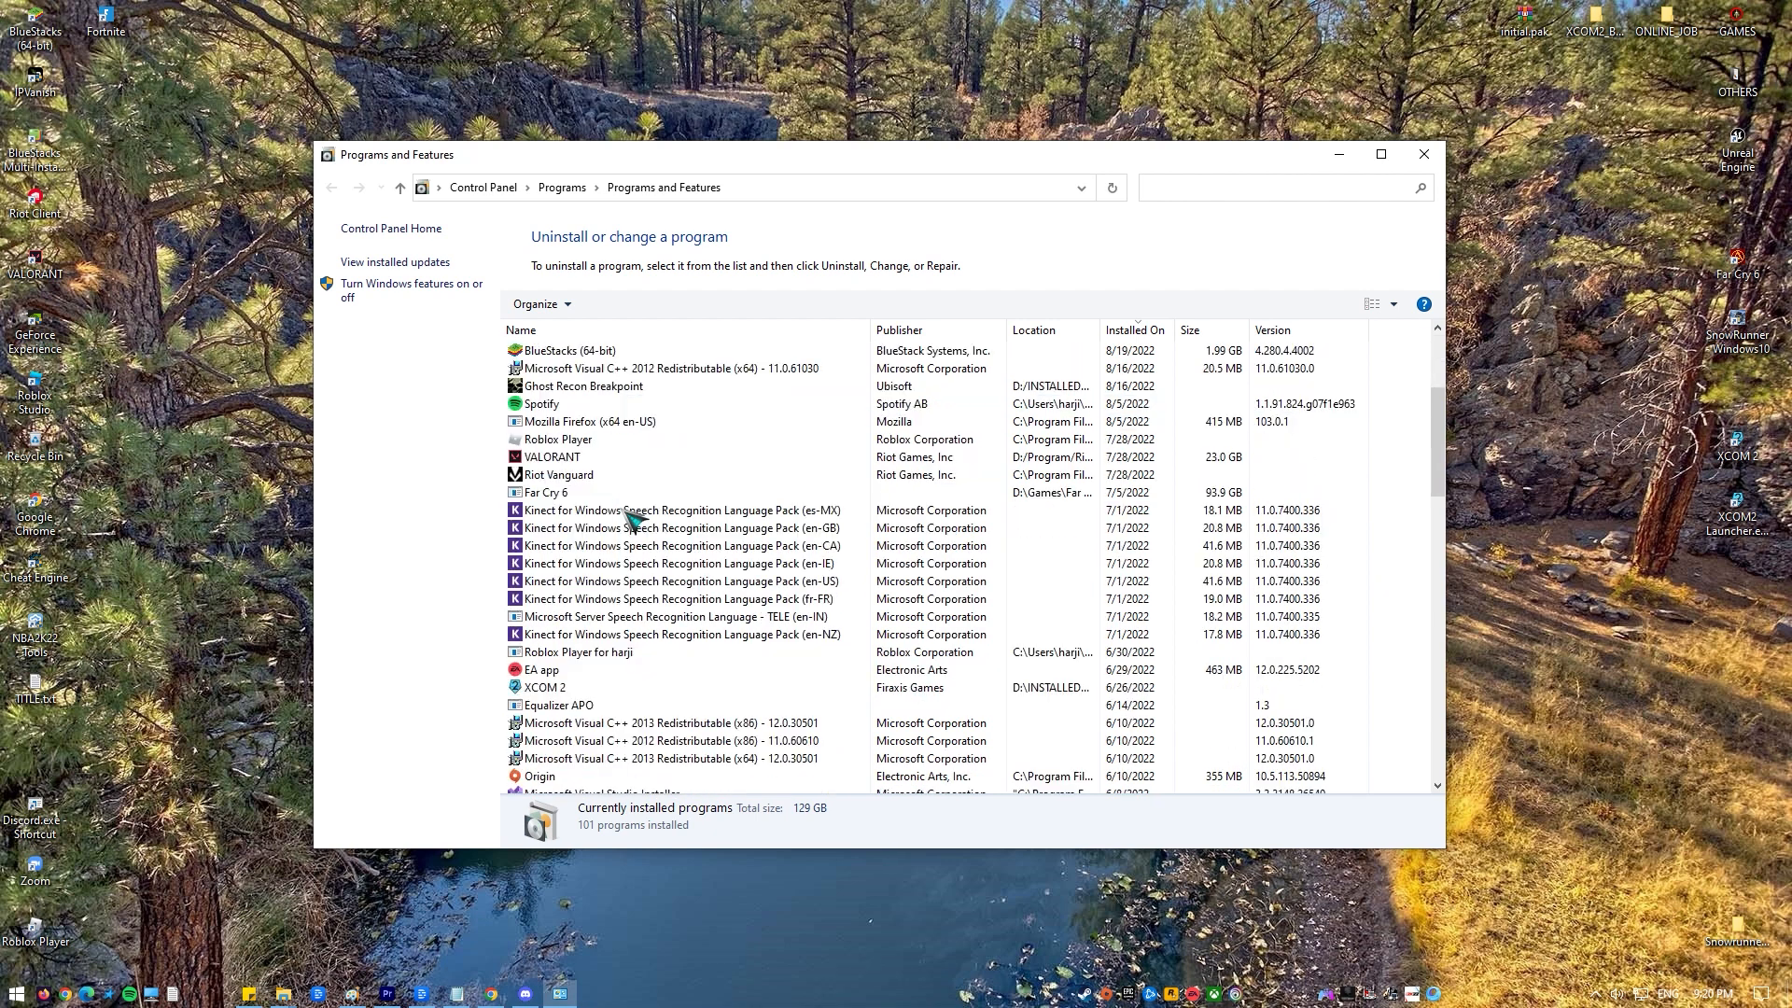
pyautogui.scroll(-3)
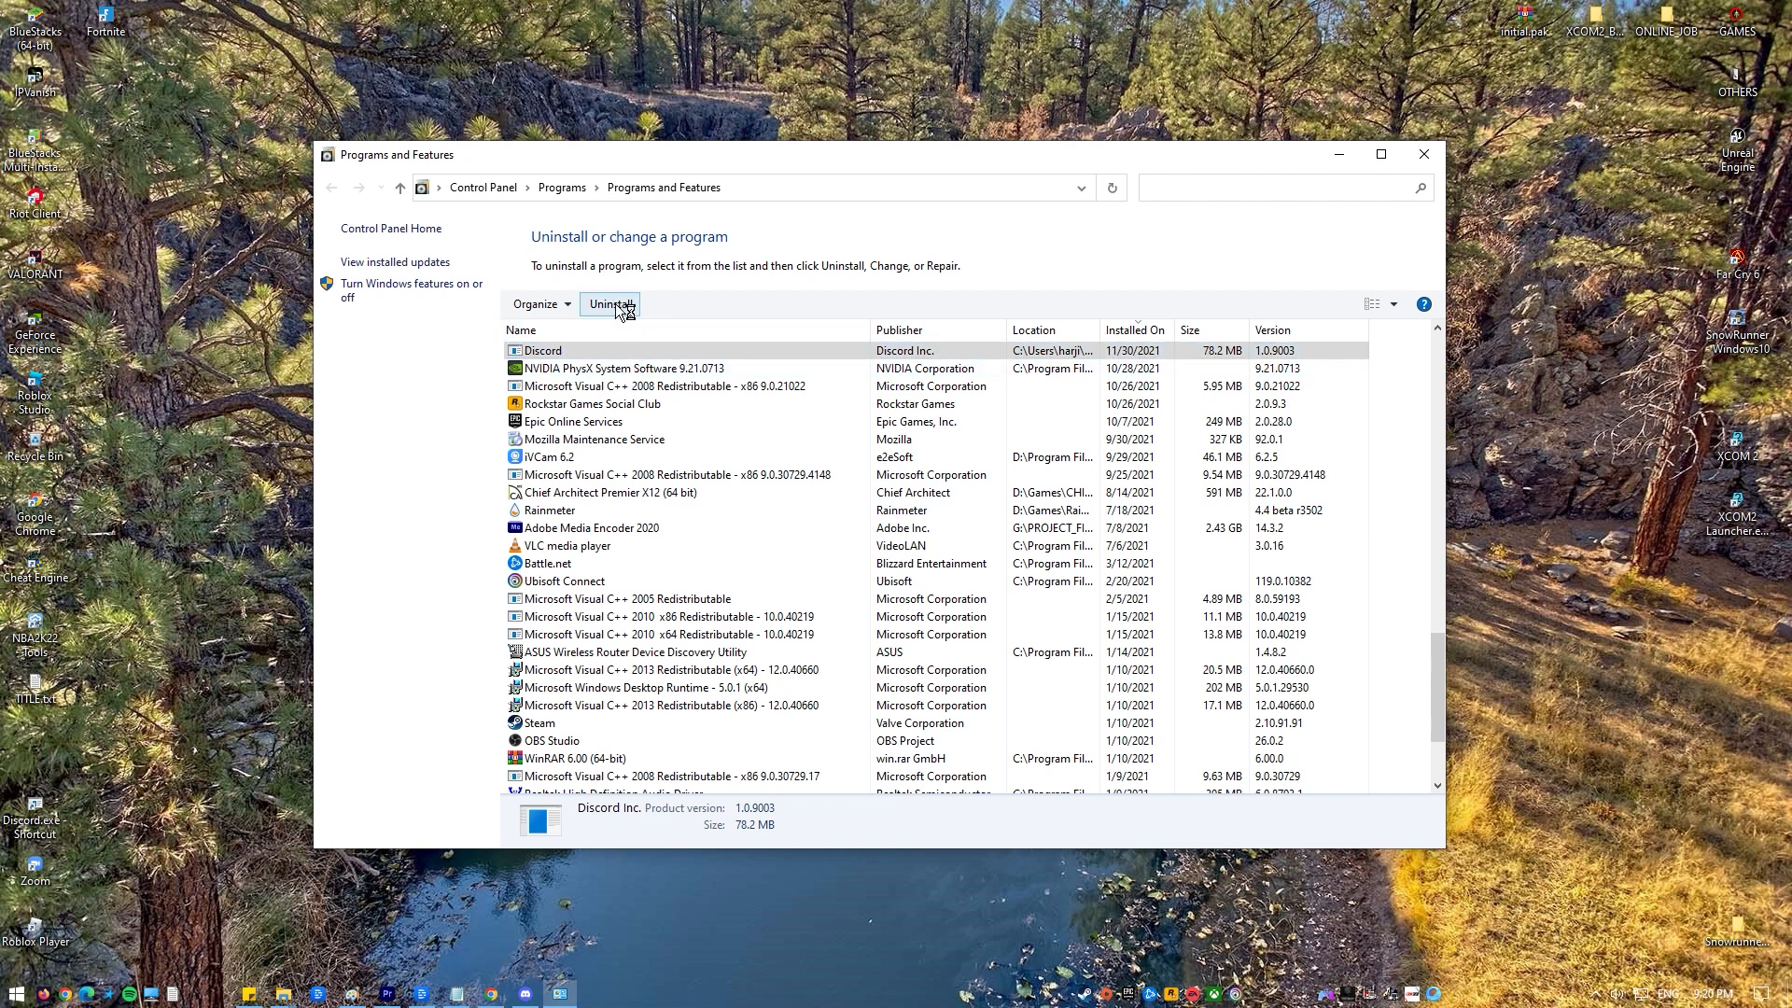
pyautogui.moveTo(782, 362)
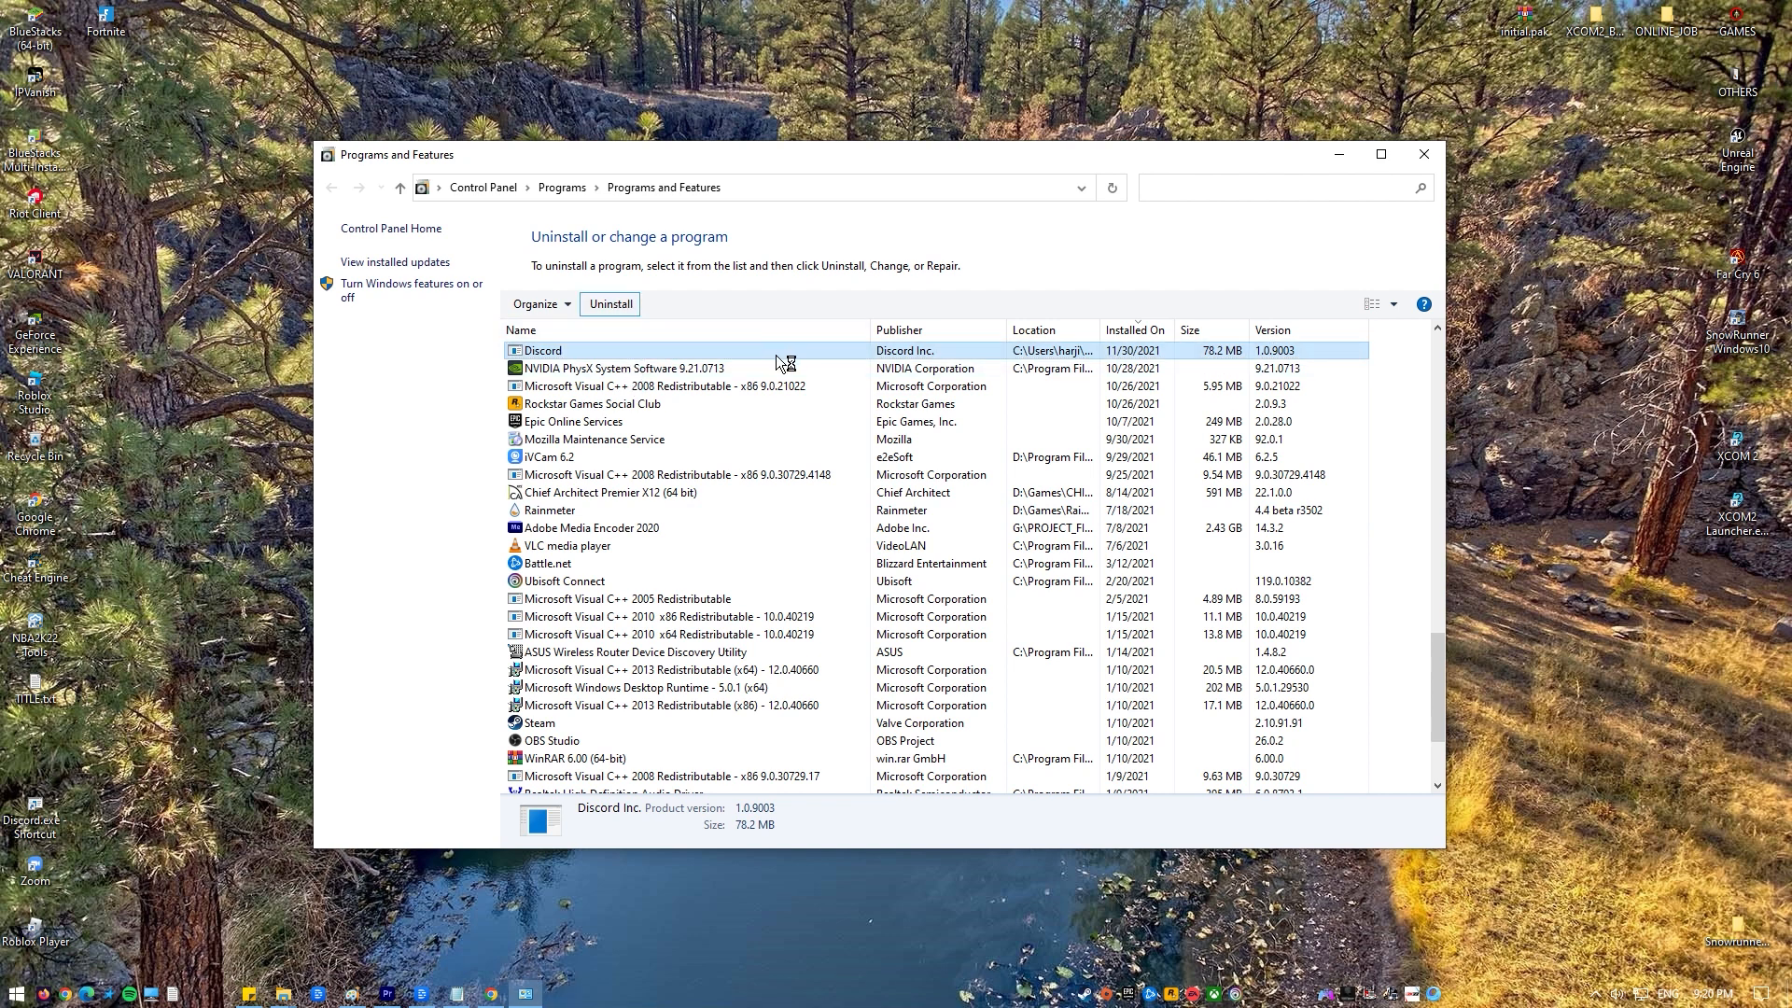
pyautogui.moveTo(786, 366)
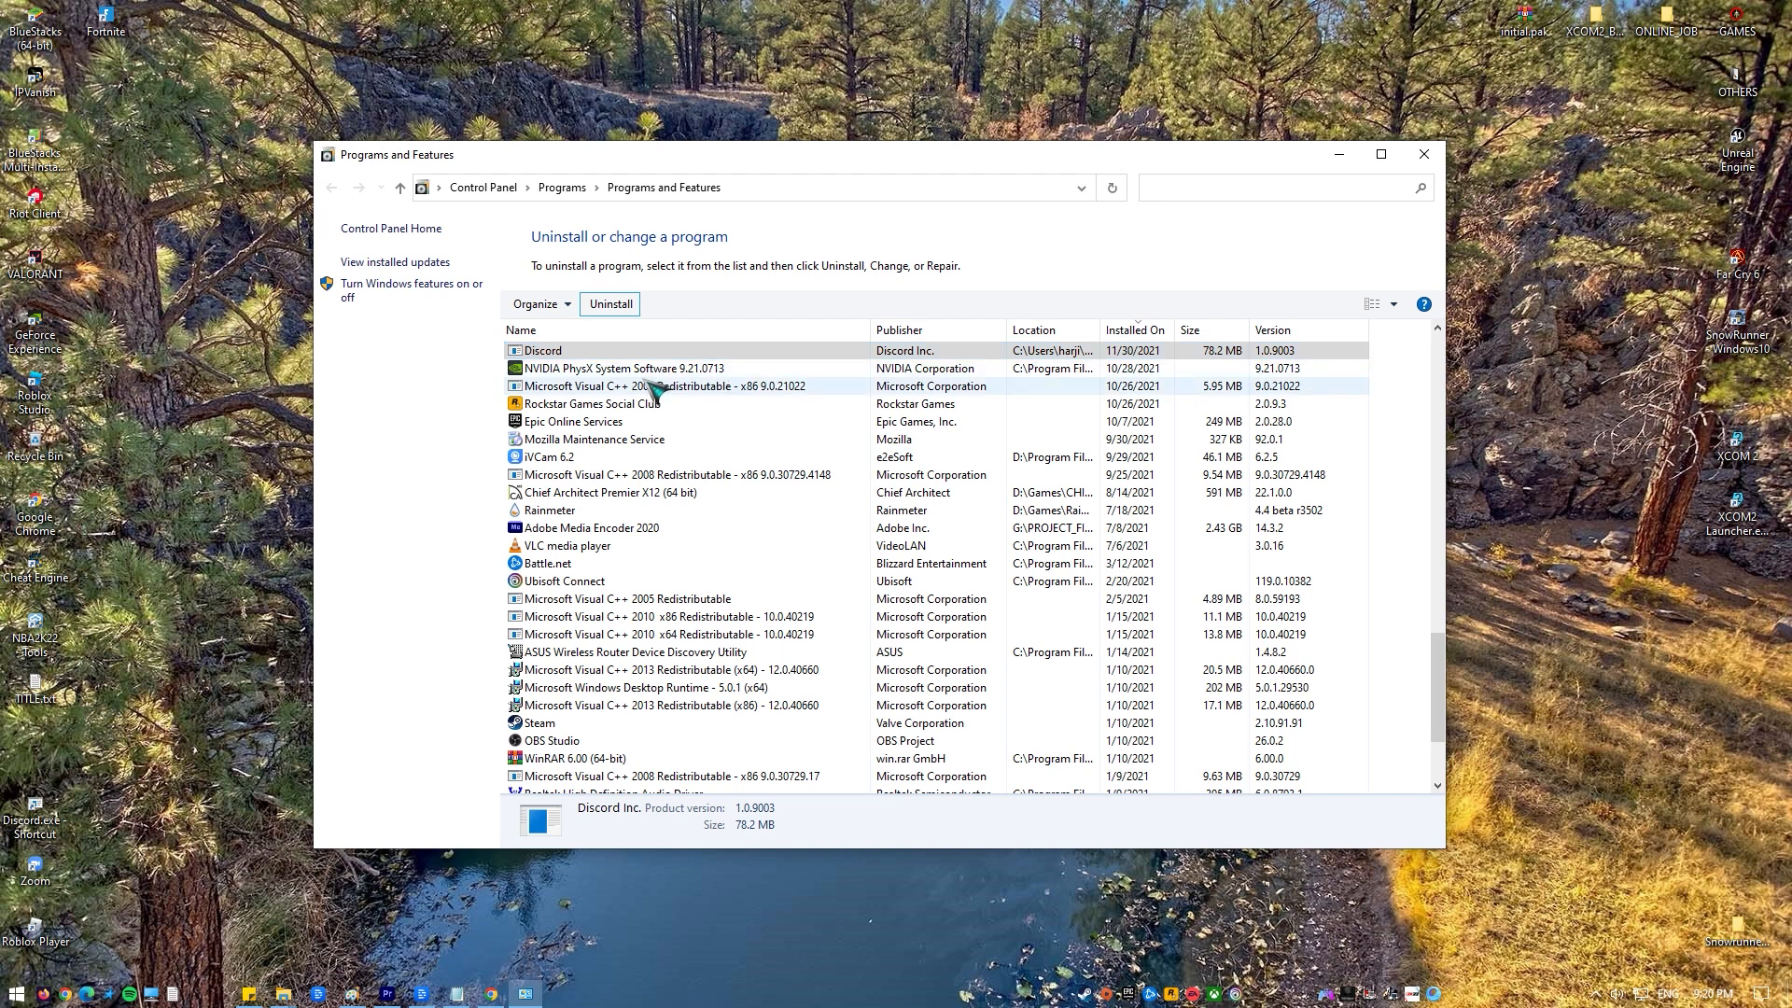
pyautogui.moveTo(650, 388)
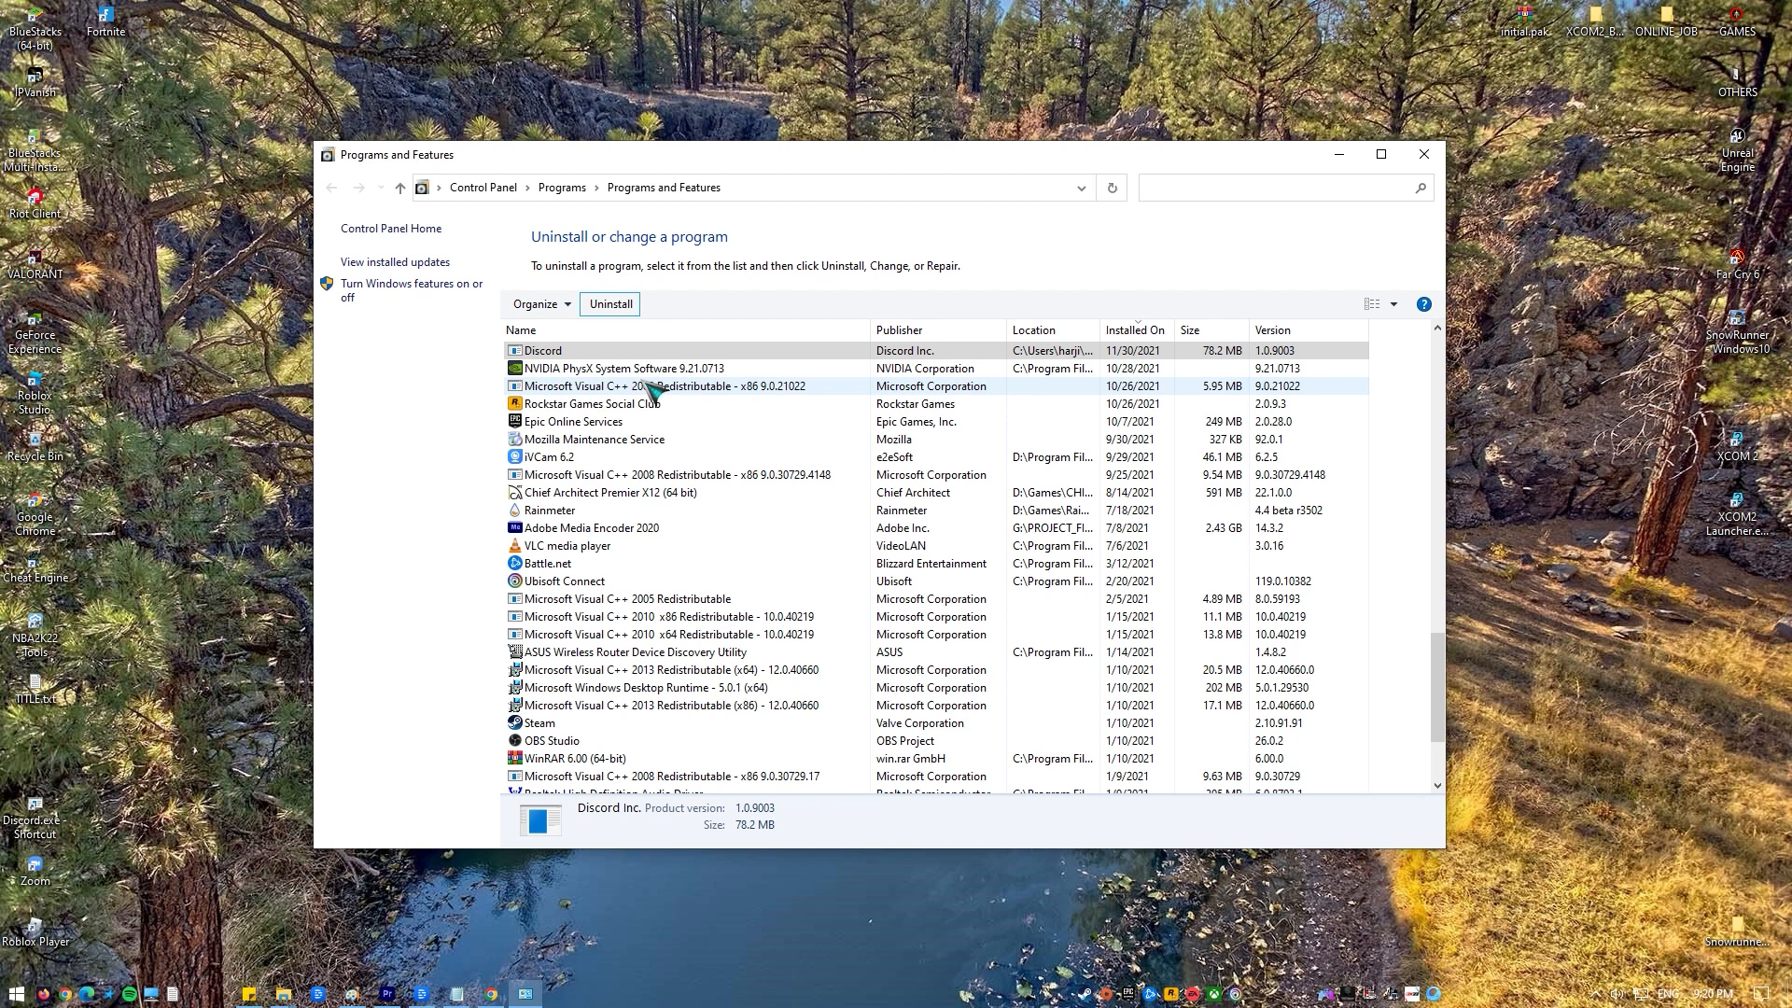
pyautogui.scroll(-3)
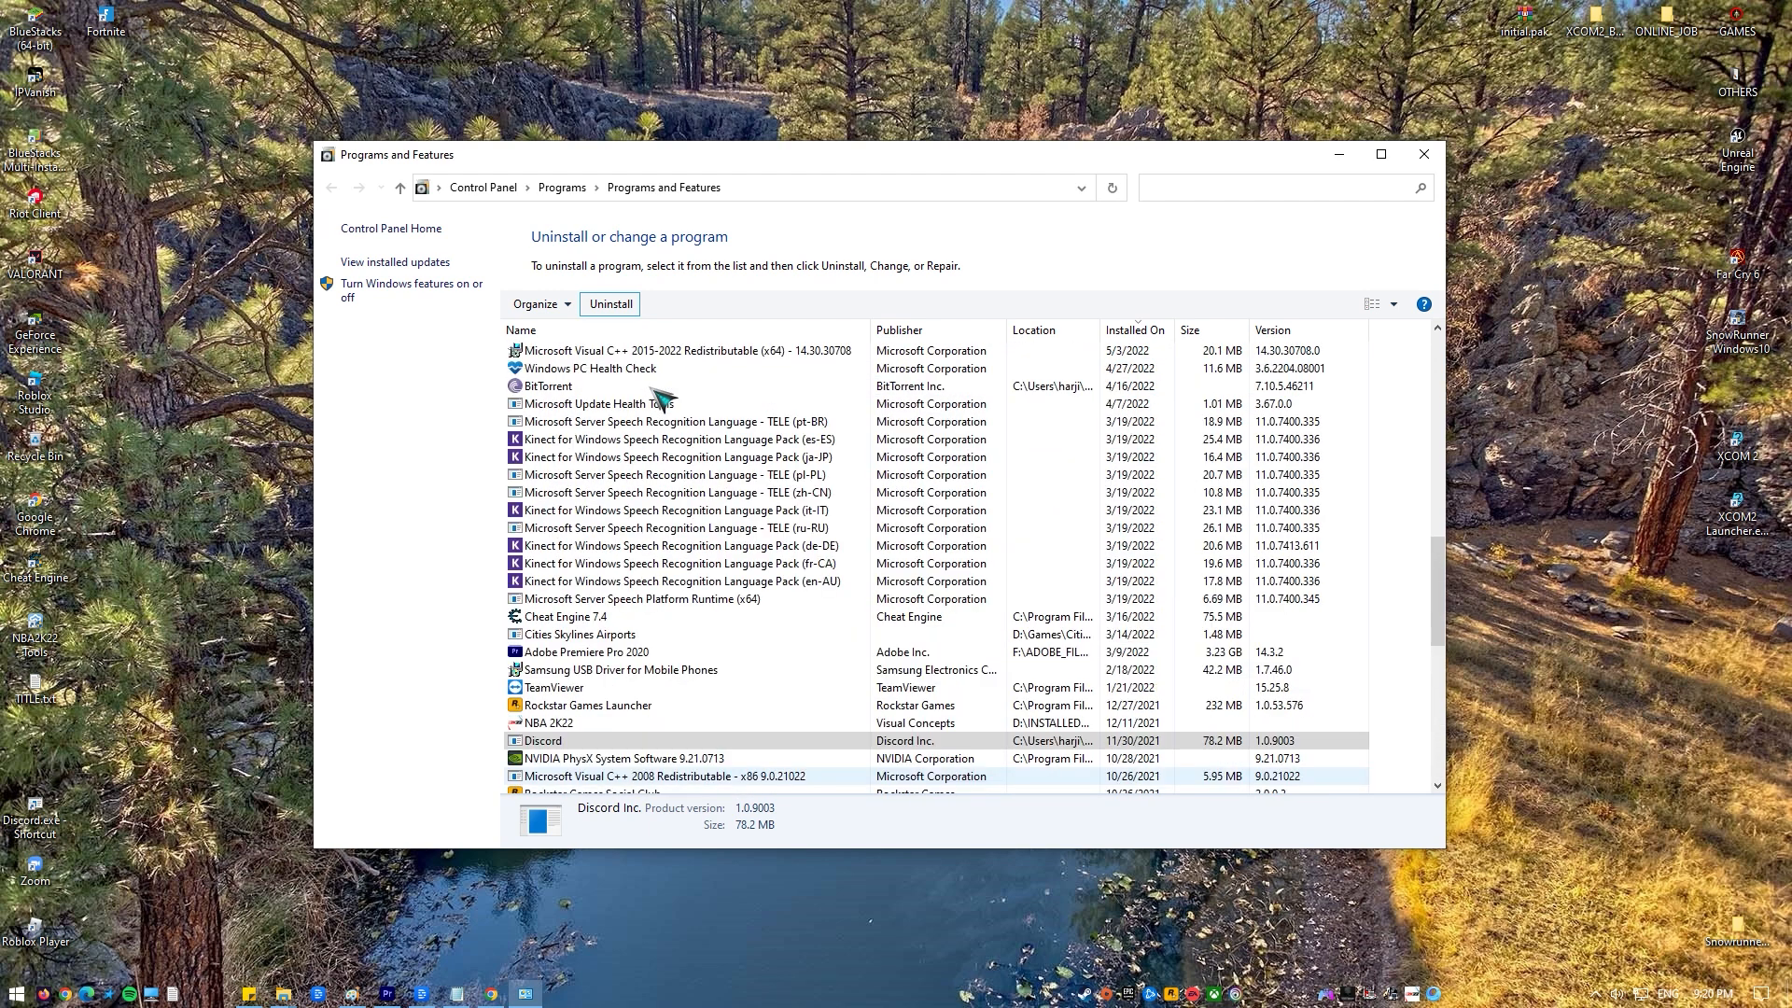
pyautogui.scroll(-3)
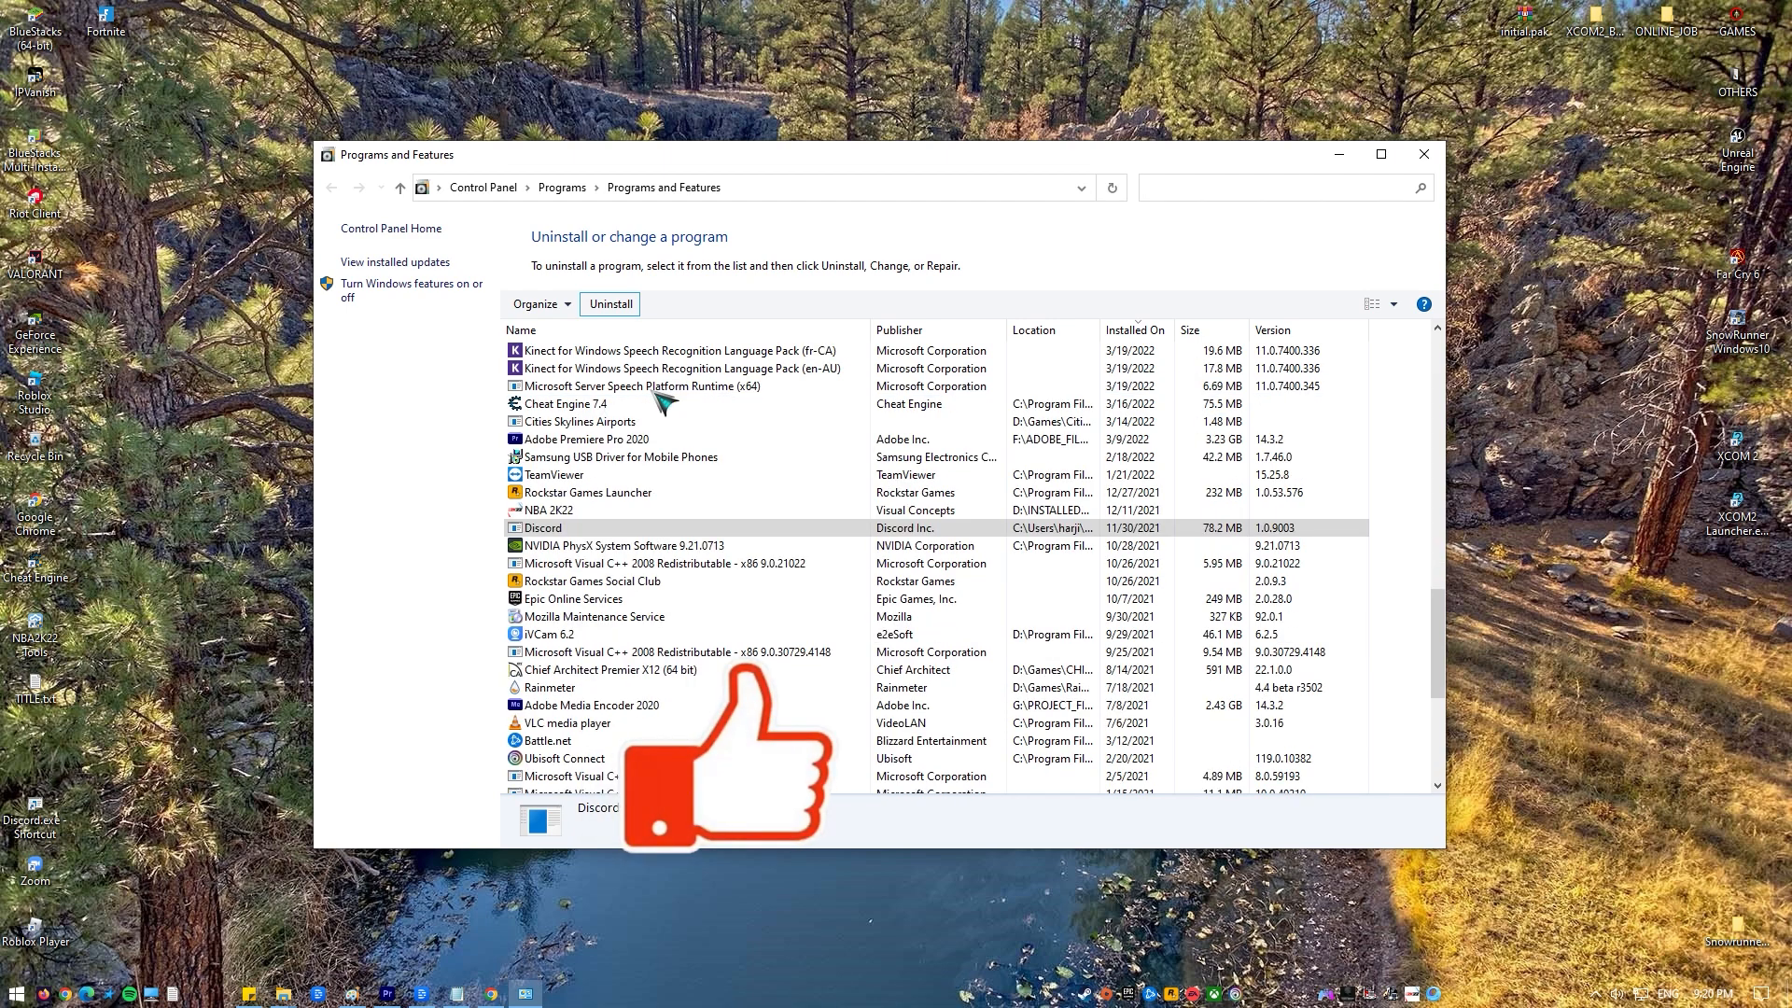
pyautogui.moveTo(749, 547)
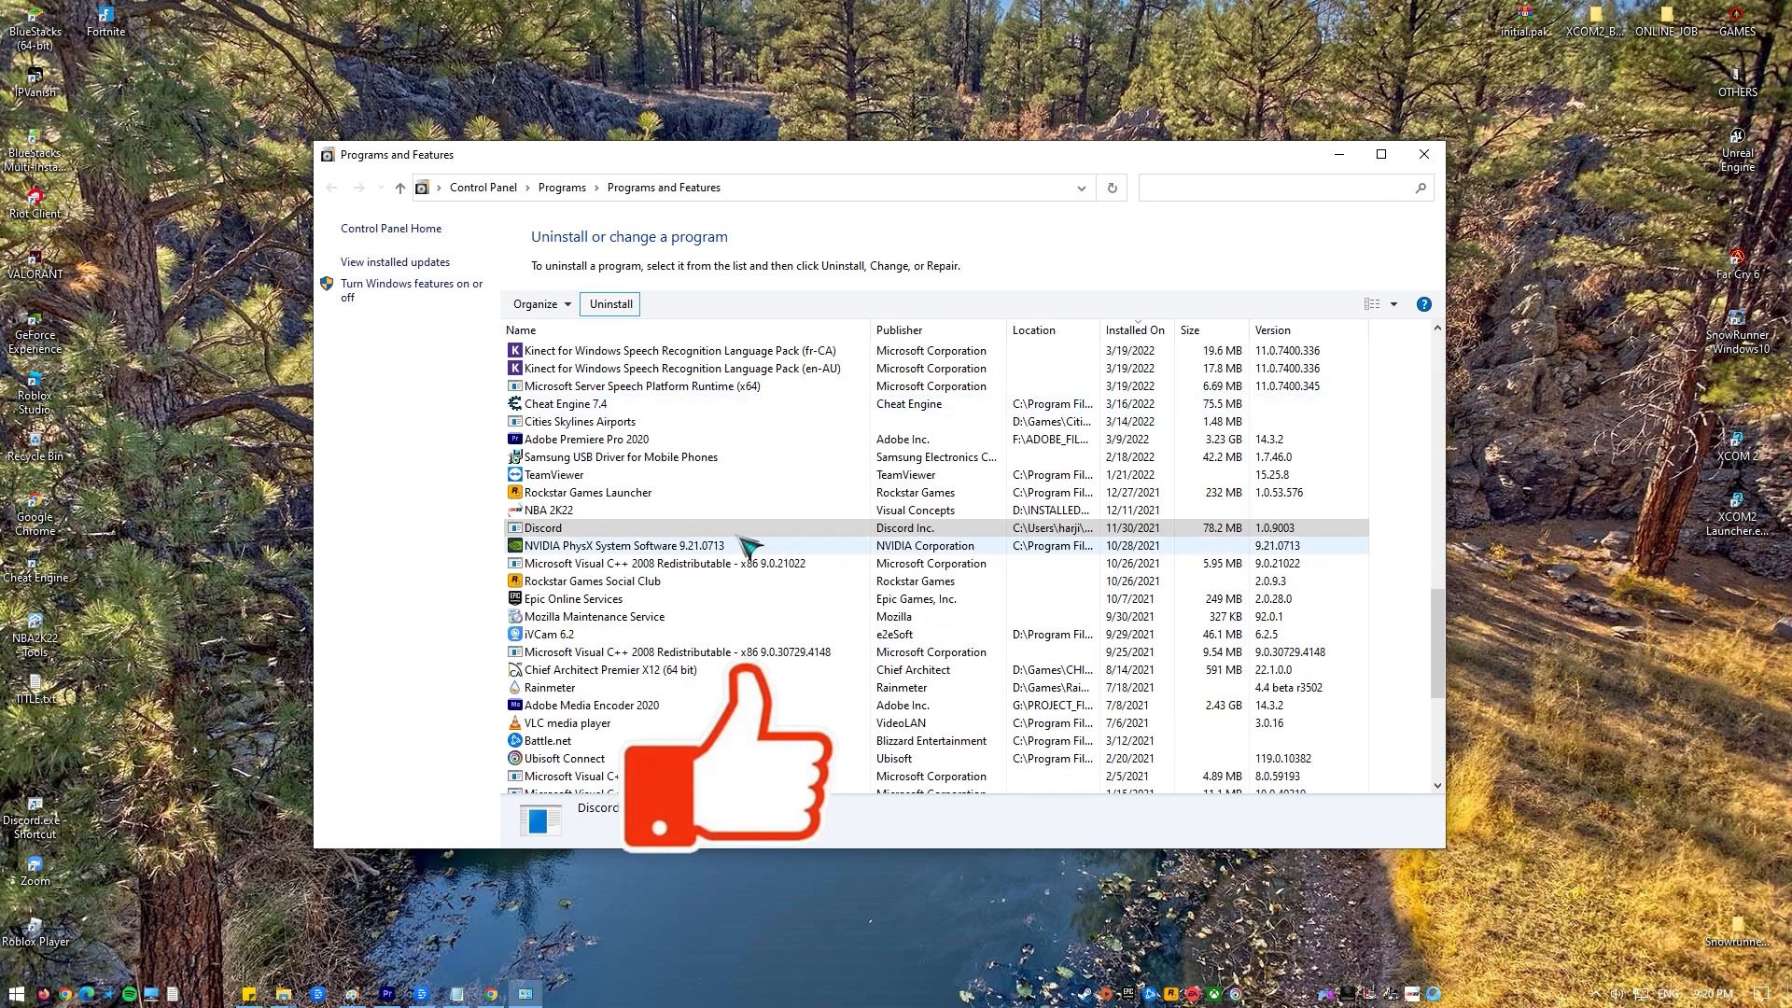